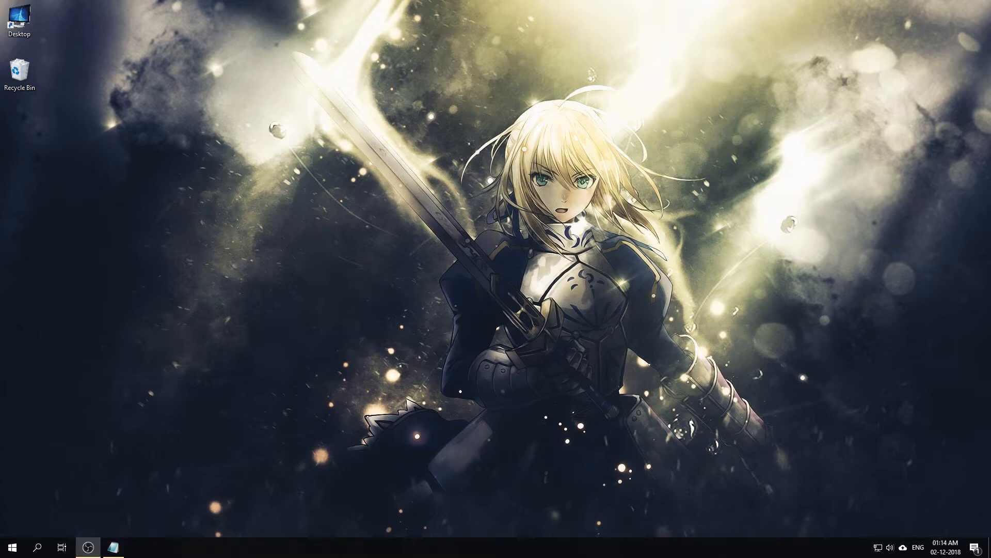
# Bring up the Notepad notes listing the MPC-HC, LAV Filters, XySubFilter and madVR download links.
pyautogui.click(113, 547)
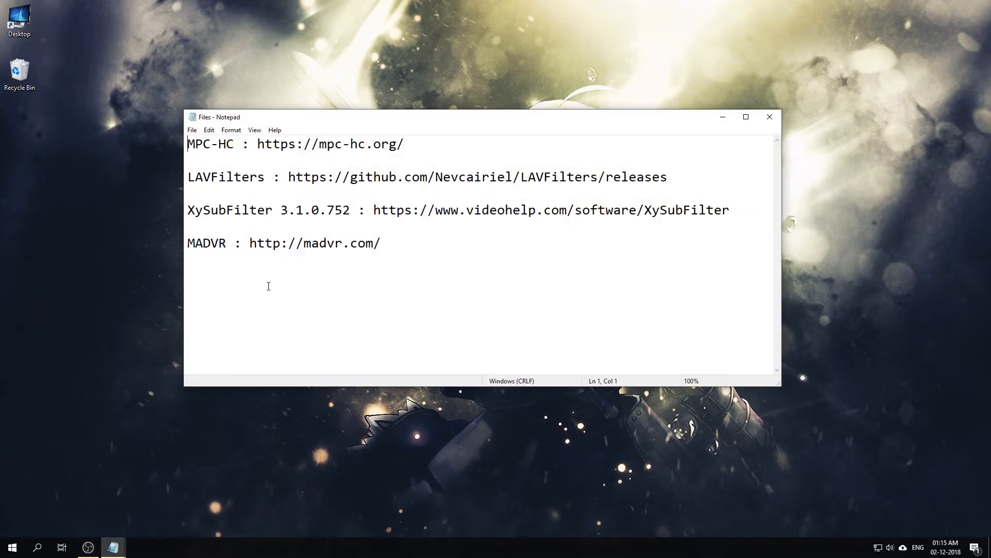
pyautogui.moveTo(298, 144)
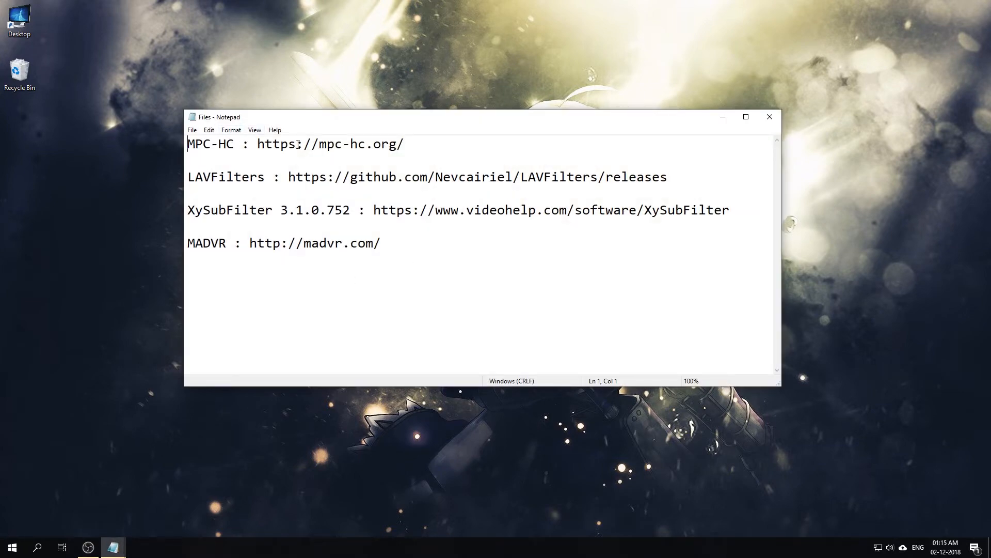
pyautogui.moveTo(266, 180)
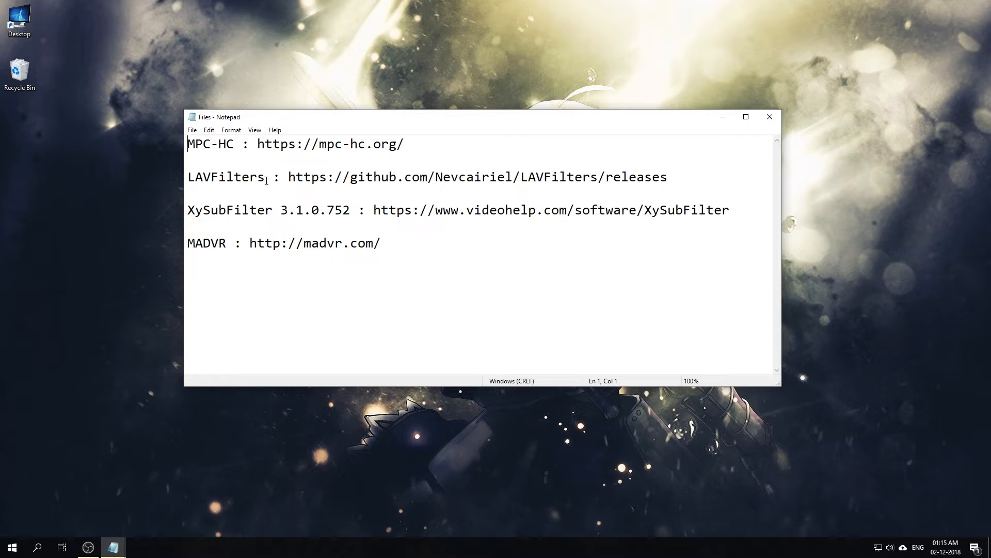
pyautogui.moveTo(259, 216)
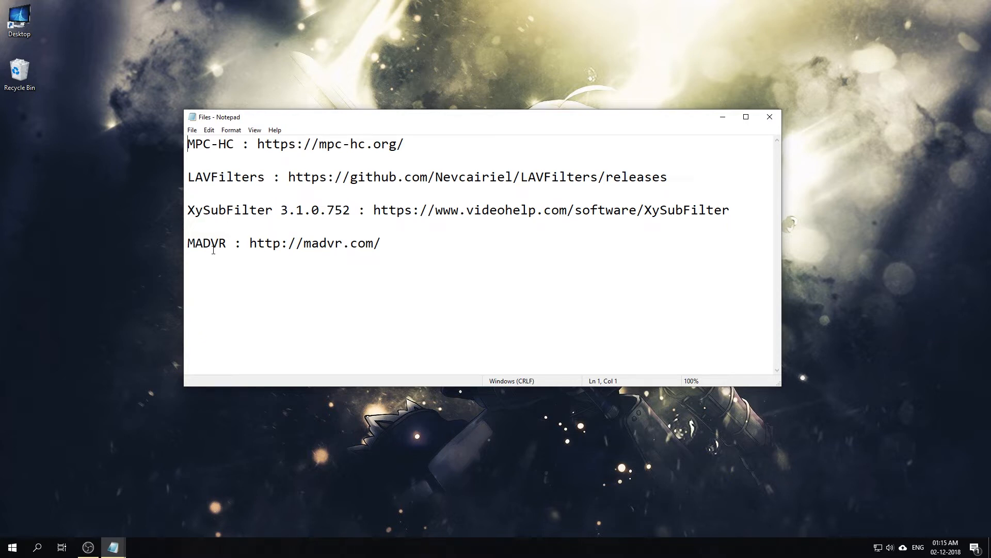
# Close the notes, leaving the four downloaded installers unselected on the desktop.
pyautogui.click(11, 547)
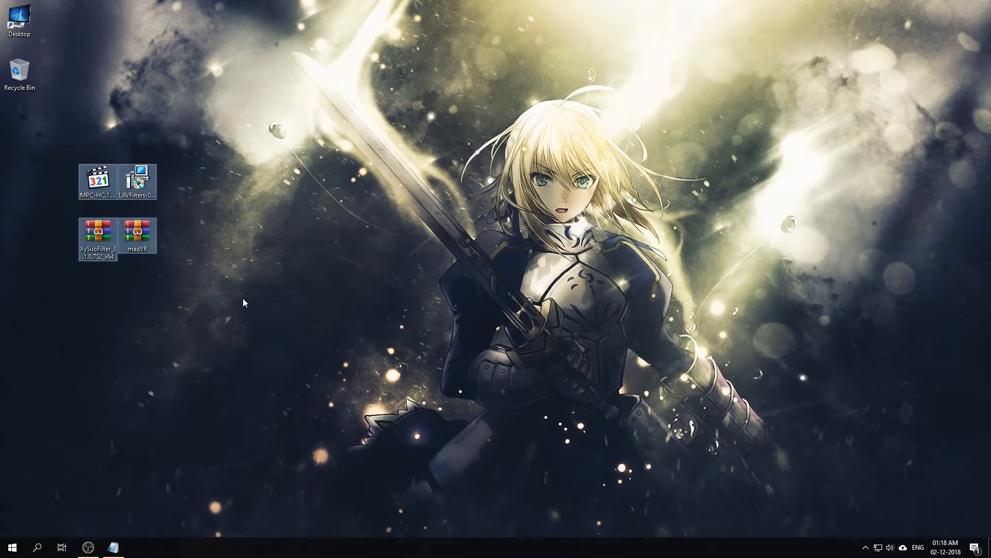
pyautogui.click(244, 303)
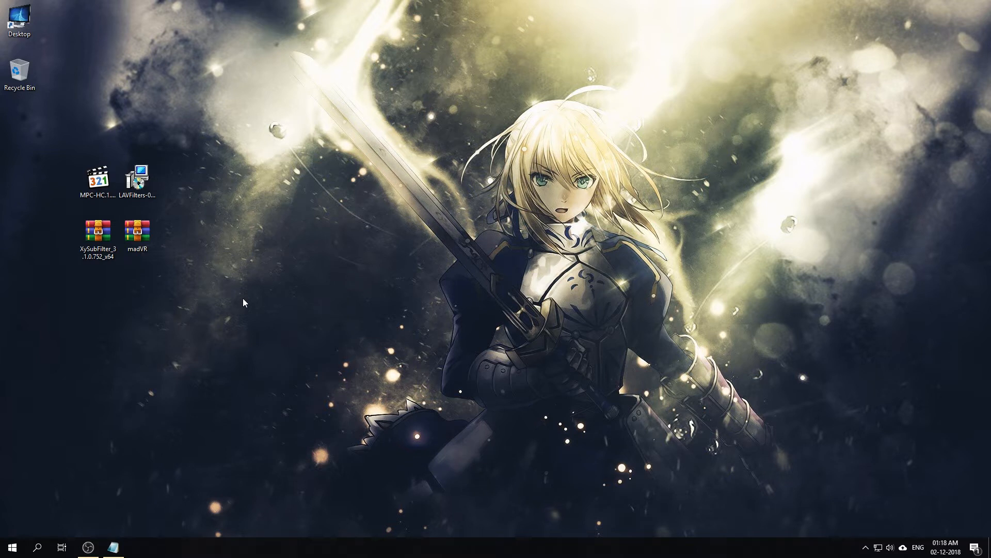
pyautogui.moveTo(447, 261)
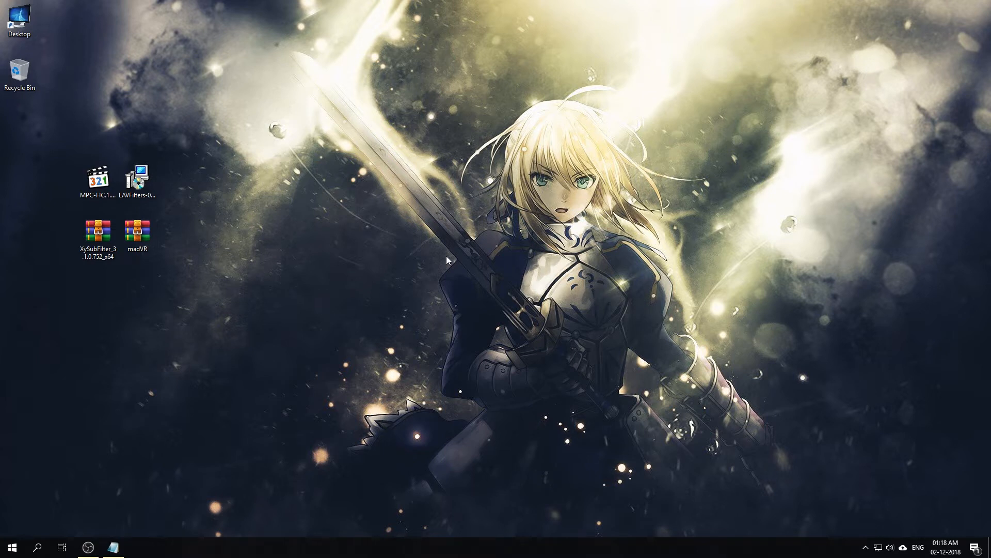
pyautogui.moveTo(304, 209)
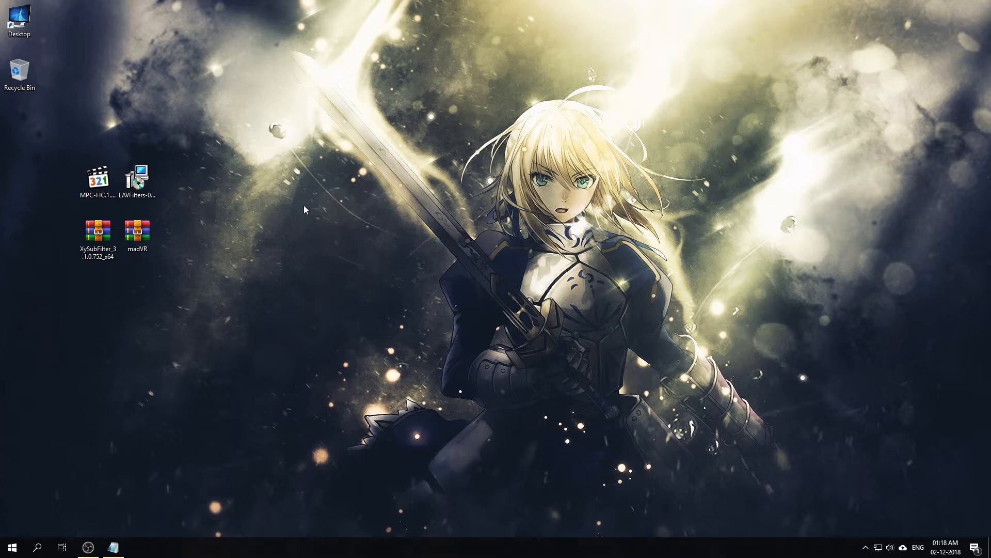
# Install MPC-HC with default folder, components and a desktop shortcut, then finish the wizard.
pyautogui.doubleClick(97, 175)
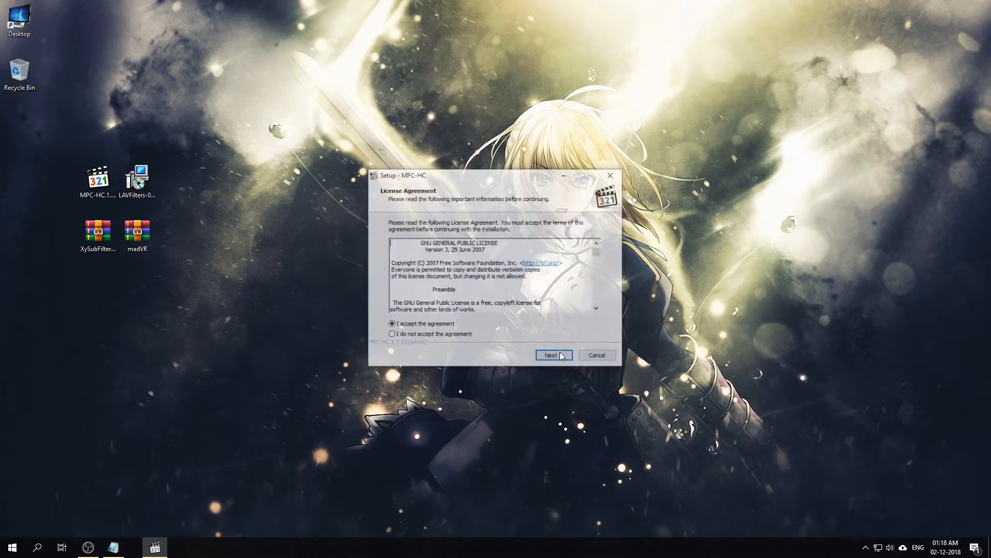
pyautogui.click(552, 354)
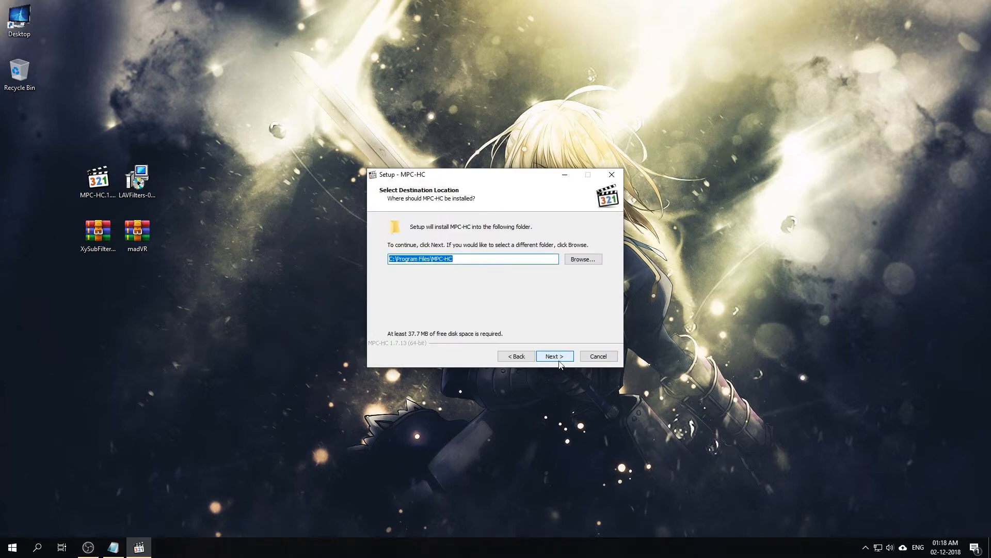
pyautogui.click(554, 356)
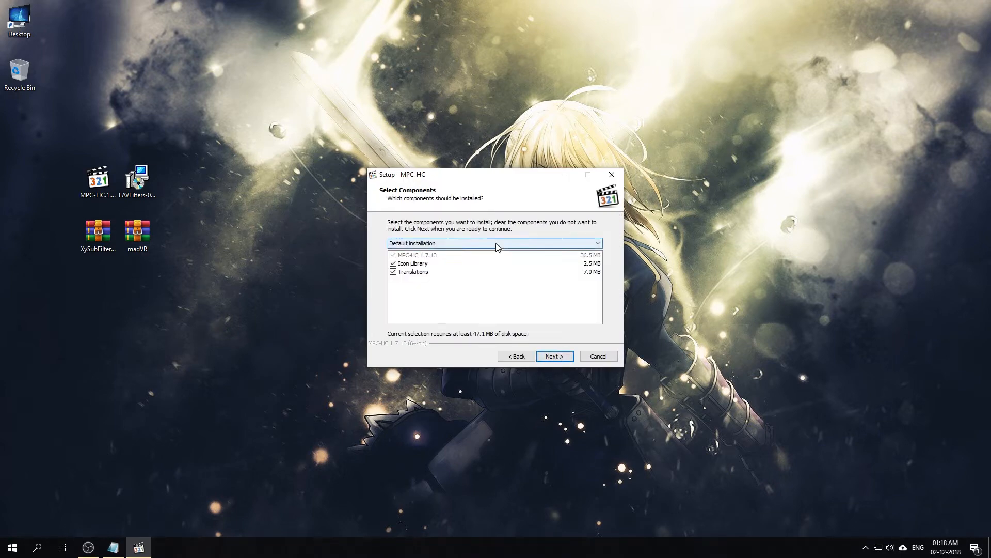
pyautogui.click(554, 357)
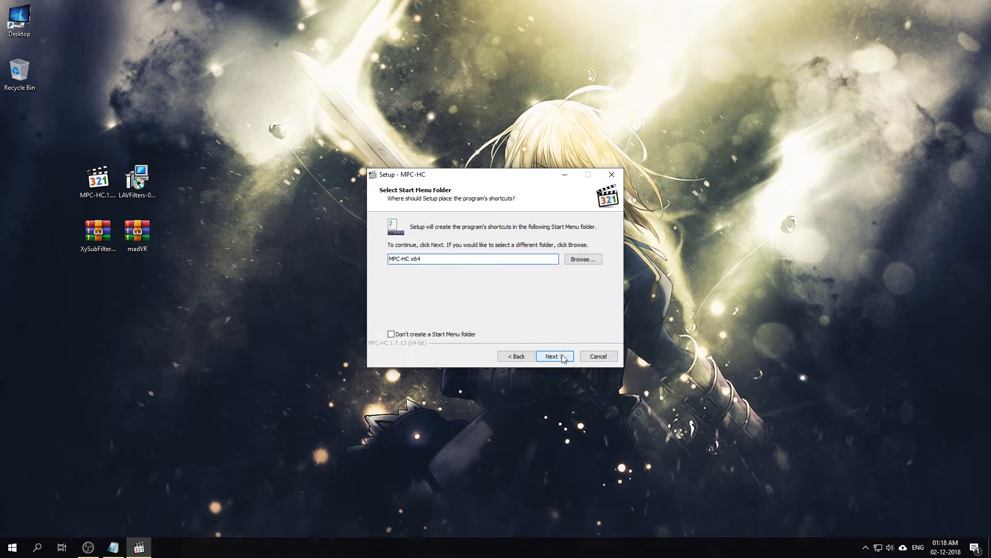
pyautogui.click(554, 357)
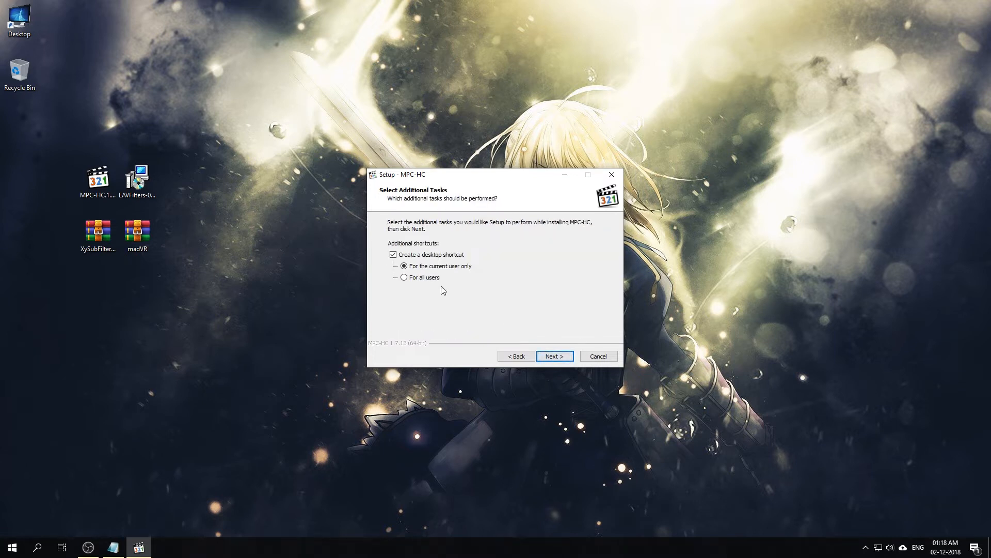
pyautogui.click(553, 356)
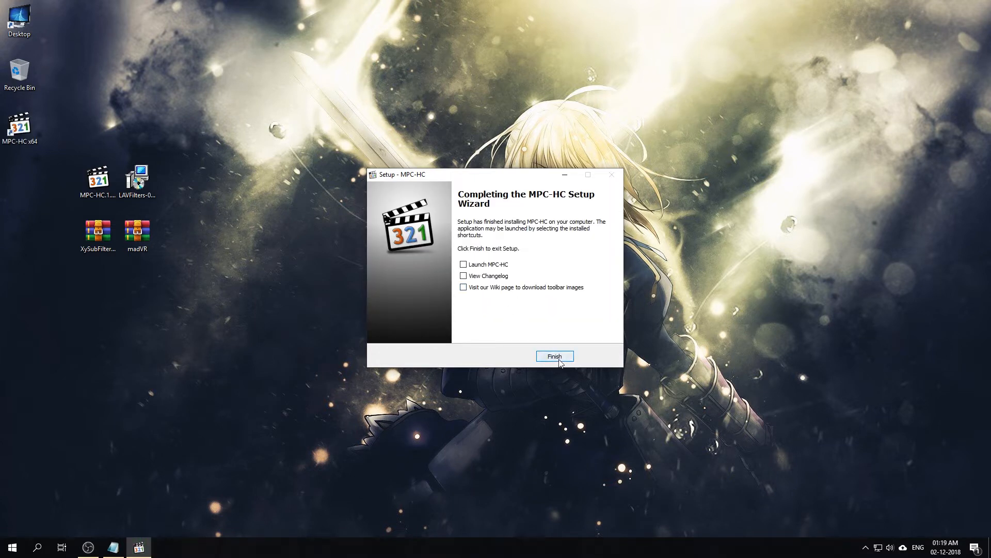
pyautogui.click(554, 356)
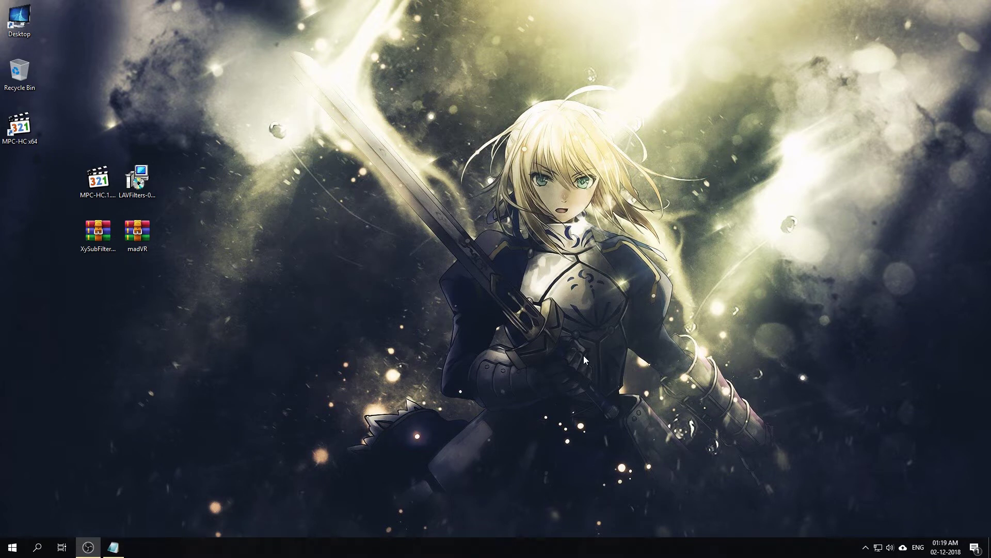
pyautogui.moveTo(413, 280)
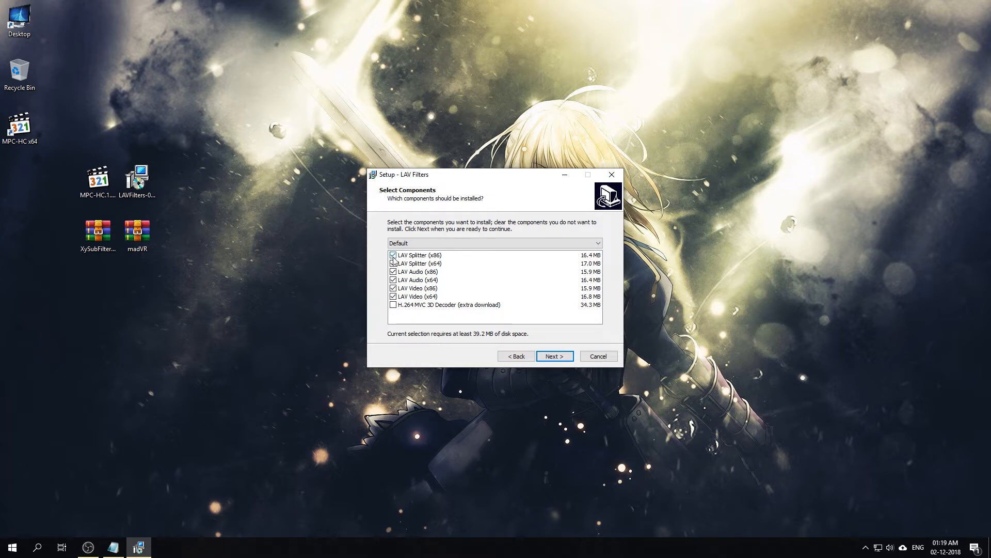
# Install LAV Filters with the 32-bit components excluded and all formats kept, then finish.
pyautogui.click(394, 256)
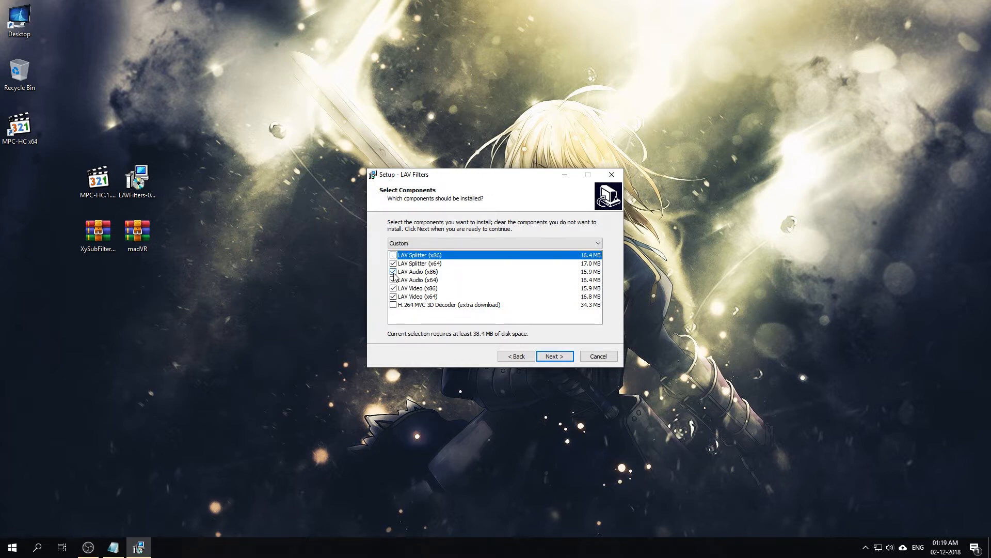
pyautogui.click(393, 289)
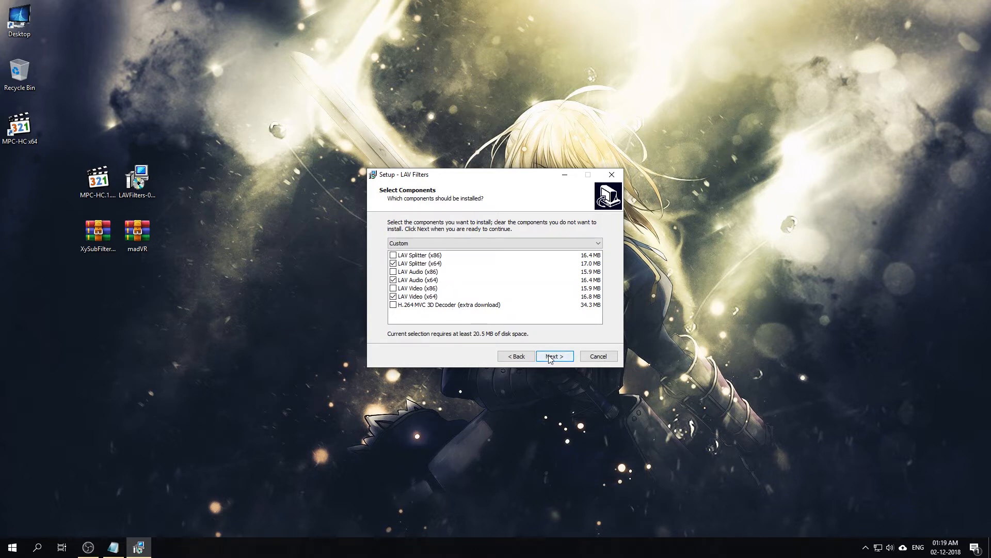
pyautogui.click(553, 356)
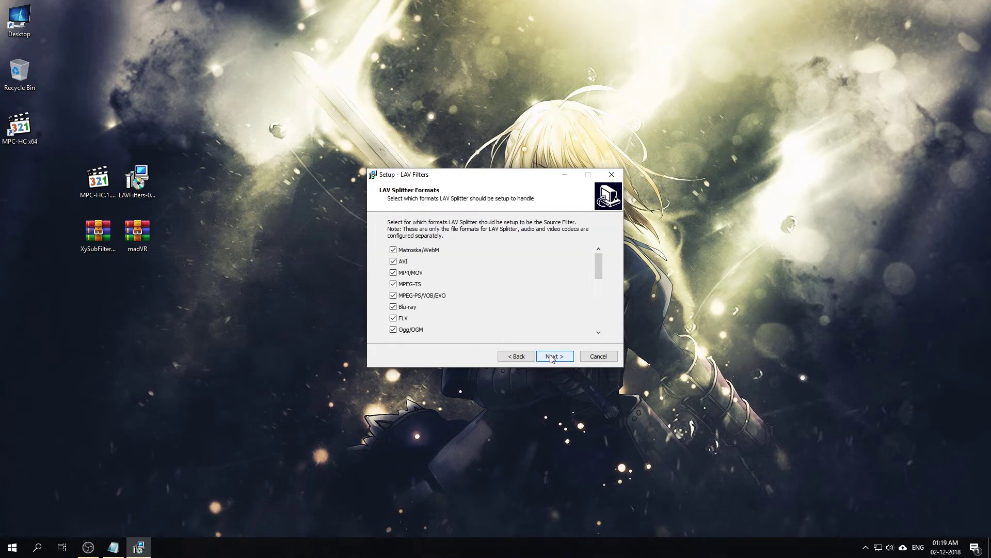
pyautogui.scroll(-3)
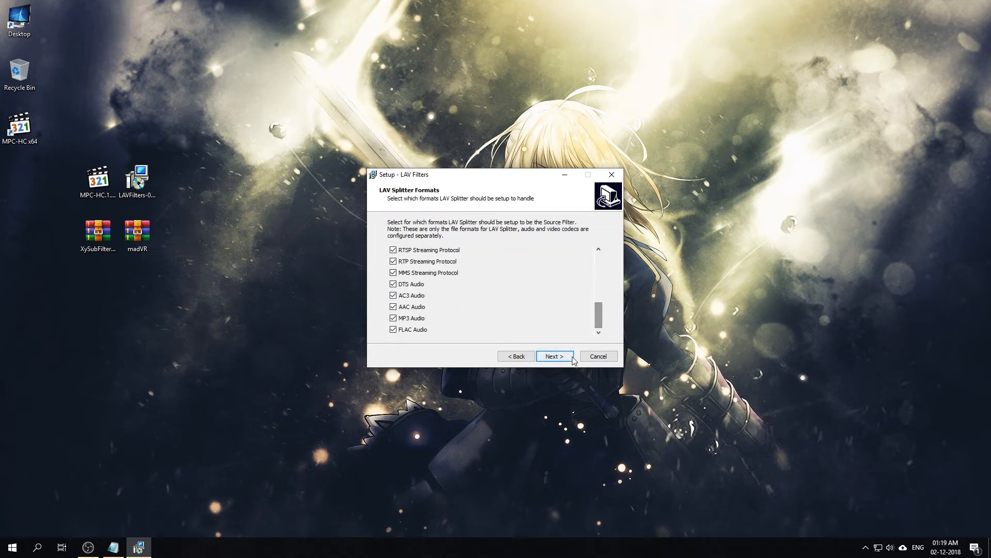
pyautogui.click(554, 356)
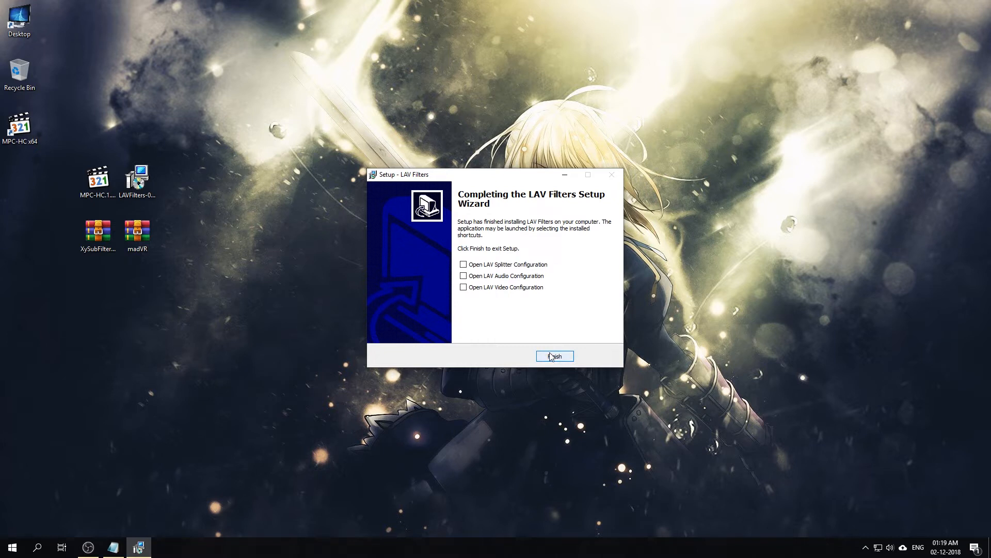
pyautogui.click(553, 356)
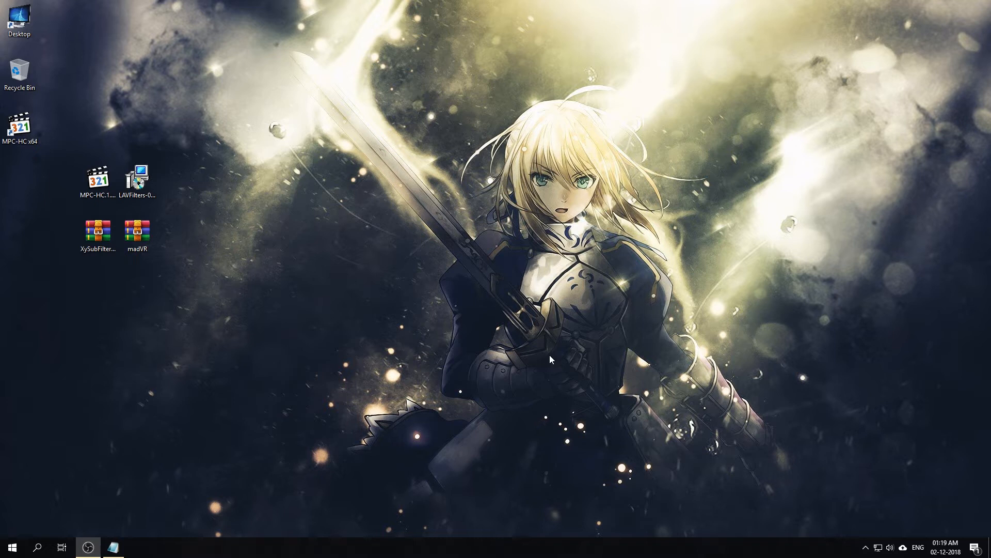
pyautogui.moveTo(568, 324)
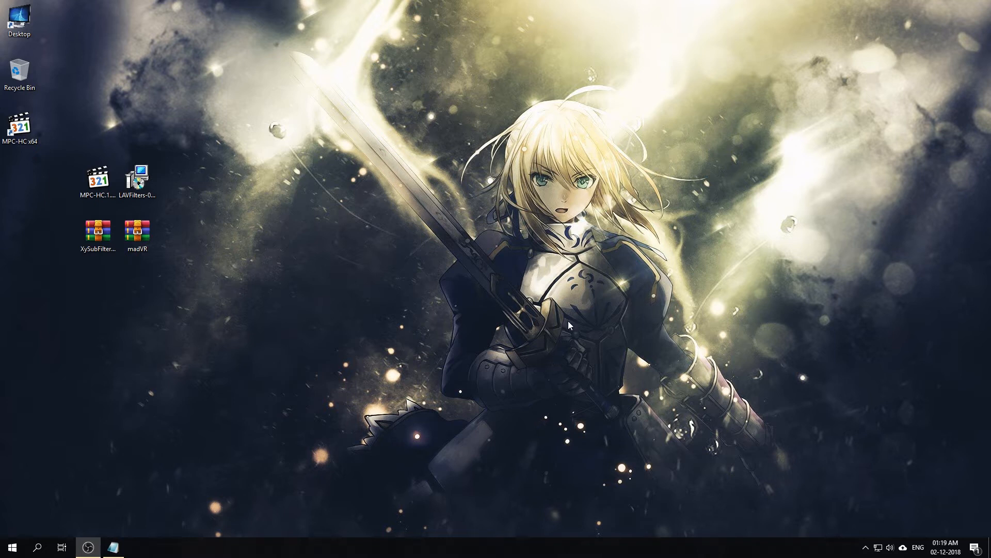
pyautogui.moveTo(289, 203)
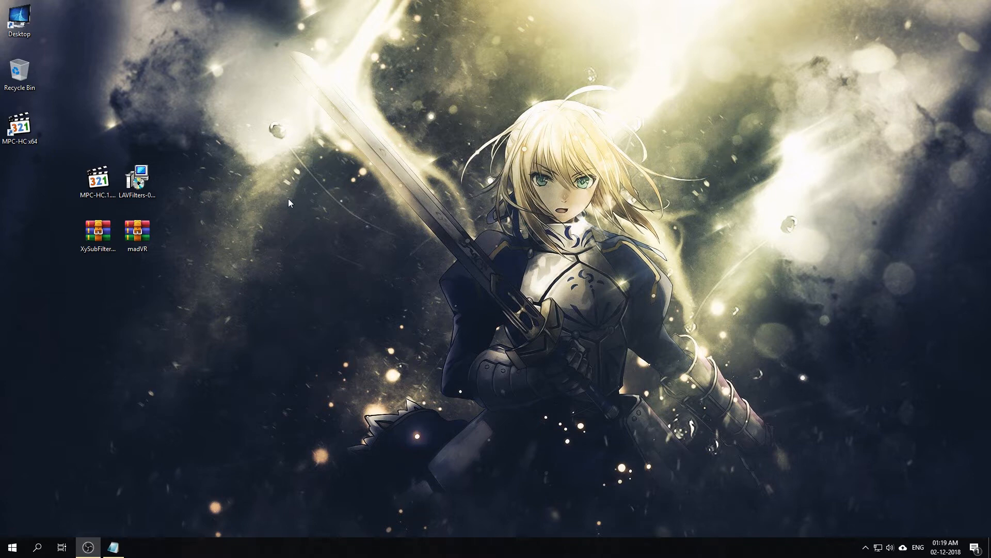
# Open the MPC-HC program folder from its desktop shortcut.
pyautogui.click(19, 125)
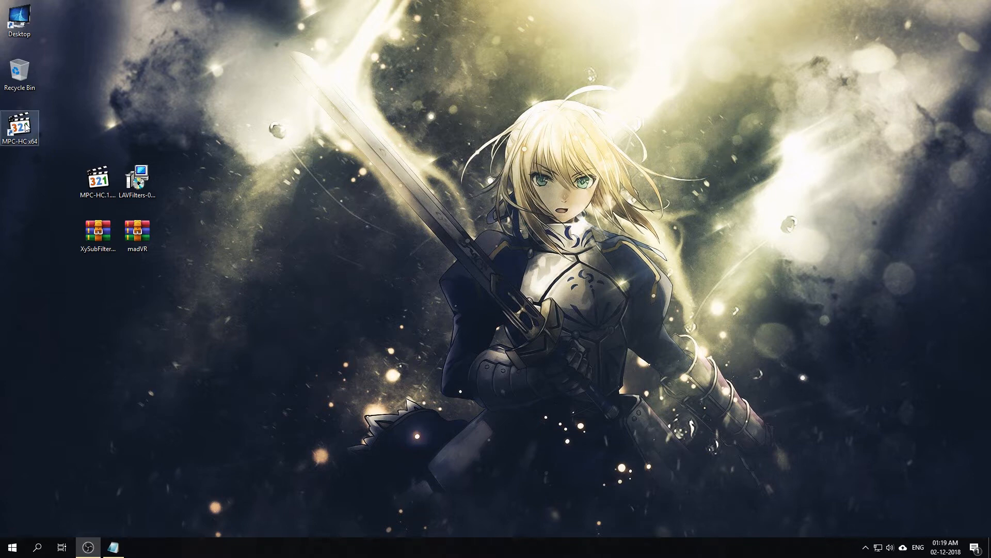
pyautogui.rightClick(19, 125)
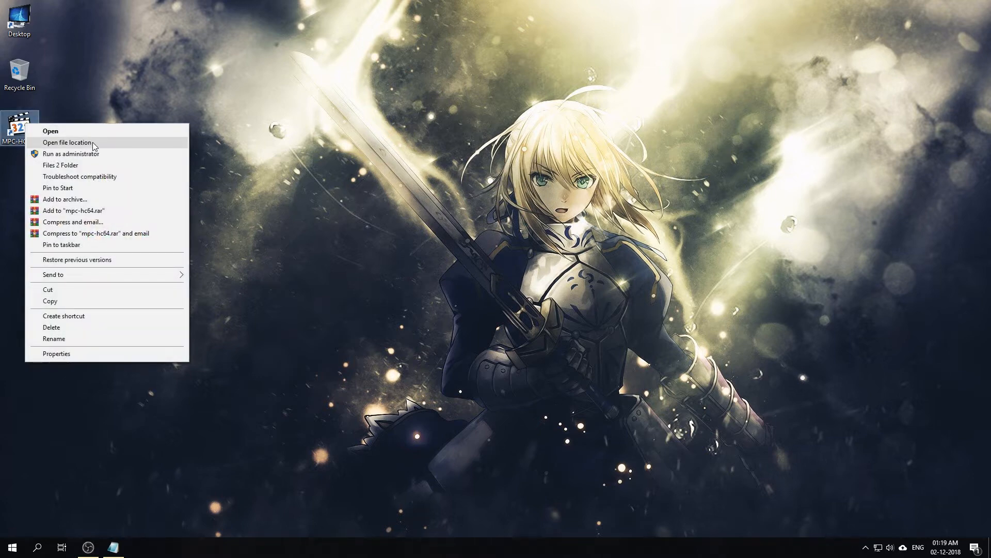
pyautogui.click(68, 142)
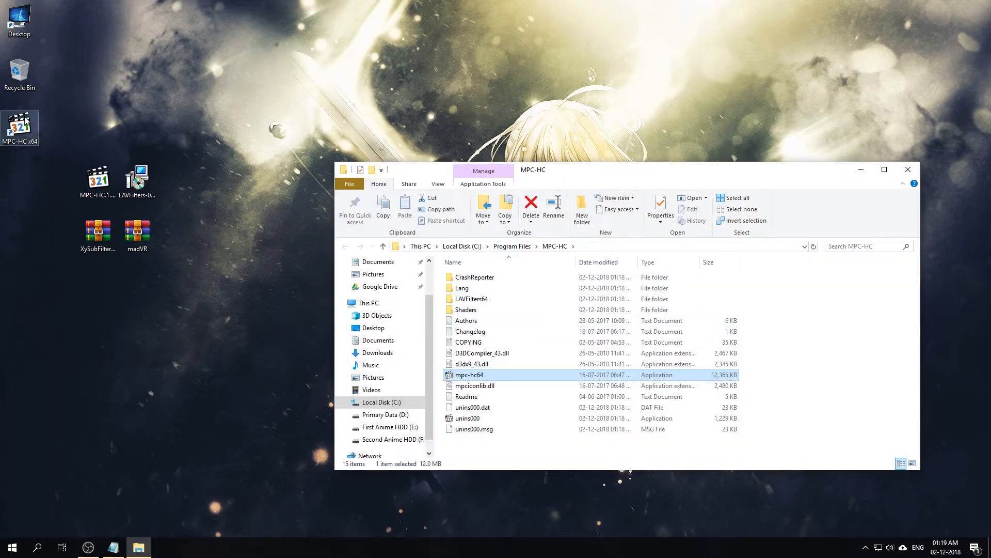
pyautogui.rightClick(21, 129)
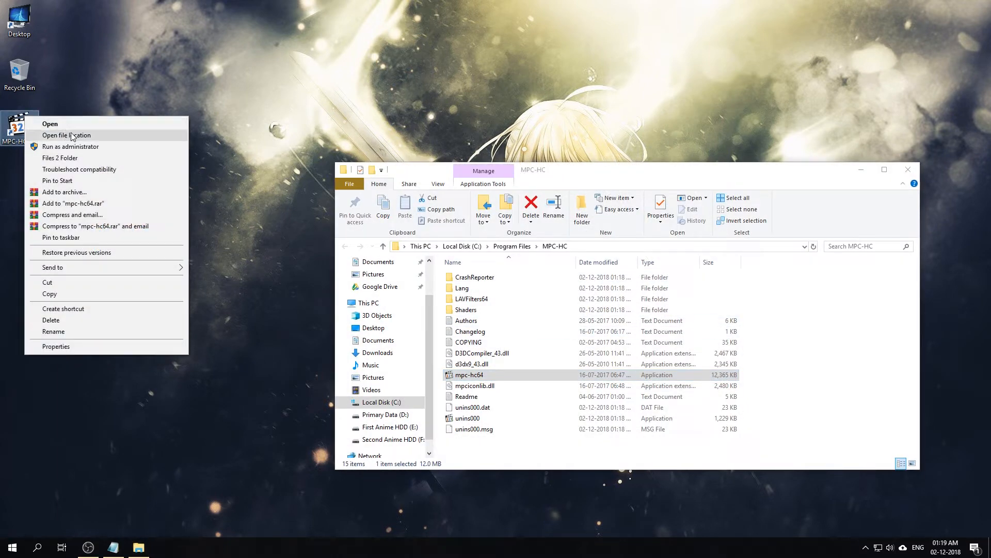
pyautogui.moveTo(86, 146)
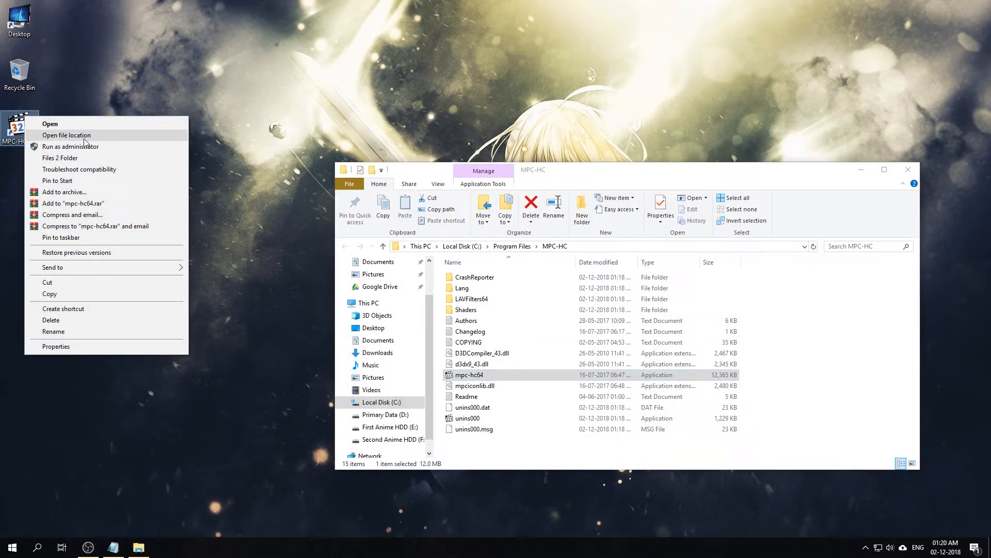
pyautogui.moveTo(825, 371)
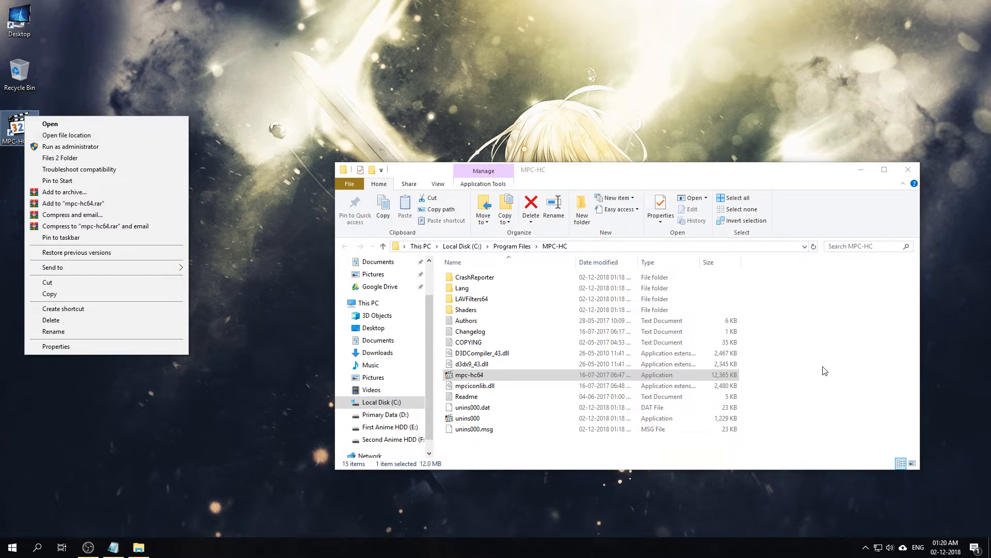
pyautogui.click(826, 371)
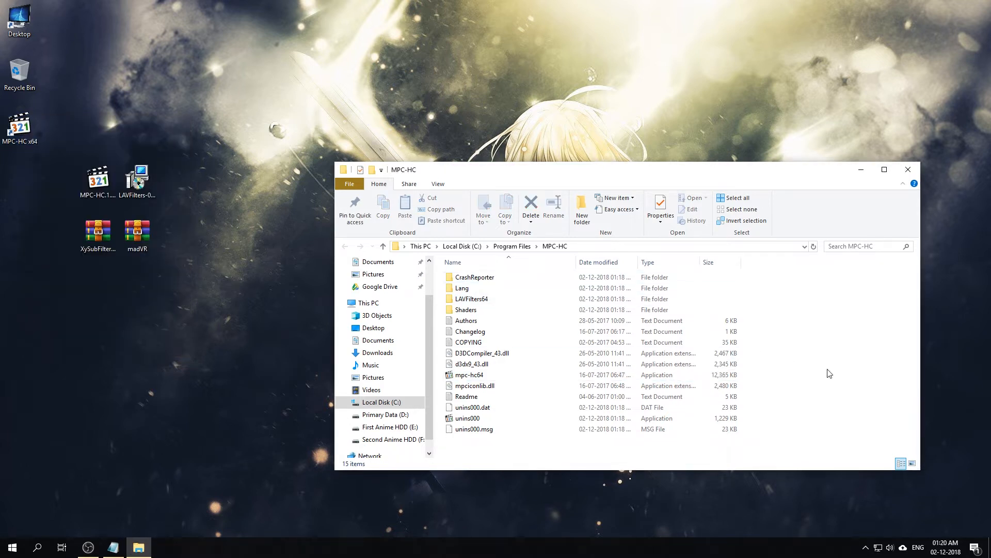
# Create a new folder named MadVR inside the MPC-HC program folder.
pyautogui.rightClick(829, 373)
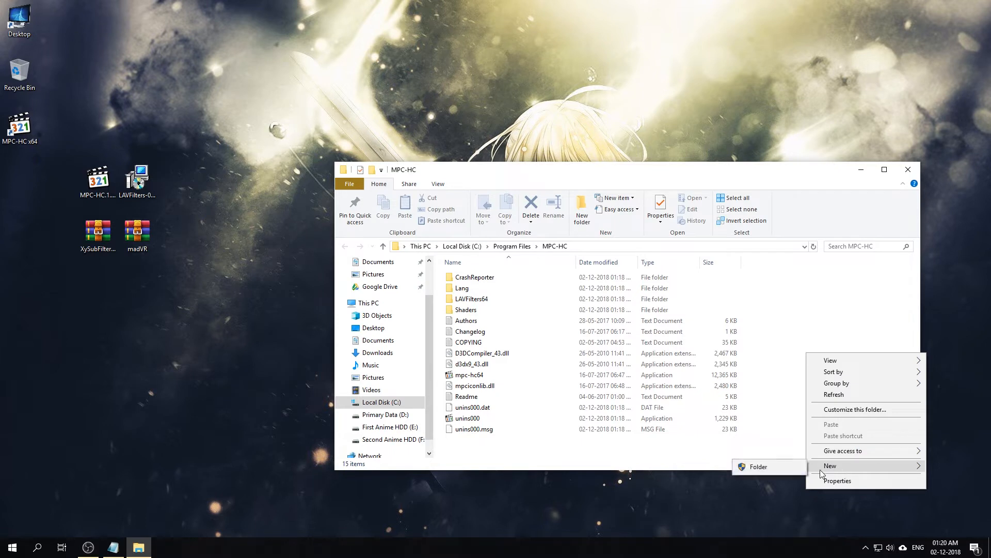
pyautogui.click(757, 466)
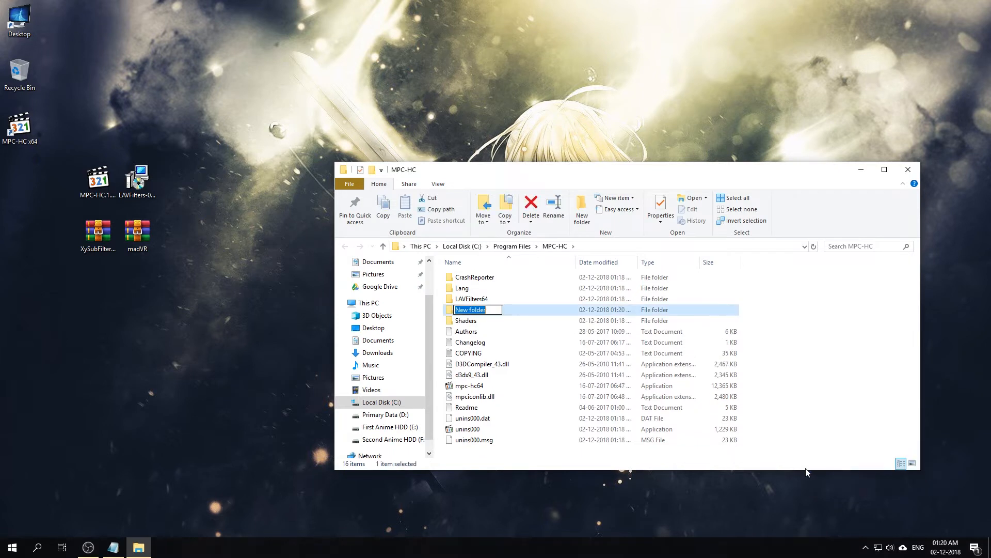
pyautogui.write('MadV')
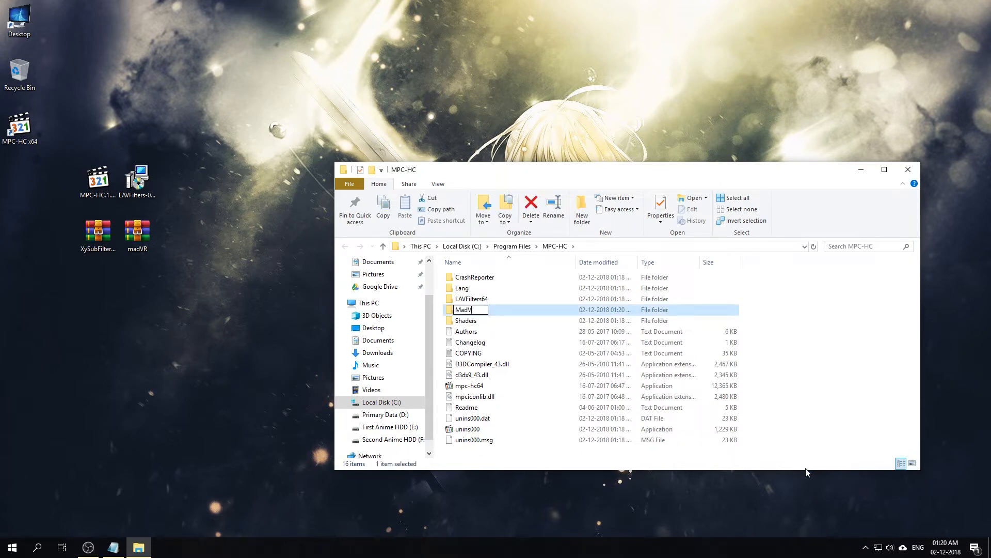
pyautogui.press('Return')
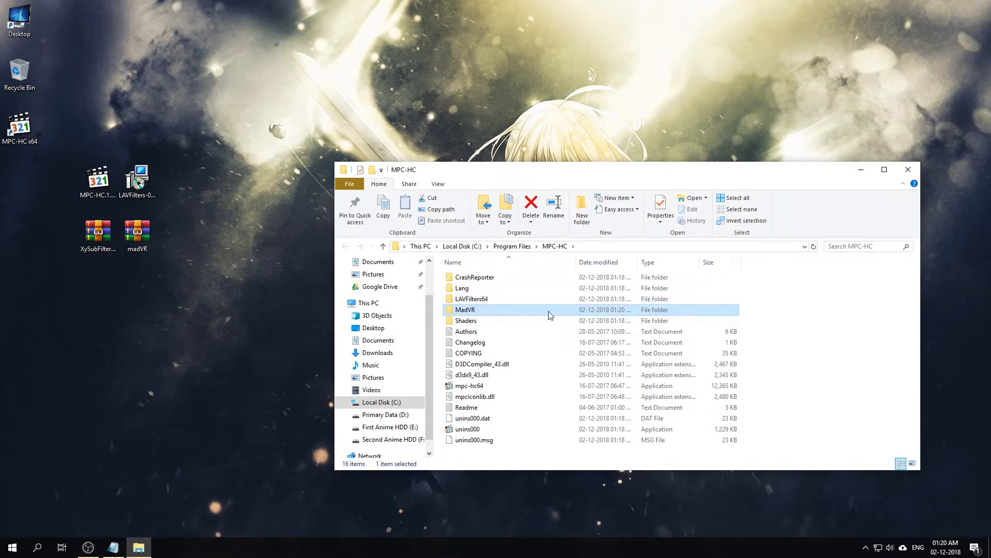
# Extract all files from madVR.zip into the MadVR folder with administrator permission and close WinRAR.
pyautogui.doubleClick(465, 309)
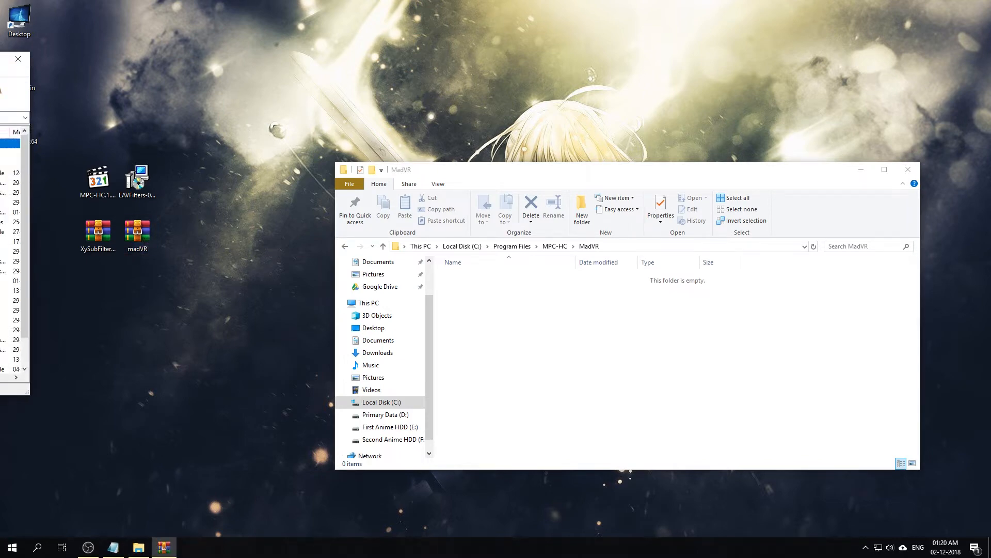
pyautogui.doubleClick(137, 232)
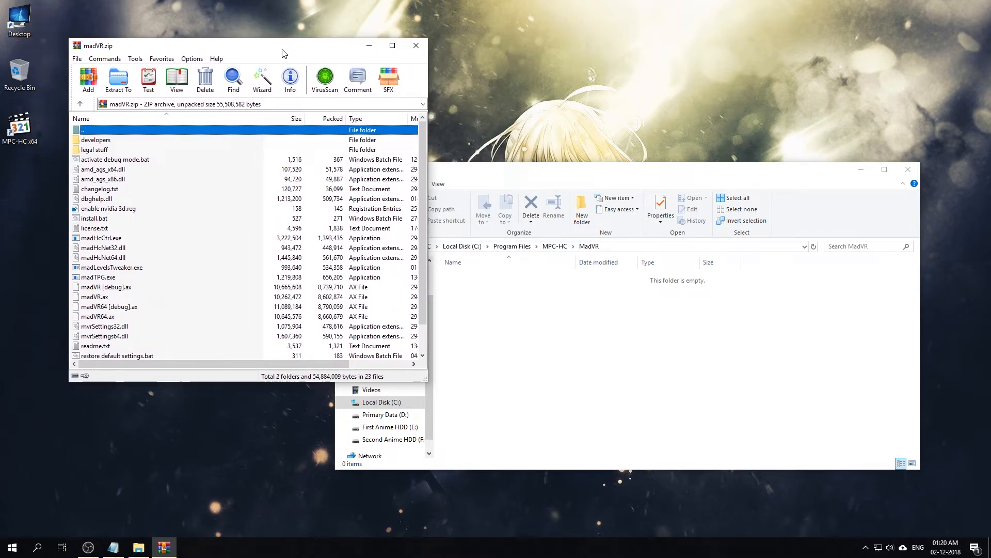
pyautogui.click(104, 168)
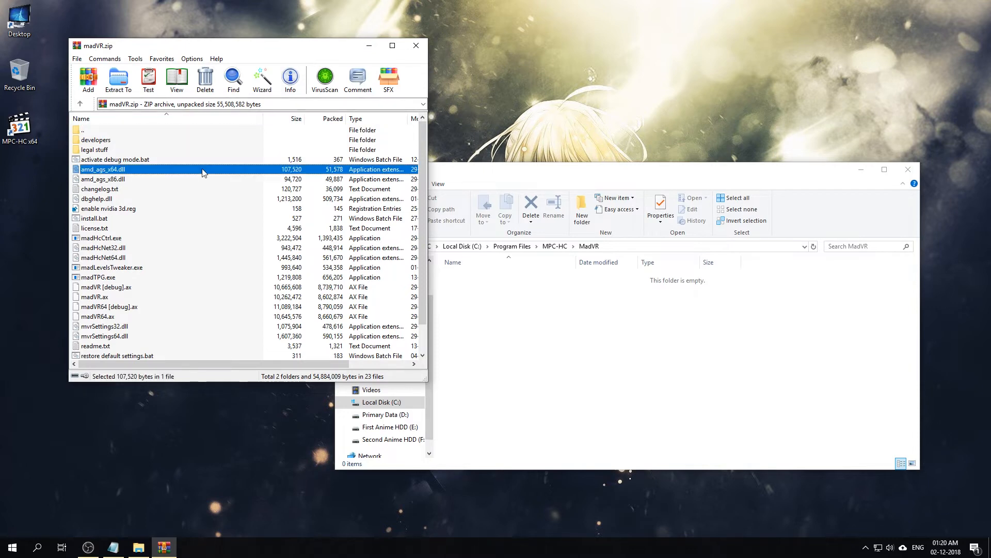
pyautogui.press('ctrl+a')
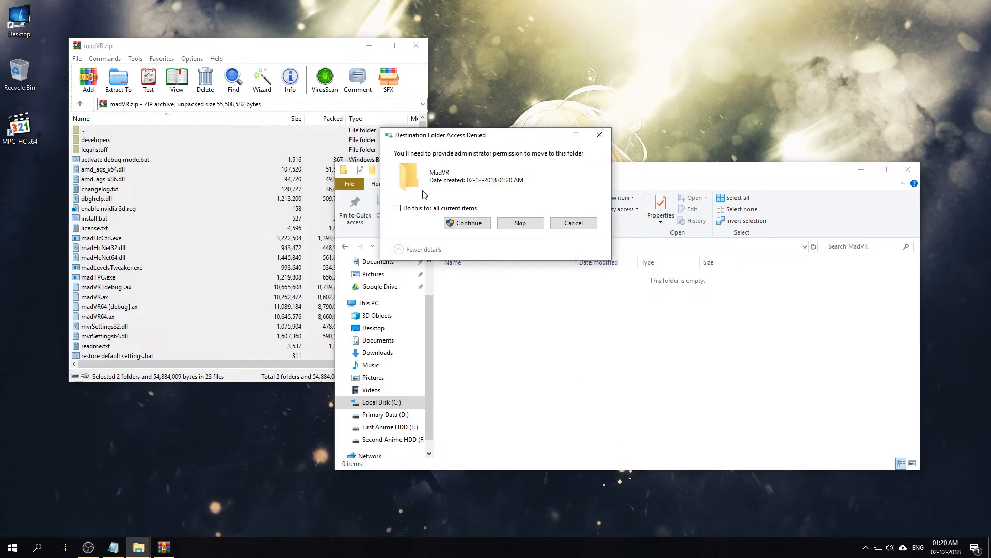
pyautogui.click(466, 223)
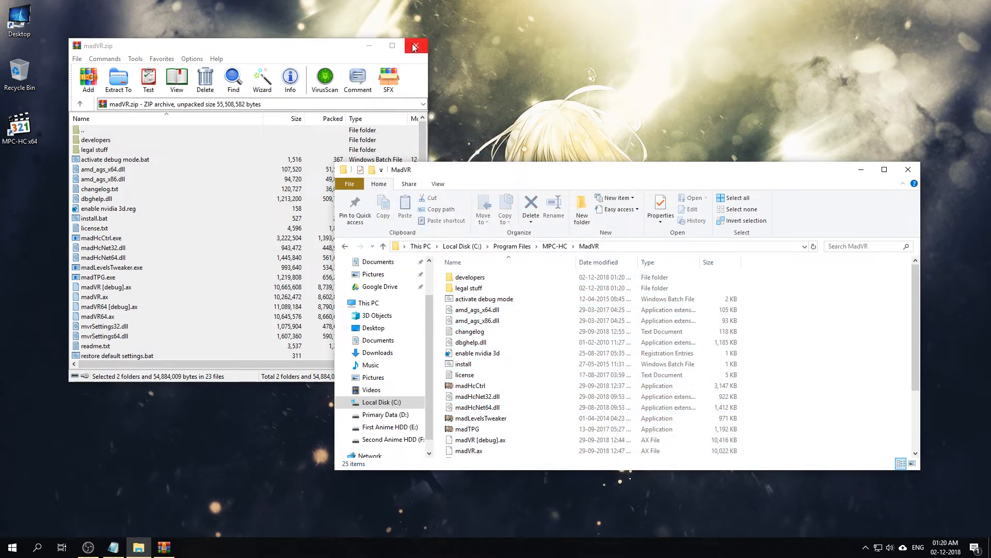
pyautogui.click(413, 45)
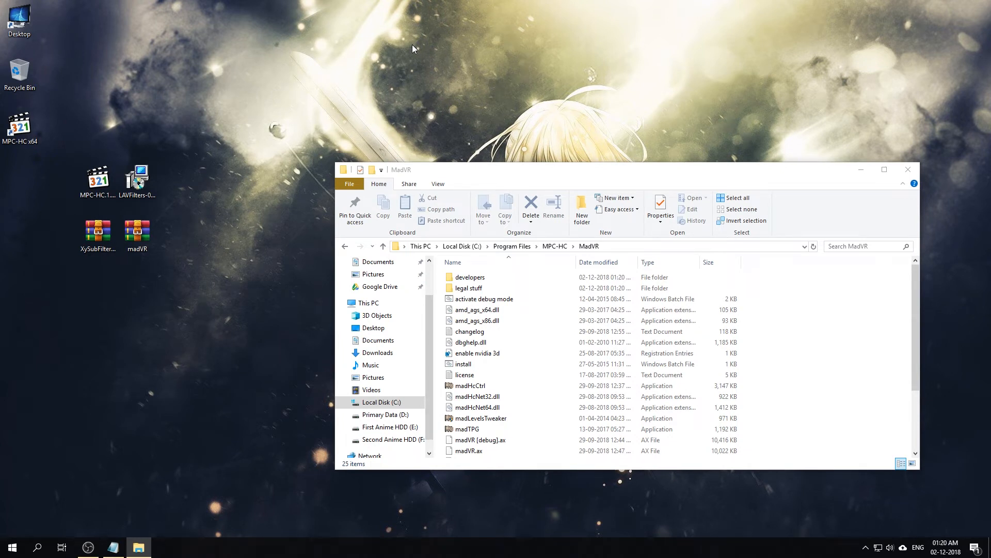
pyautogui.moveTo(779, 164)
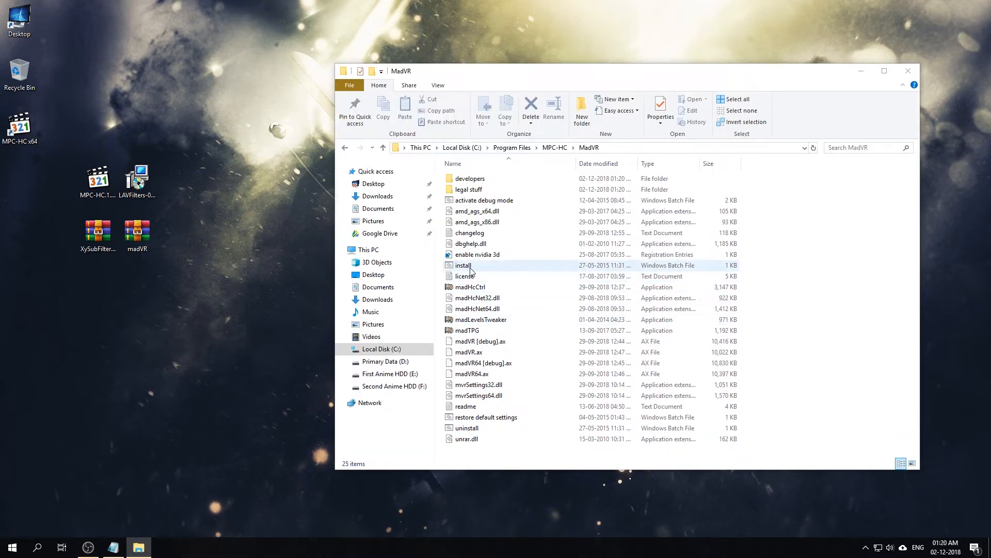
# Run the madVR install batch file as administrator and close its success message.
pyautogui.click(463, 265)
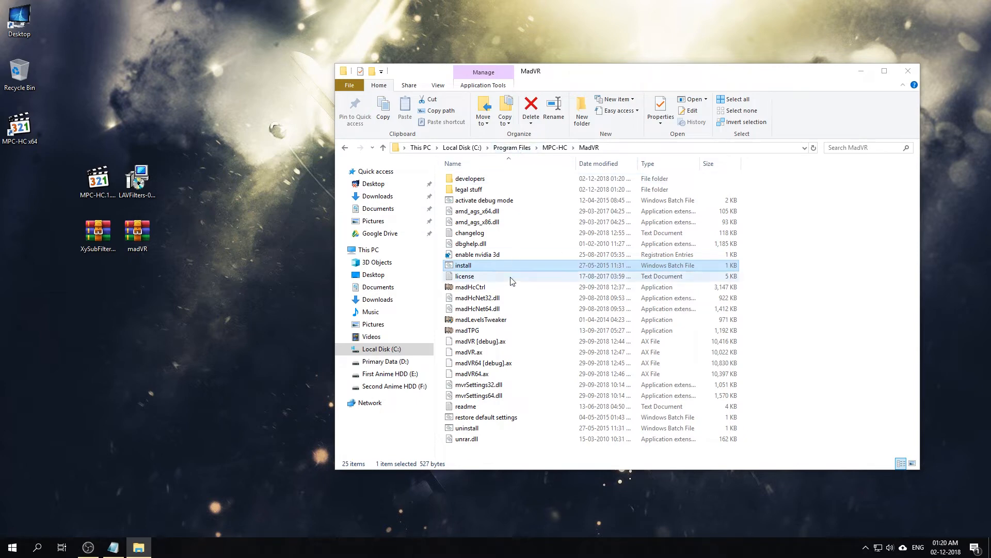
pyautogui.rightClick(463, 266)
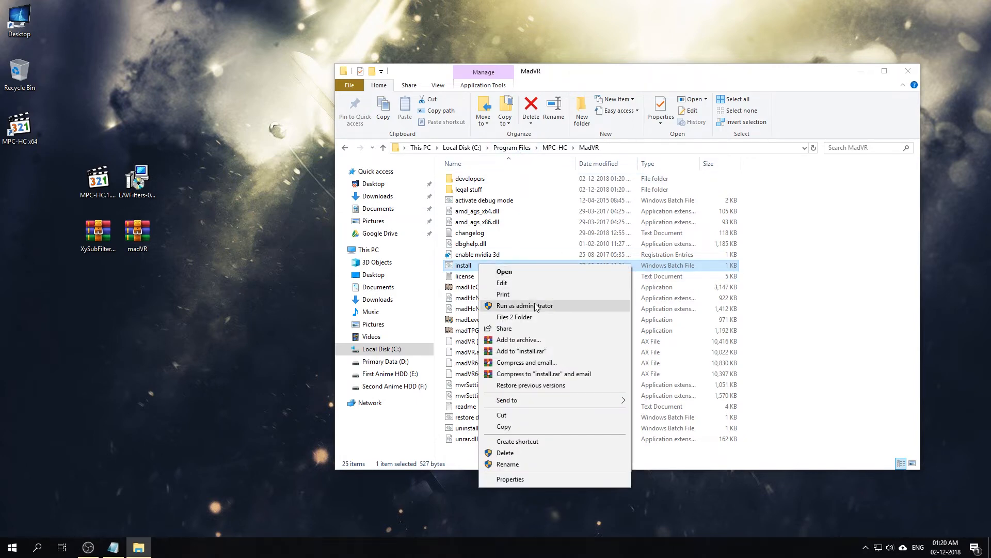
pyautogui.click(525, 306)
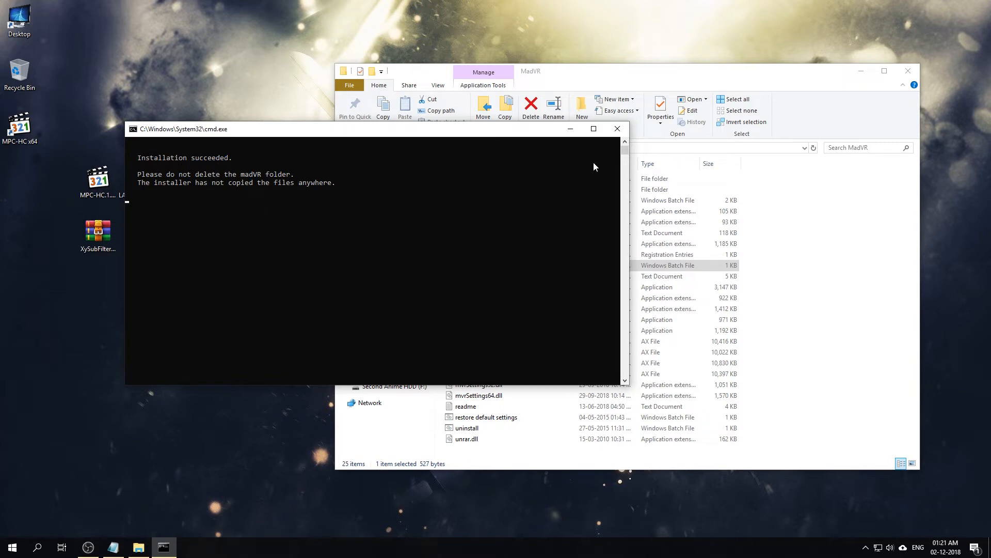
pyautogui.click(618, 129)
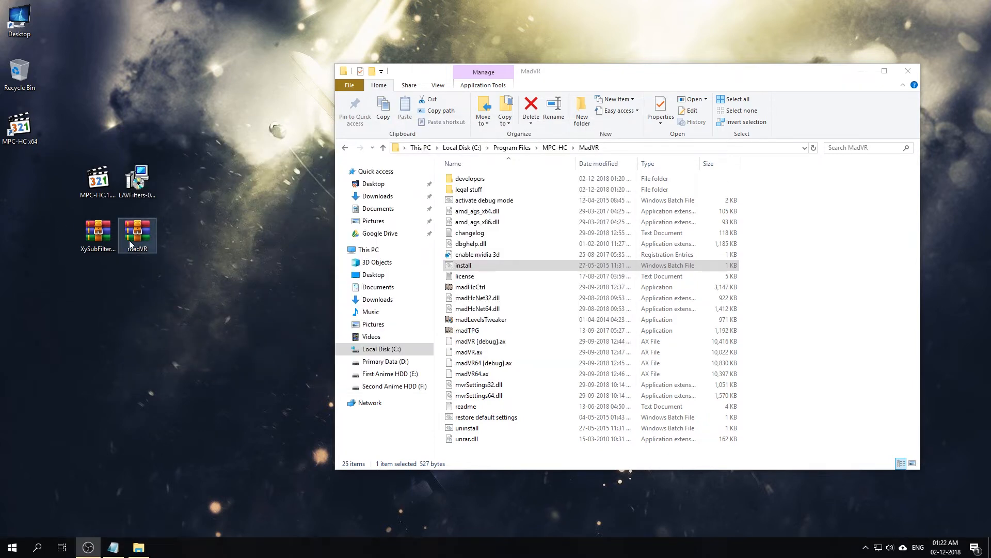
pyautogui.moveTo(105, 259)
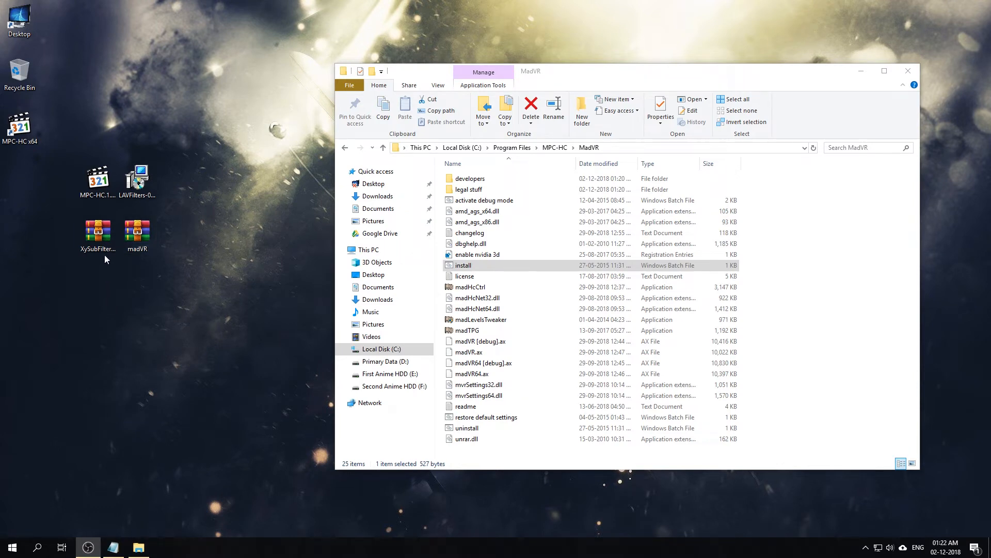
# Extract XySubFilter to a new desktop folder and run Install_XySubFilter as administrator, acknowledging the registration.
pyautogui.doubleClick(97, 230)
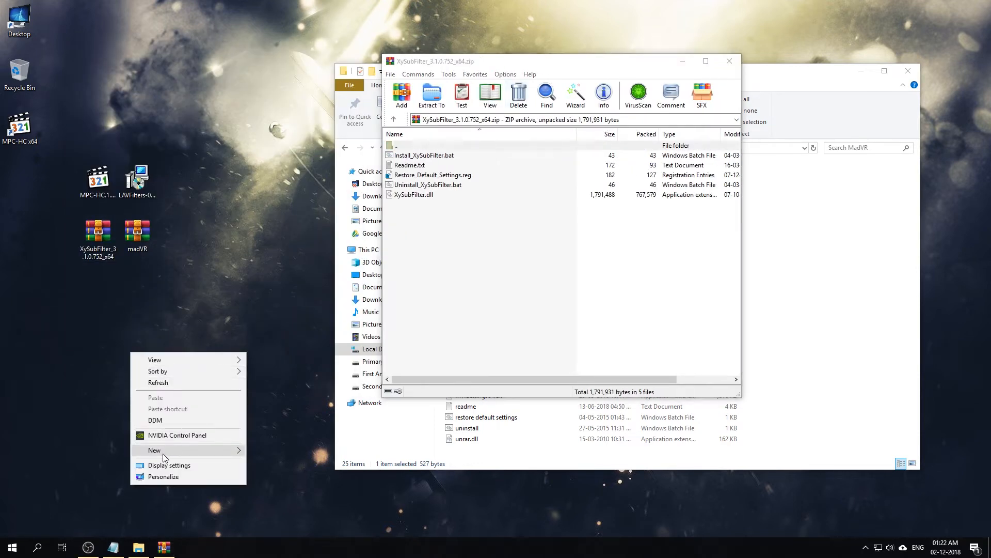
pyautogui.click(155, 449)
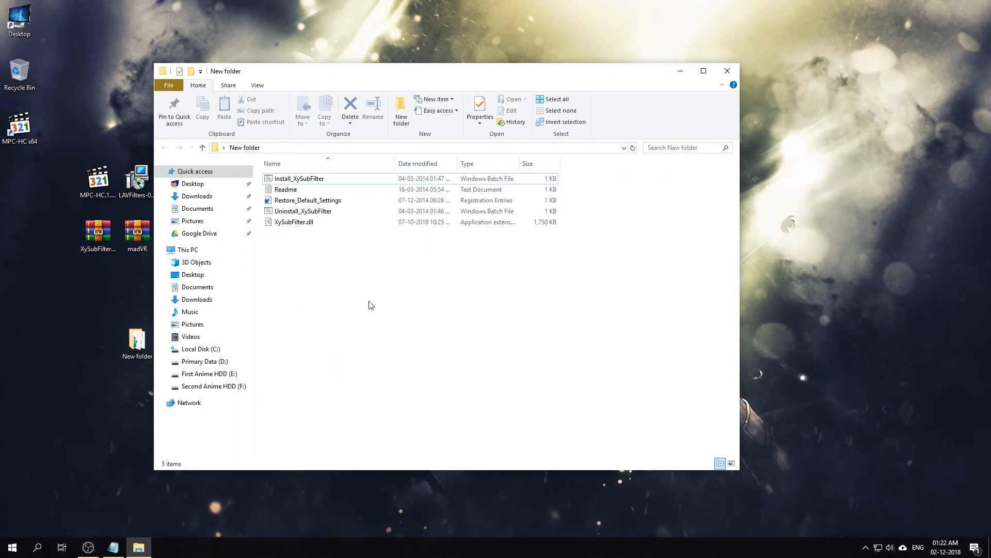
pyautogui.click(298, 178)
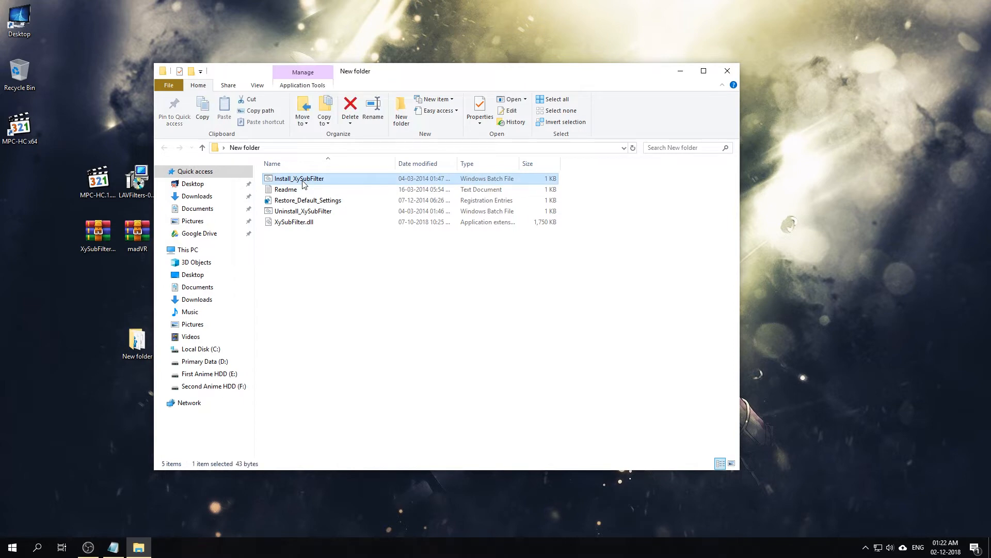
pyautogui.rightClick(298, 178)
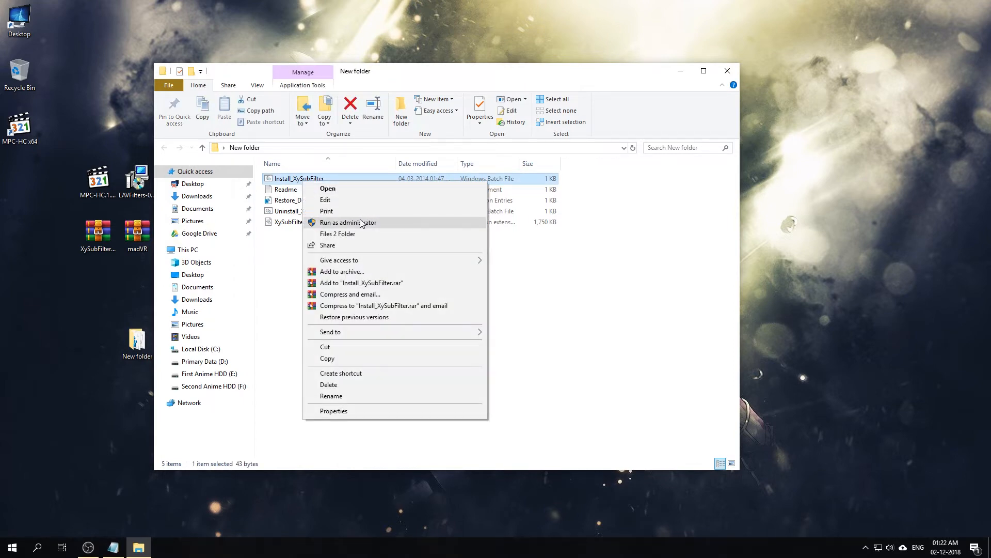
pyautogui.click(348, 222)
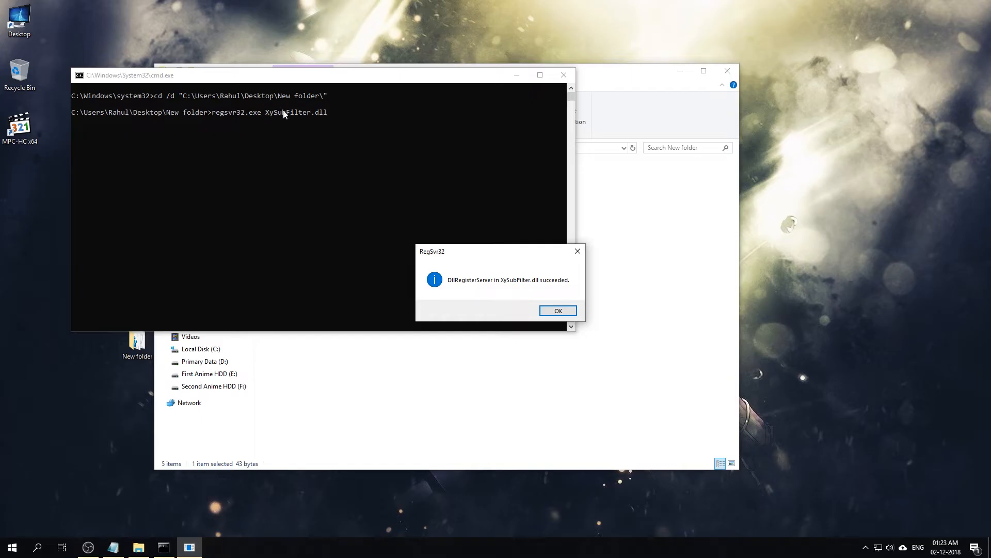
pyautogui.moveTo(558, 311)
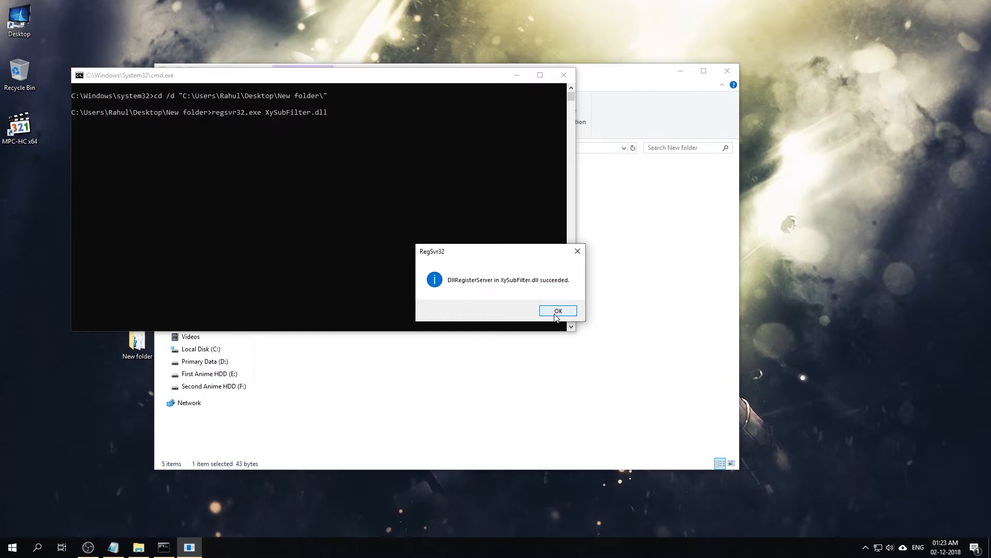
pyautogui.click(558, 311)
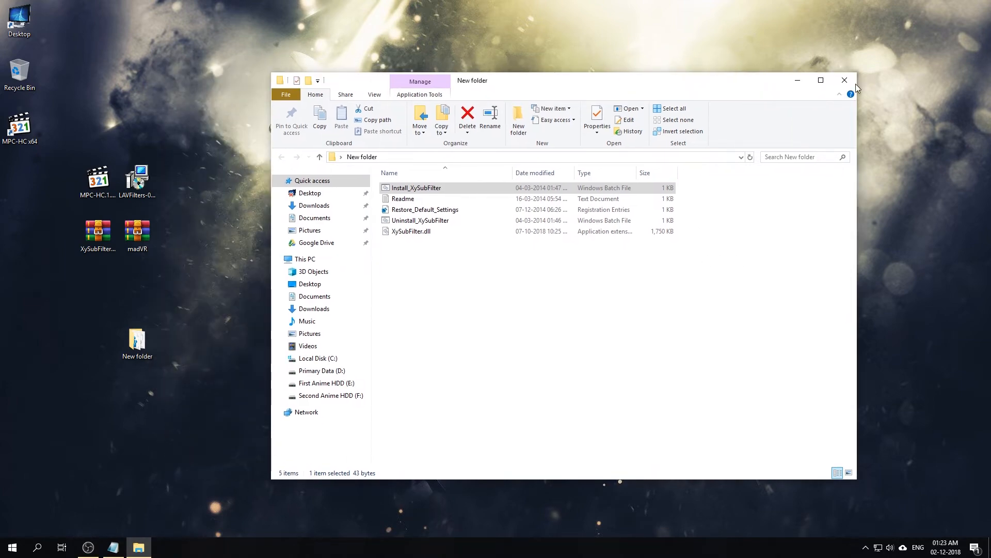
# Permanently delete the five leftover installers, archives and extraction folder from the desktop.
pyautogui.click(844, 81)
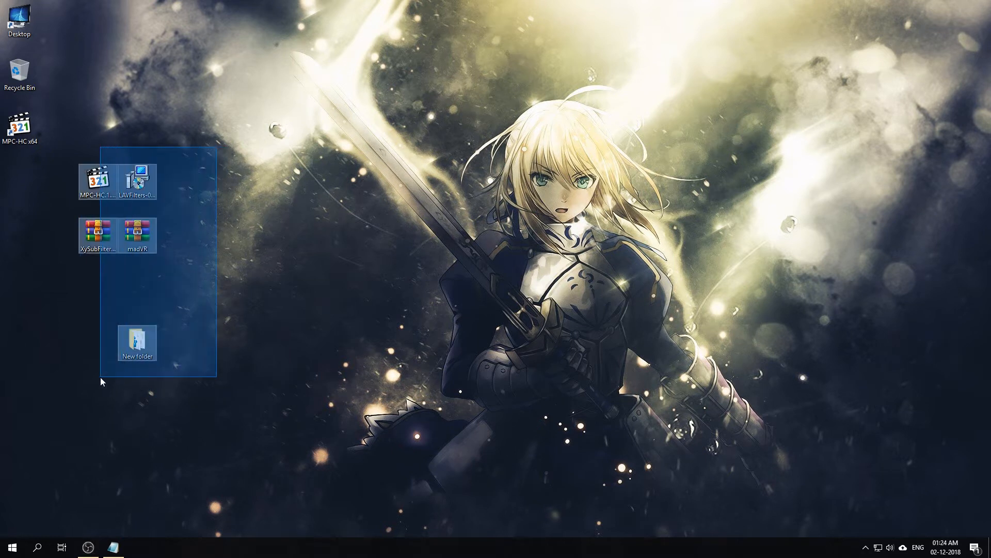
pyautogui.press('Delete')
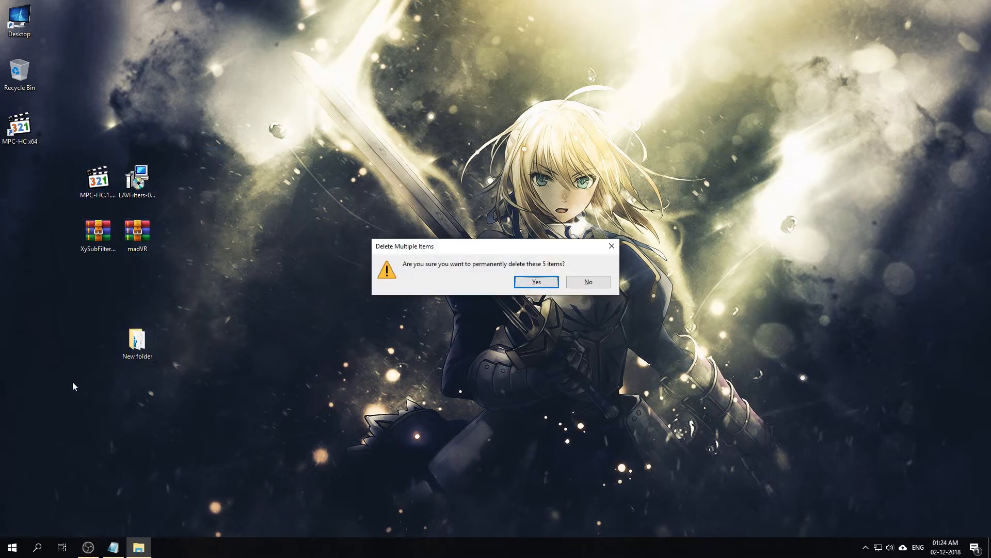
pyautogui.click(535, 281)
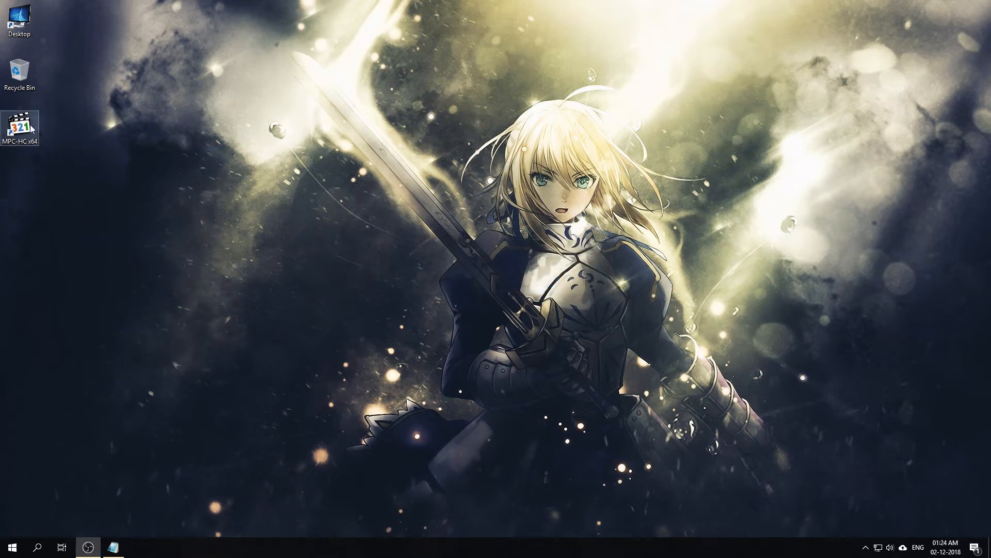
# Launch MPC-HC and associate all video formats with the player in Options > Formats, then apply.
pyautogui.doubleClick(19, 125)
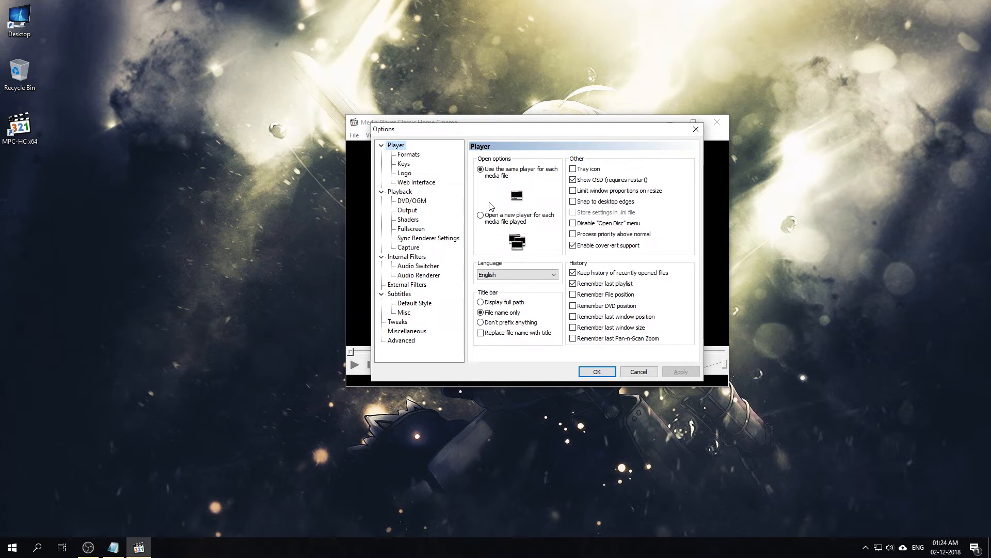
pyautogui.click(408, 154)
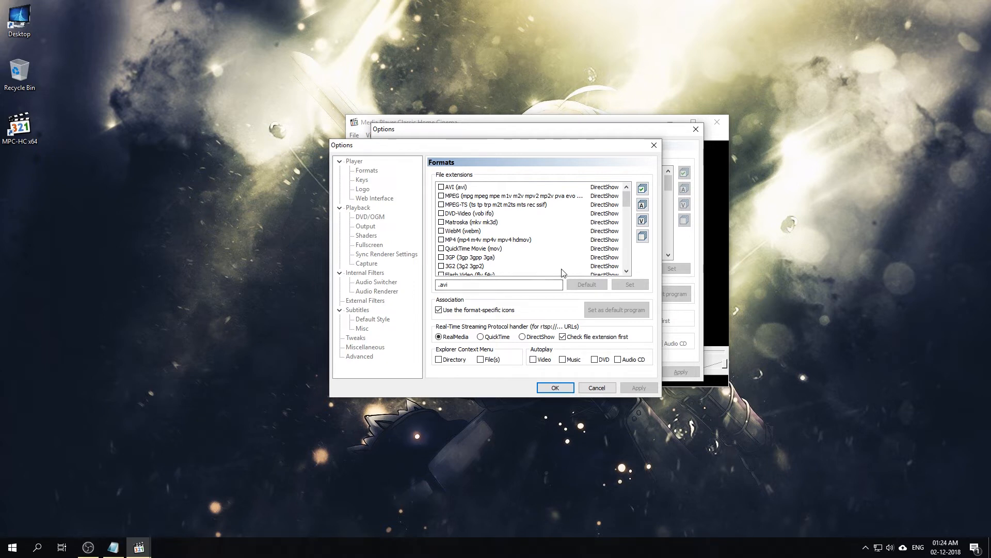
pyautogui.moveTo(643, 219)
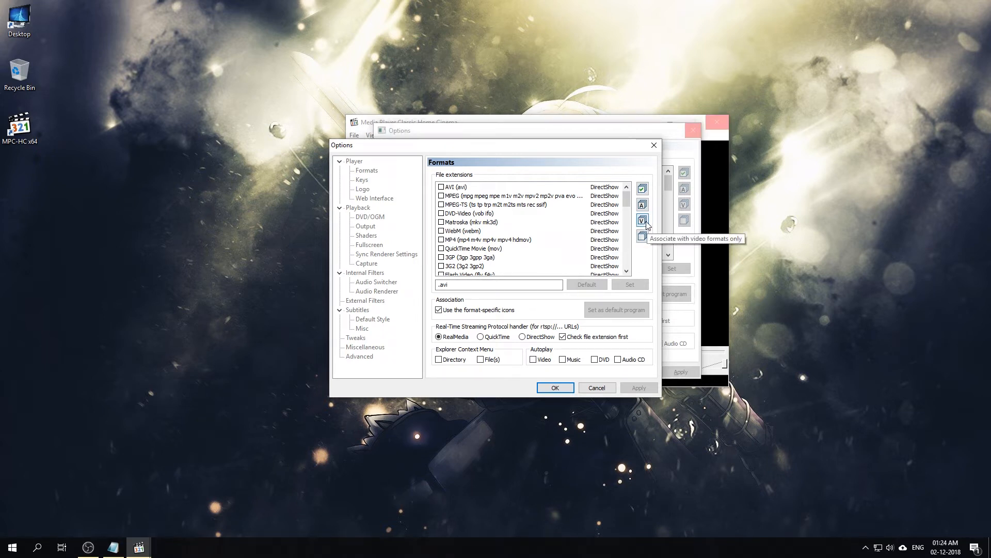
pyautogui.click(643, 222)
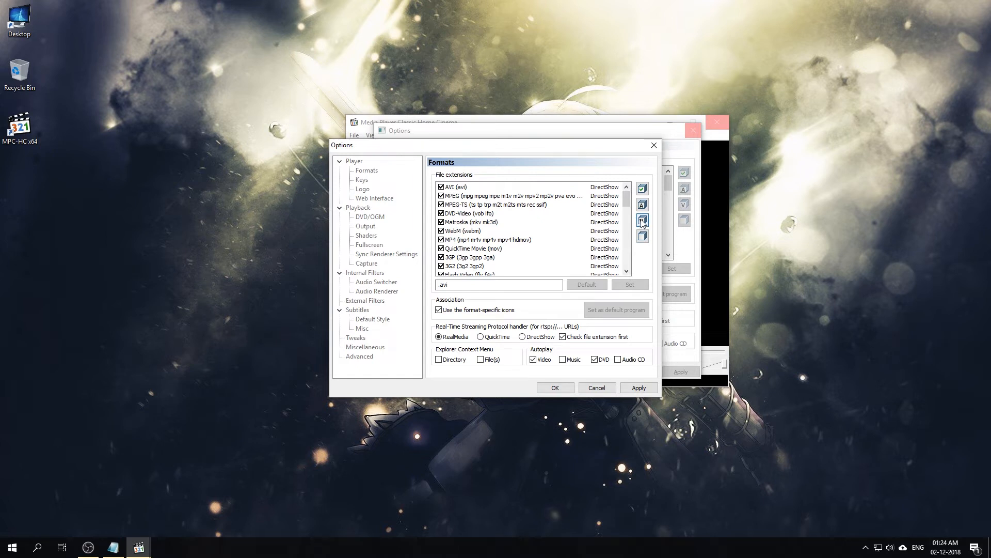
pyautogui.click(642, 221)
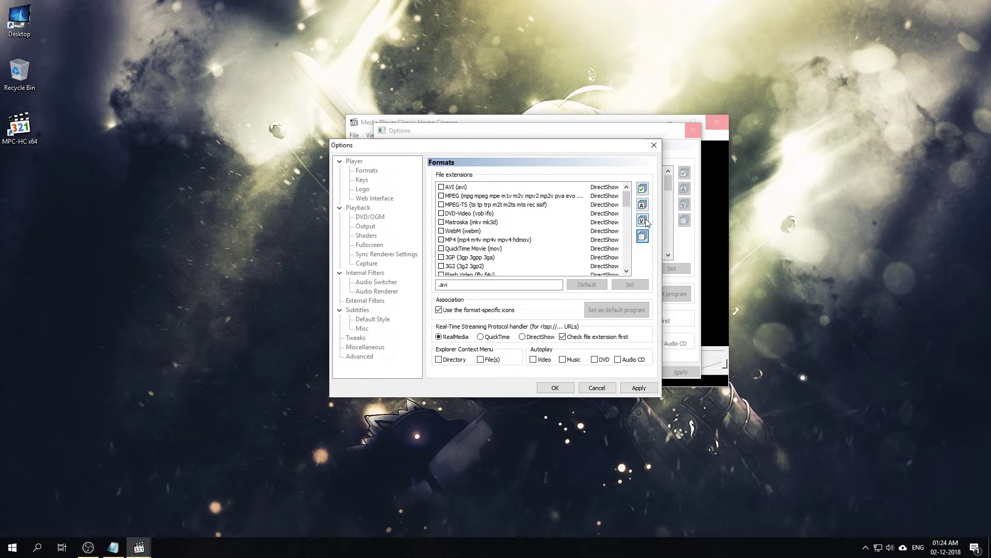
pyautogui.click(643, 219)
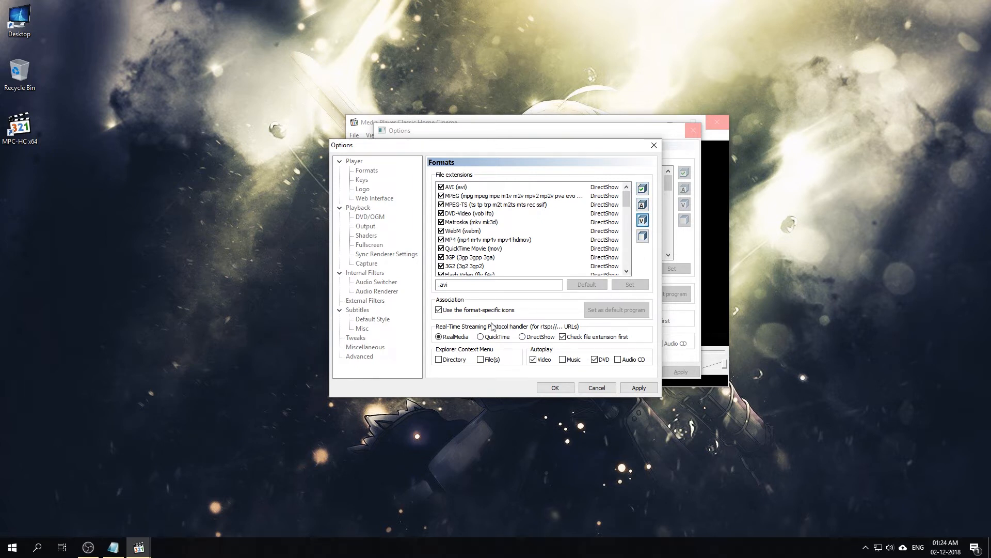
pyautogui.click(637, 387)
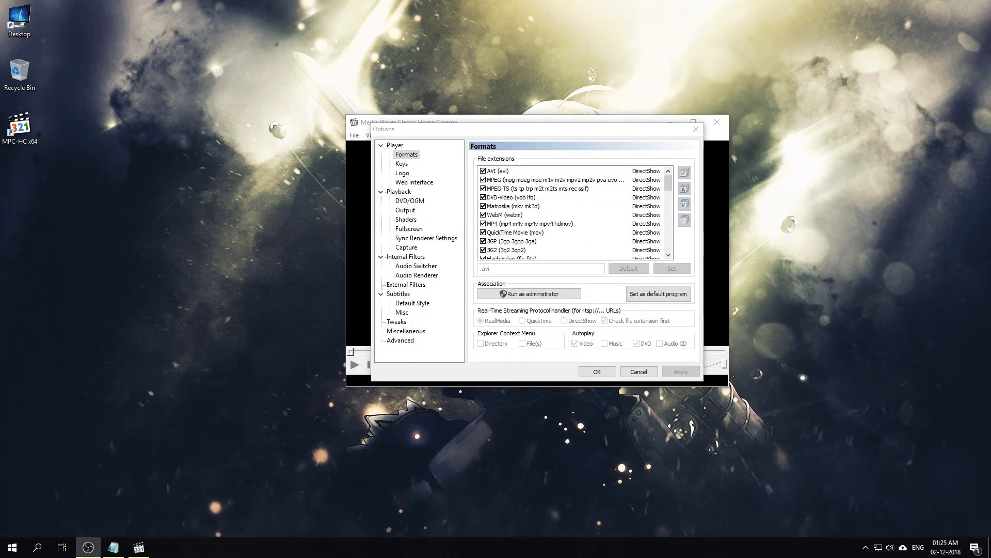
pyautogui.moveTo(158, 218)
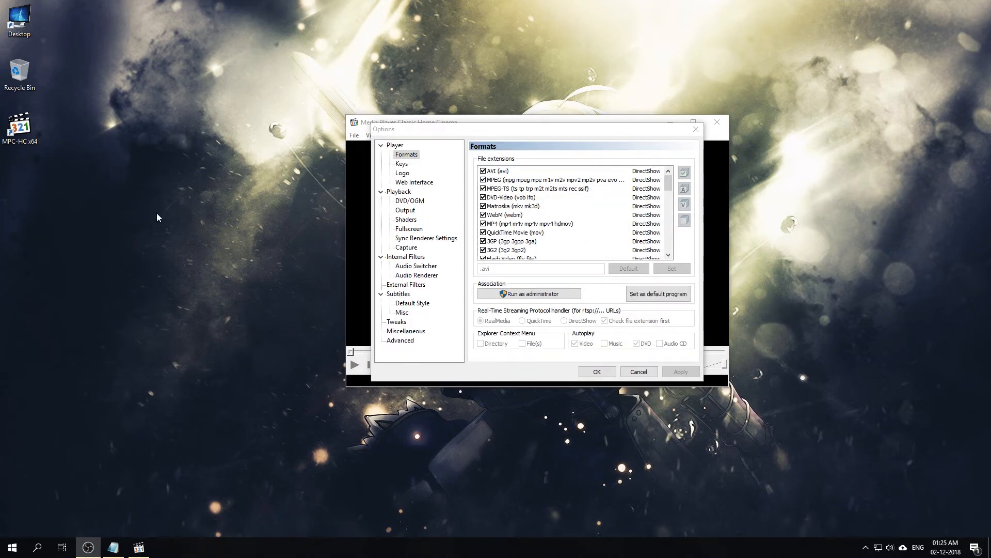
pyautogui.moveTo(215, 231)
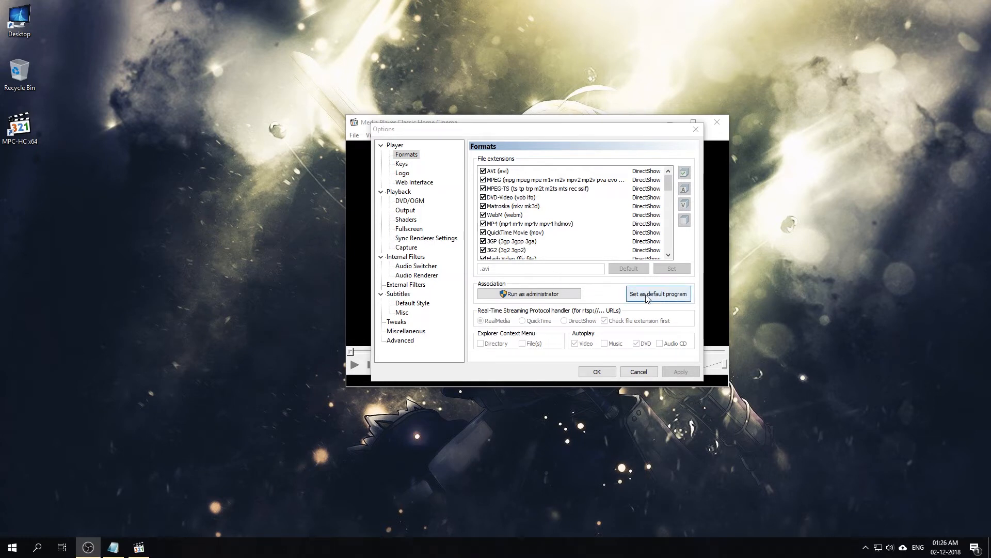
# From MPC-HC's file associations, reach Windows Default apps and choose MPC-HC as the video player.
pyautogui.click(658, 293)
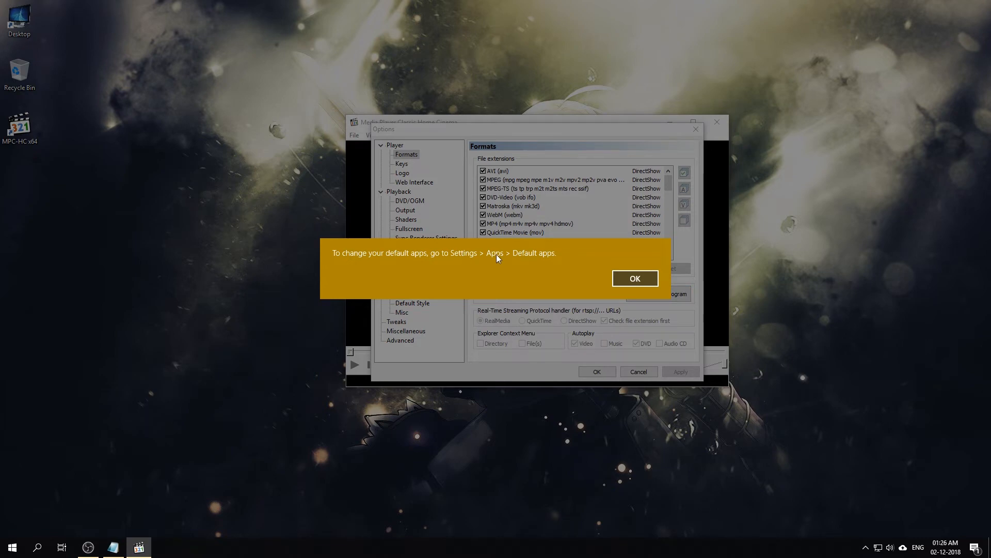
pyautogui.click(635, 277)
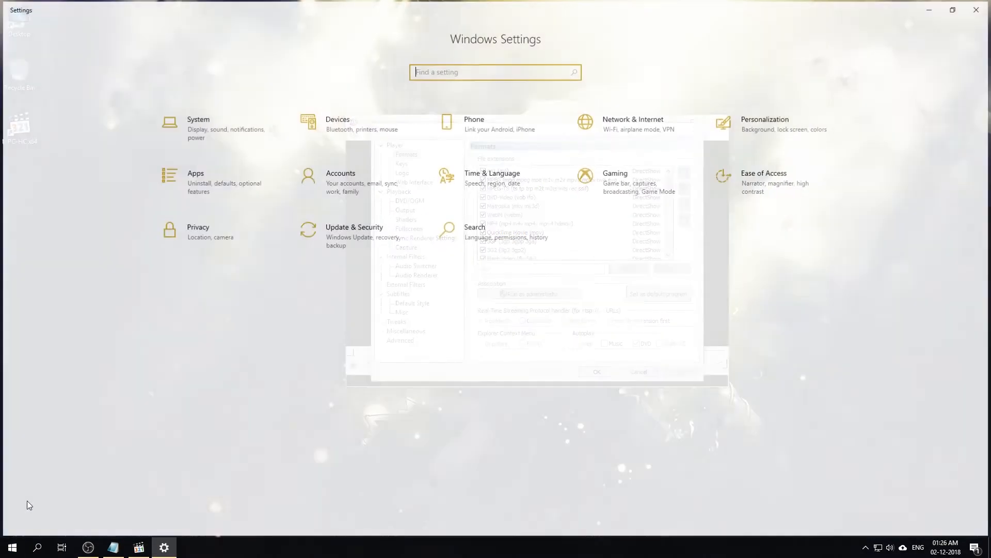
pyautogui.click(195, 182)
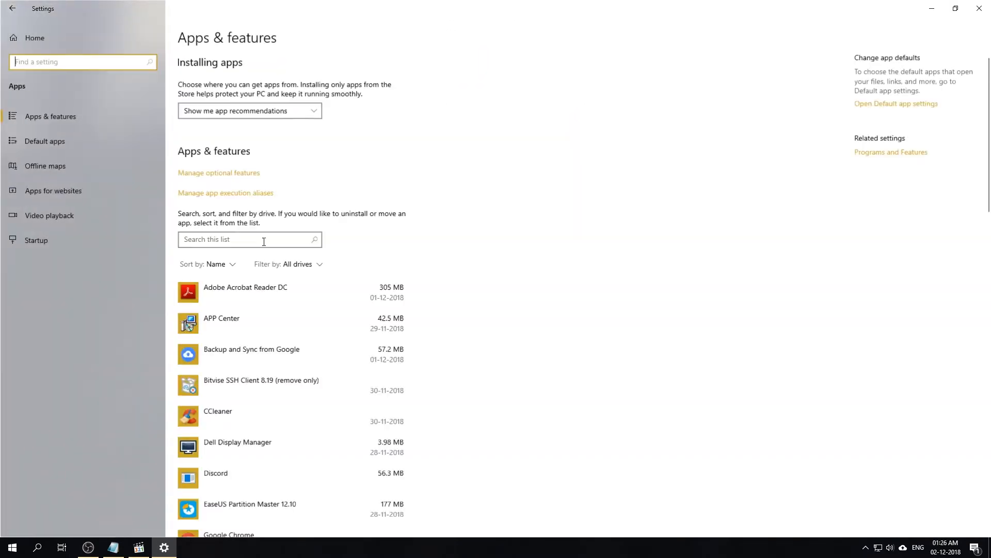
pyautogui.click(45, 140)
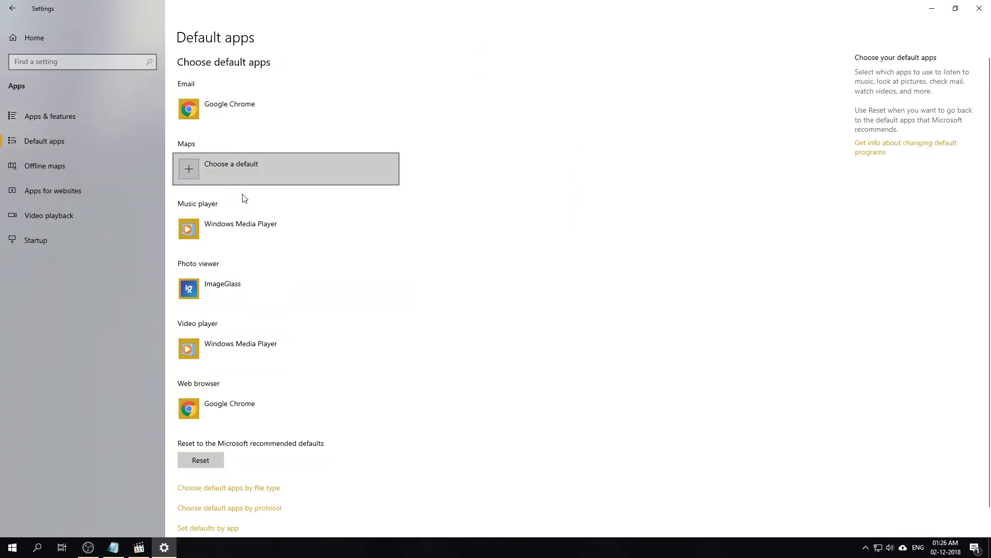
pyautogui.moveTo(273, 349)
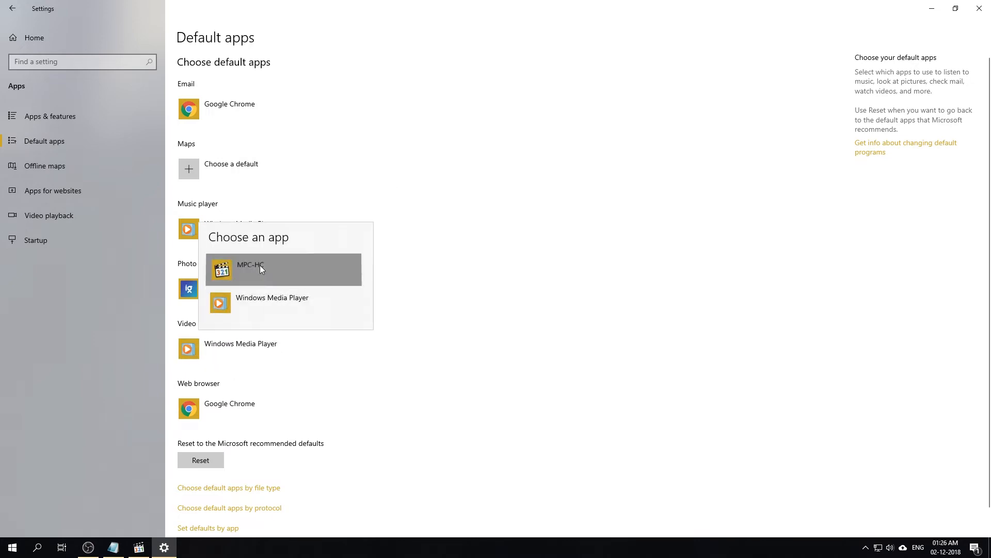
pyautogui.click(260, 268)
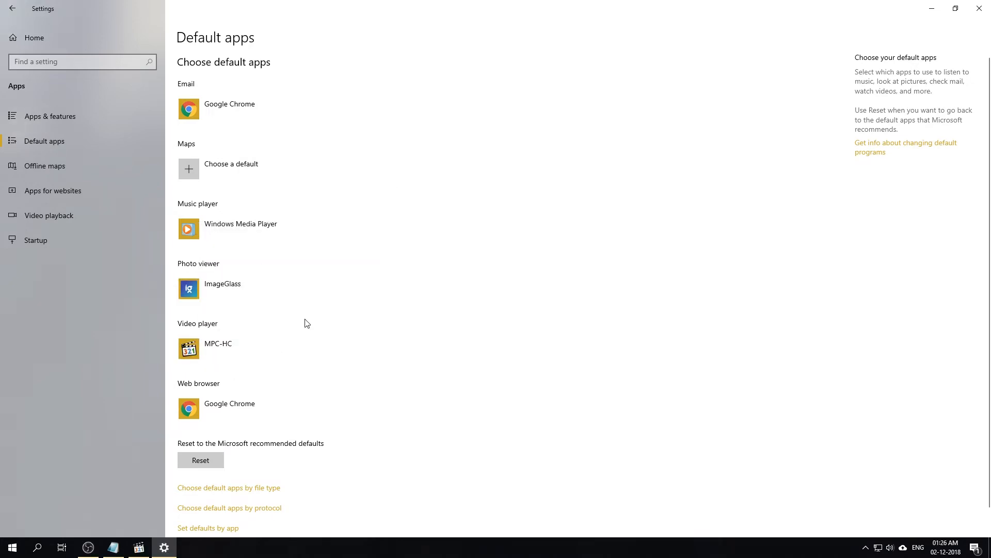
pyautogui.moveTo(411, 380)
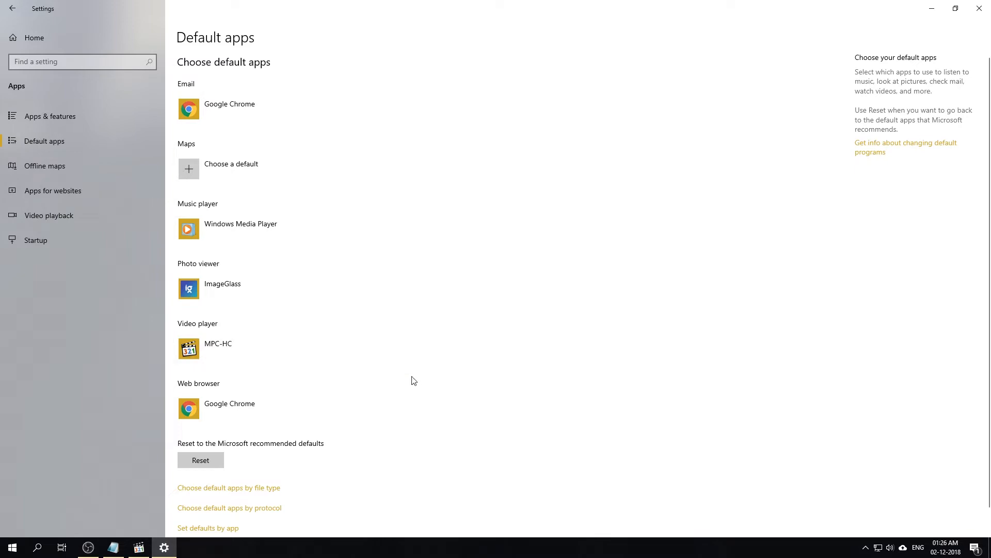
pyautogui.moveTo(876, 86)
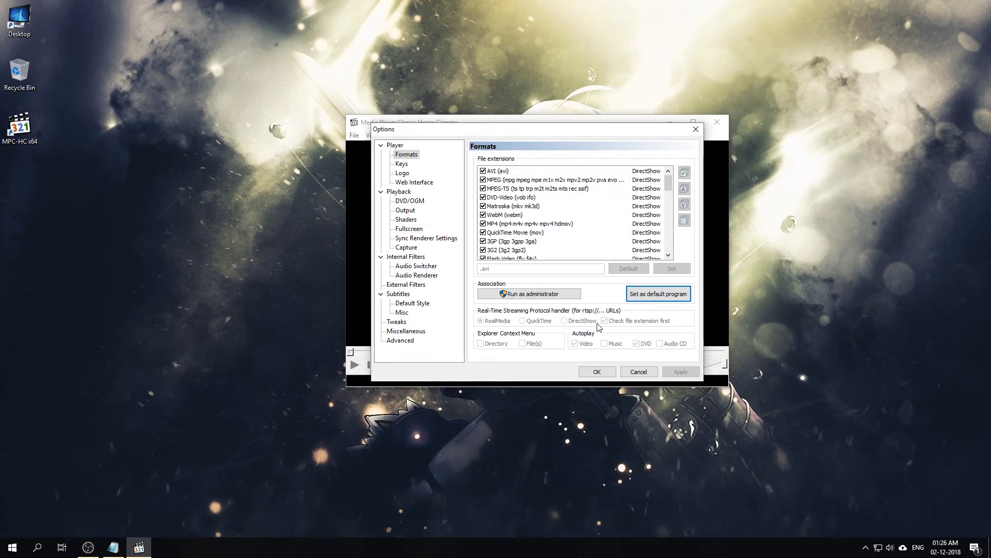
pyautogui.moveTo(433, 304)
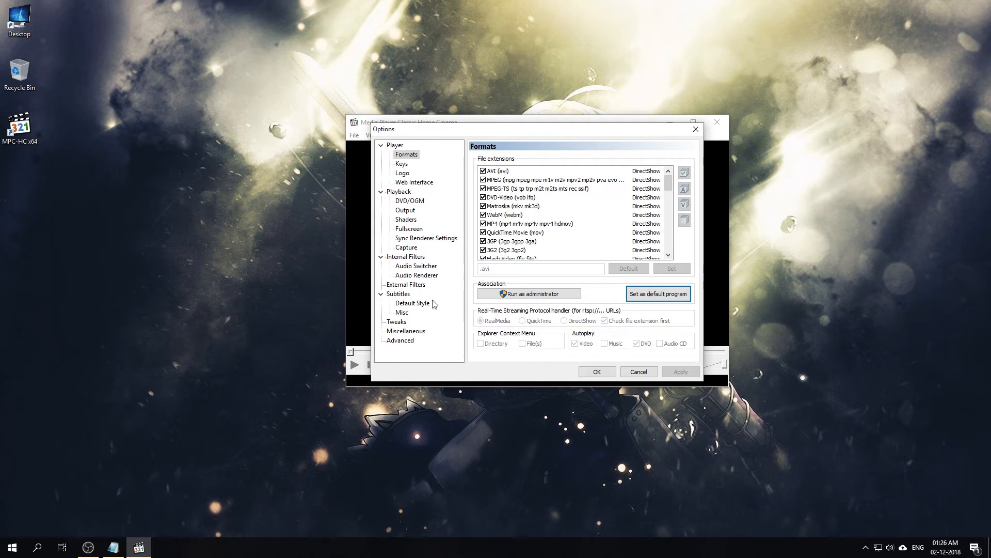
# In Playback > Output use madVR for DirectShow video, XySubFilter for subtitles, System Default for QuickTime, and apply.
pyautogui.click(405, 210)
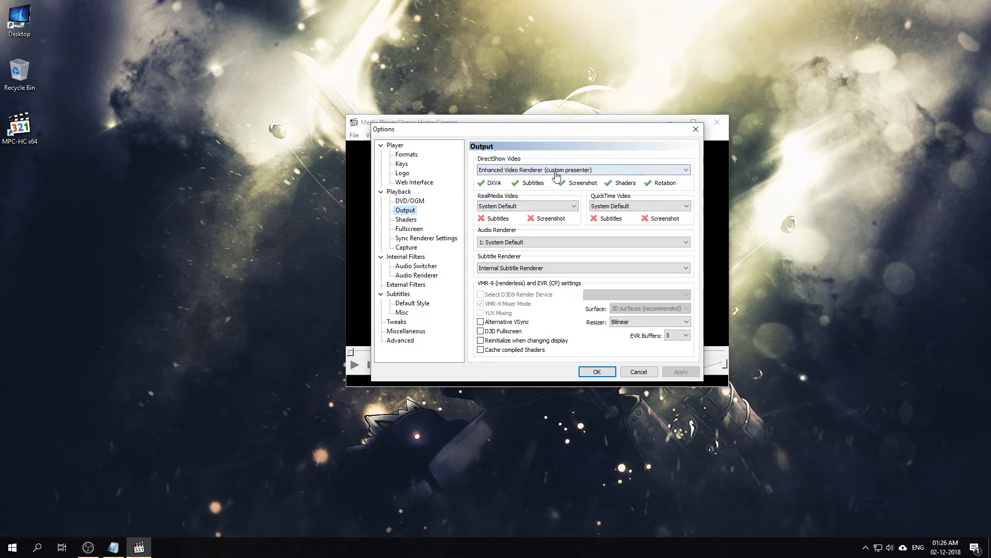
pyautogui.click(685, 169)
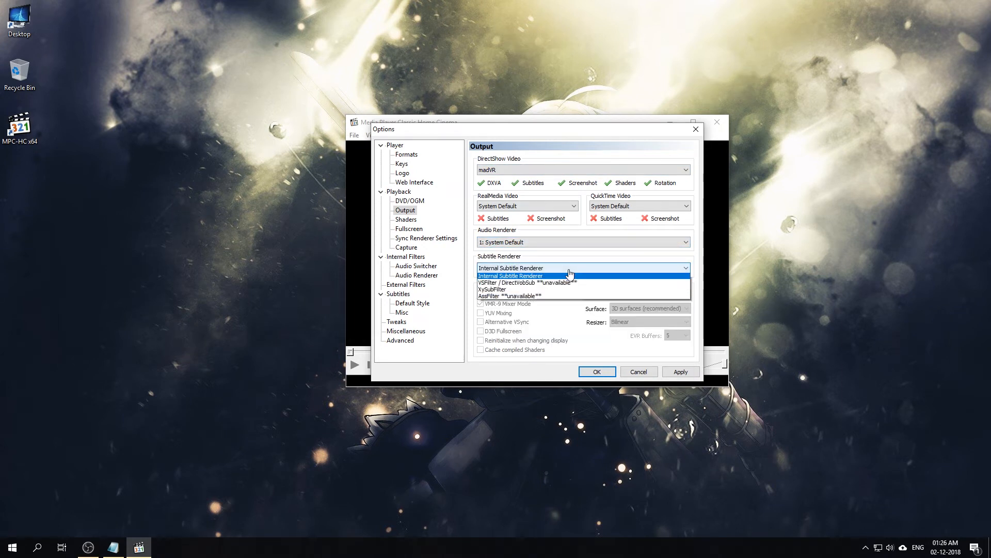
pyautogui.moveTo(556, 291)
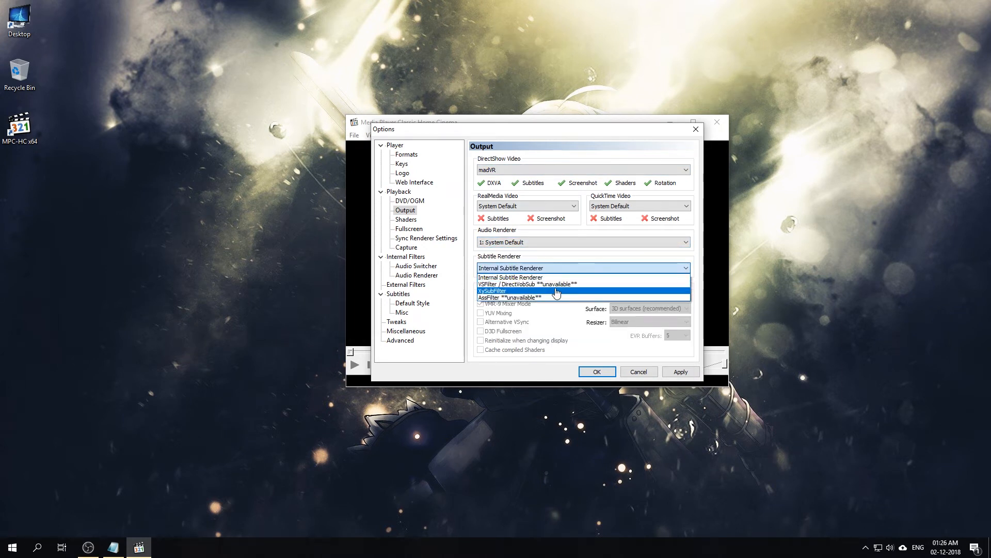
pyautogui.click(556, 291)
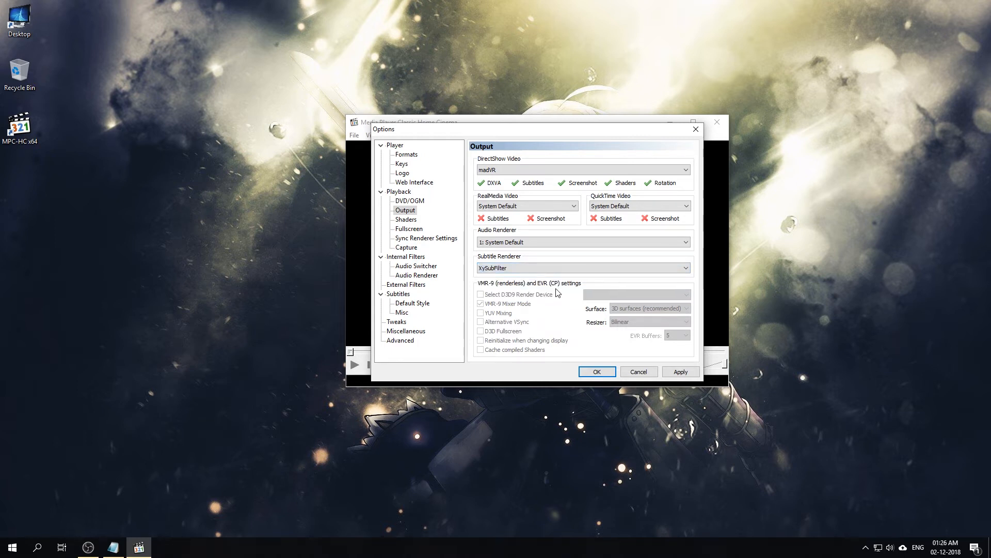
pyautogui.moveTo(554, 205)
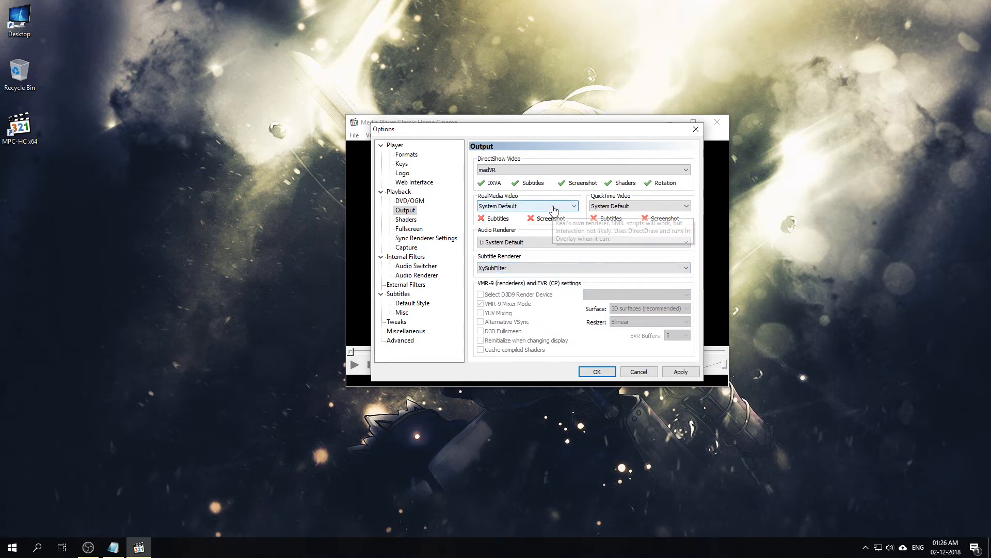
pyautogui.click(573, 206)
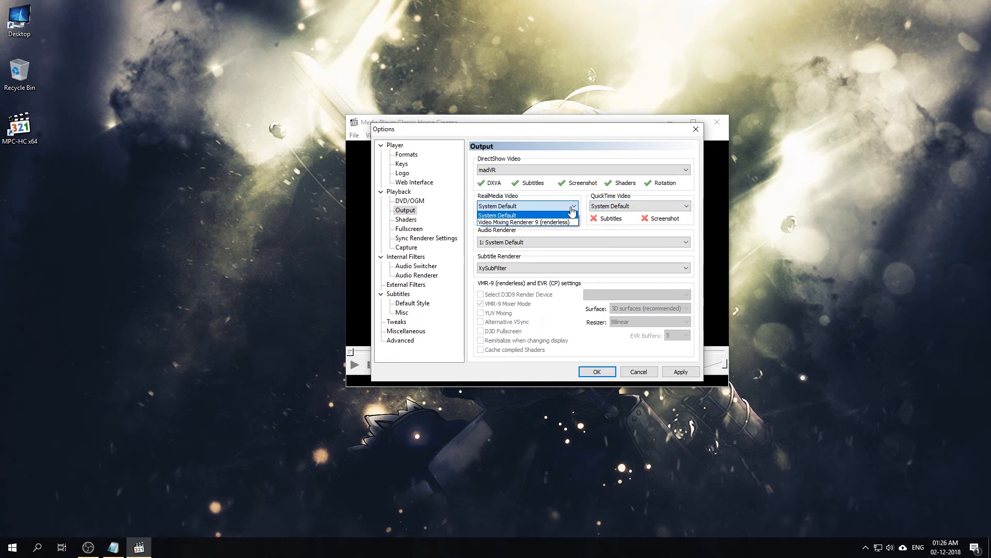
pyautogui.click(685, 206)
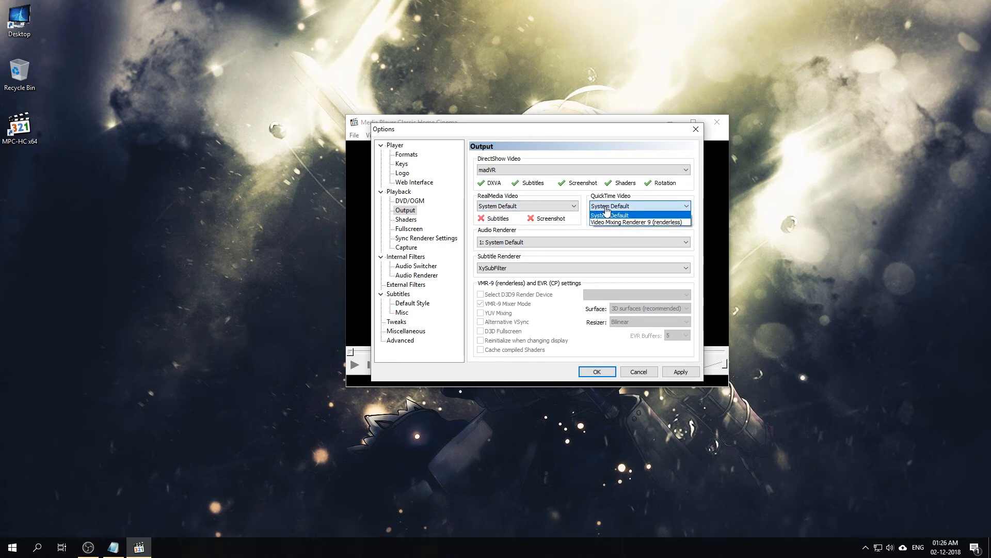
pyautogui.click(610, 214)
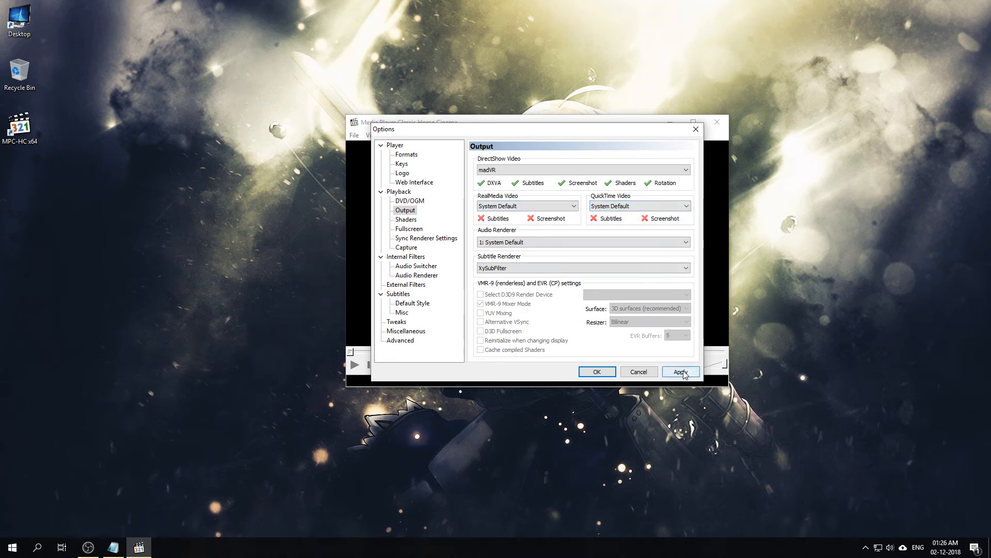
pyautogui.click(681, 371)
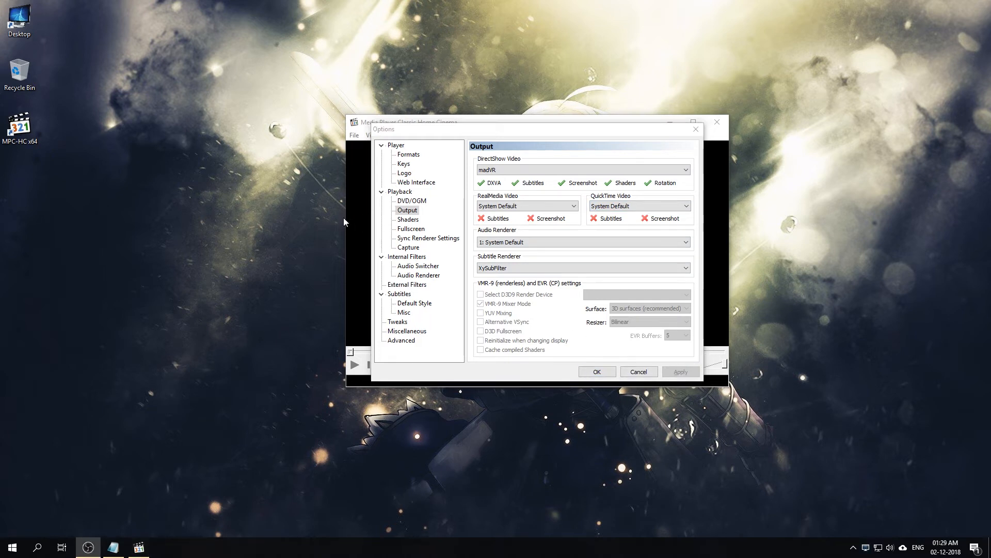
pyautogui.moveTo(291, 227)
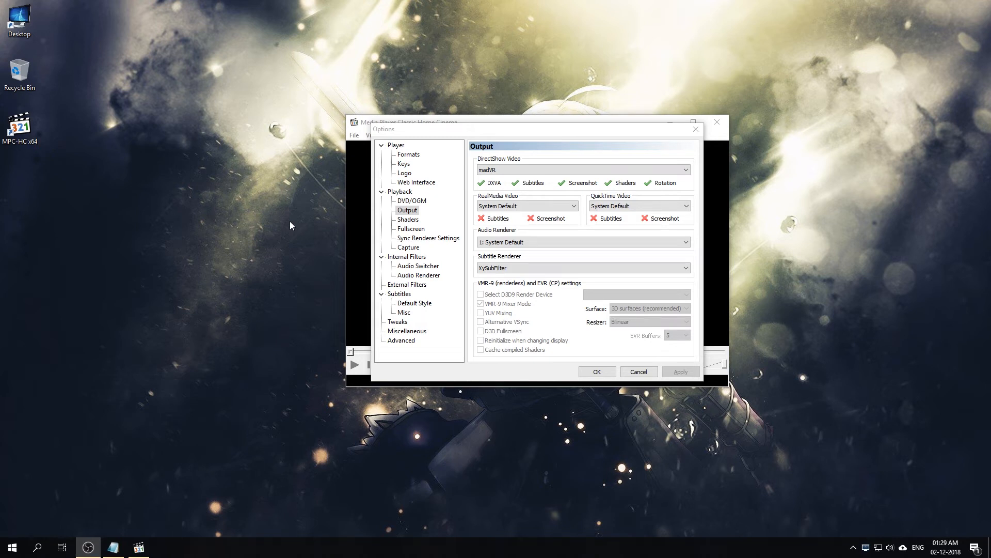
pyautogui.moveTo(307, 230)
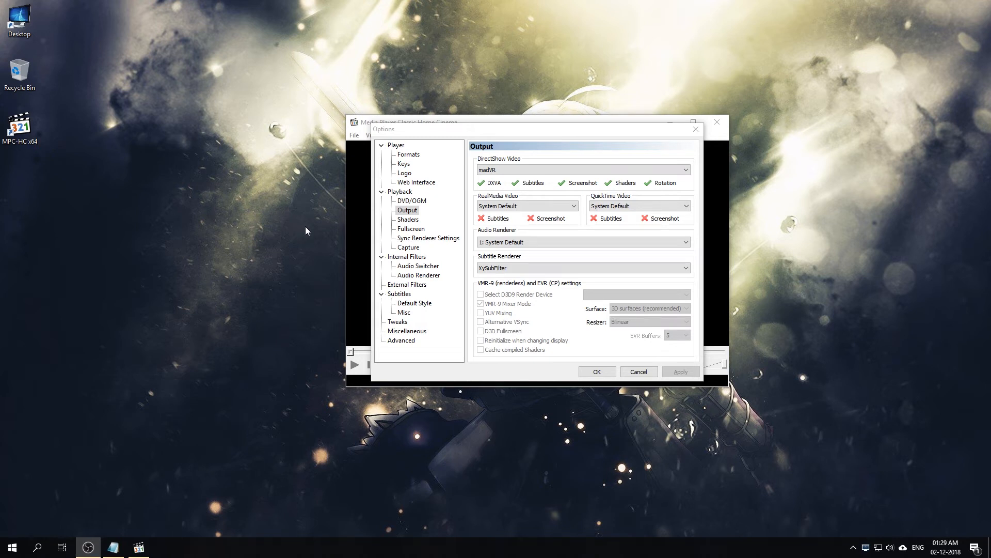
pyautogui.moveTo(407, 256)
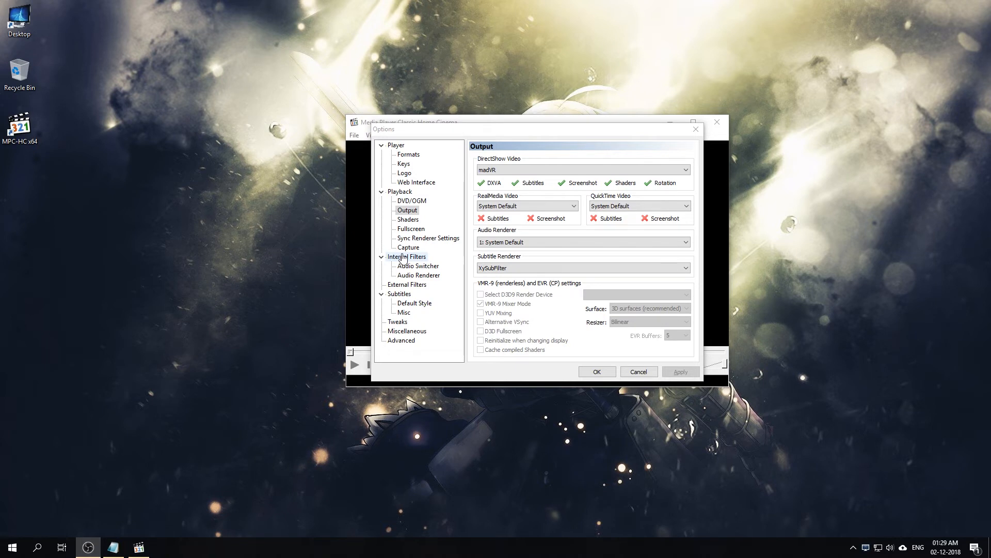
# In Internal Filters untick every source and transform filter, including Avisynth, and apply the change.
pyautogui.click(407, 256)
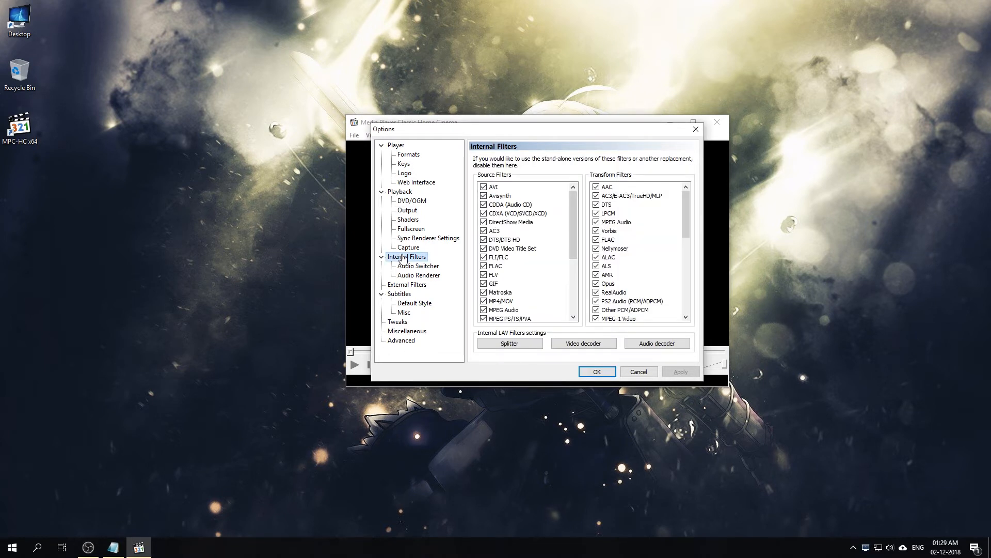
pyautogui.moveTo(510, 343)
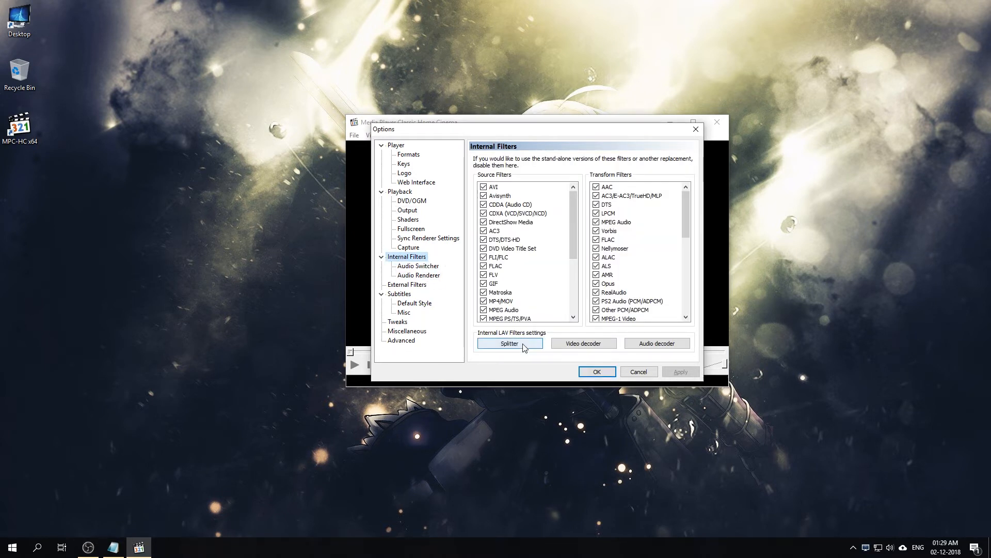
pyautogui.click(509, 343)
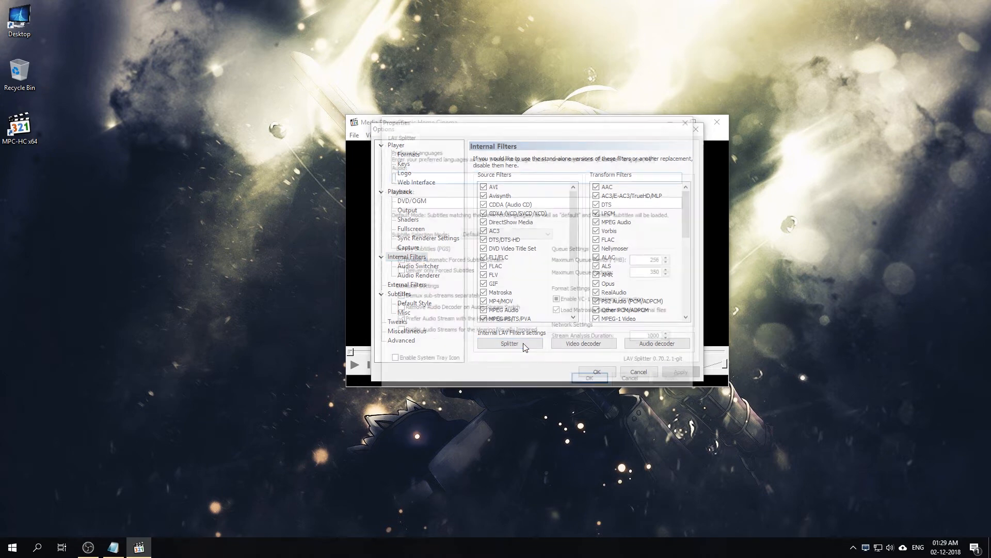
pyautogui.click(509, 343)
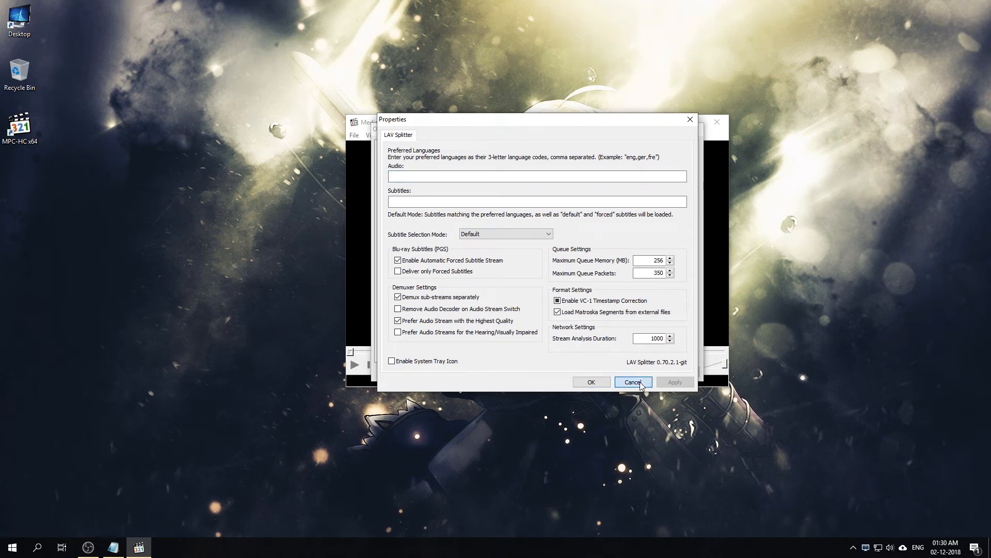
pyautogui.click(632, 382)
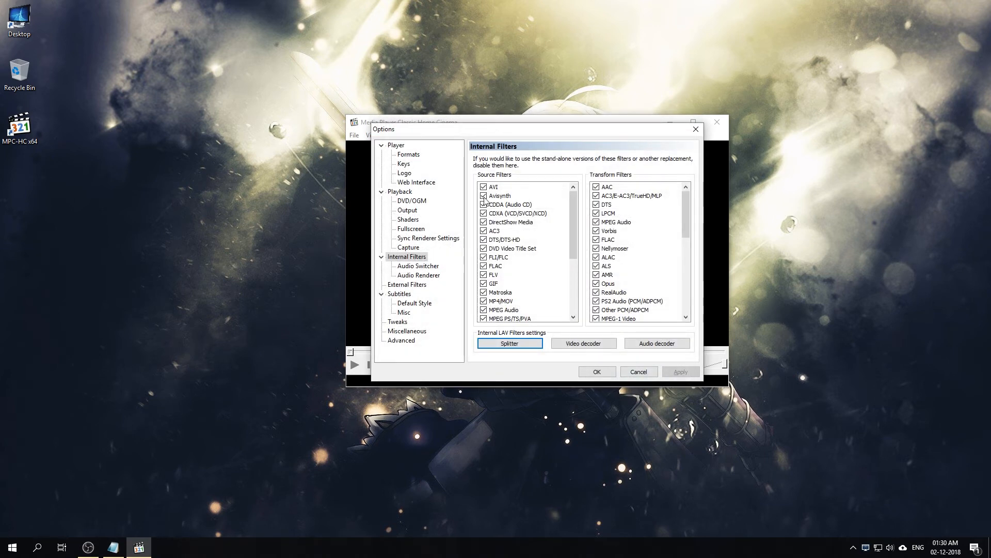
pyautogui.click(484, 187)
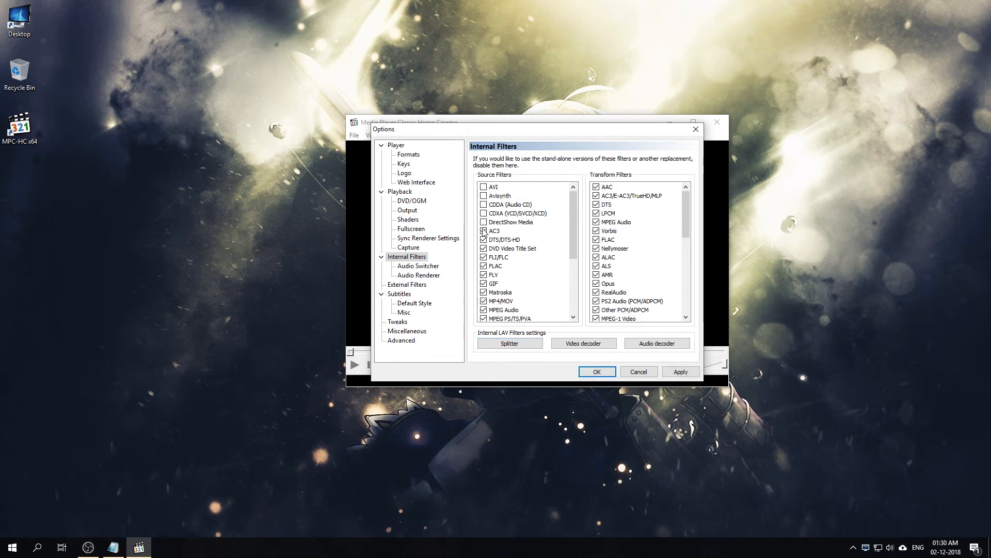
pyautogui.scroll(-3)
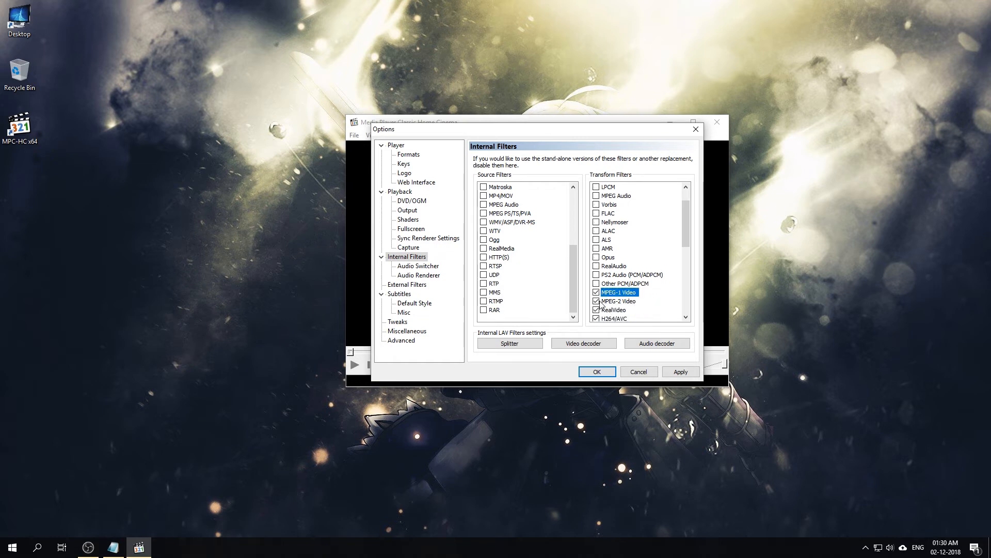
pyautogui.scroll(-3)
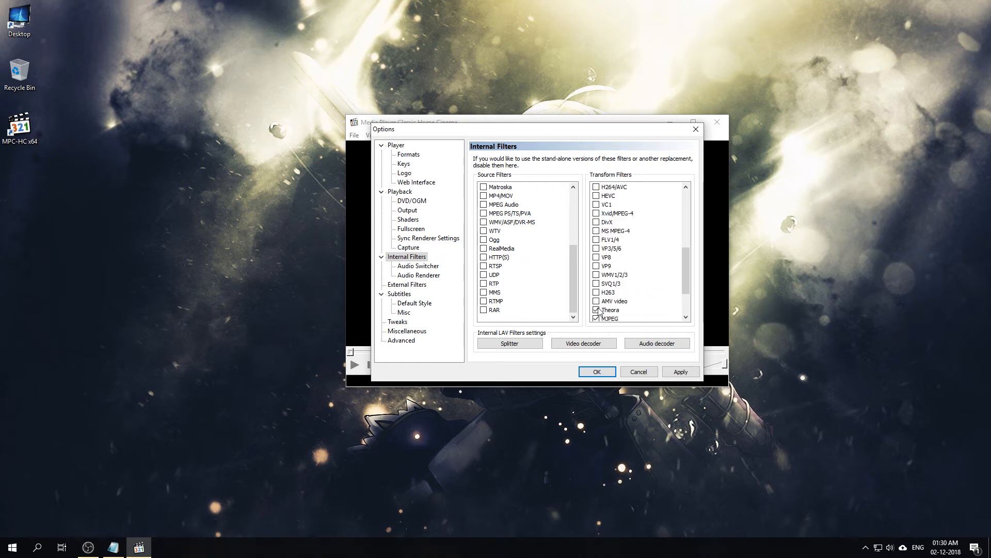
pyautogui.scroll(-3)
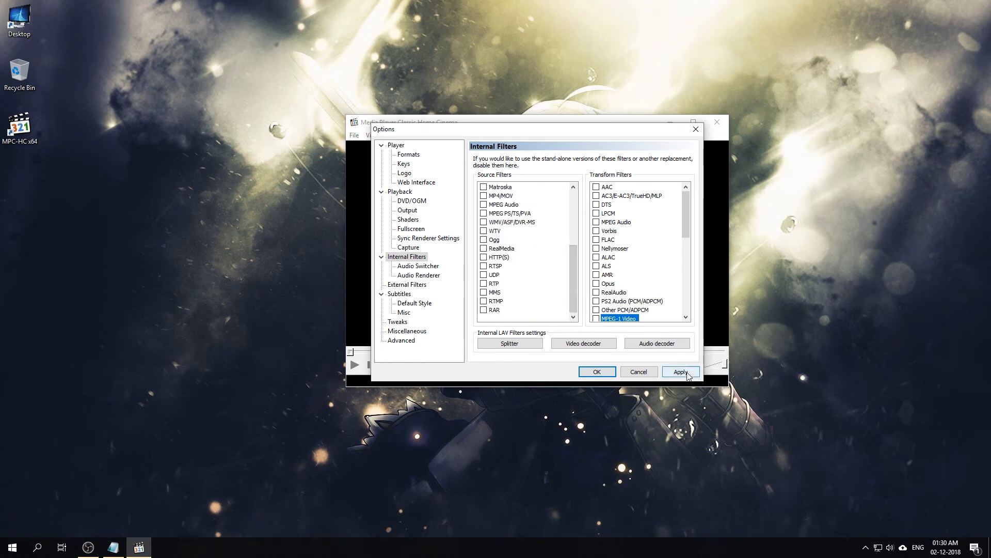
pyautogui.click(680, 371)
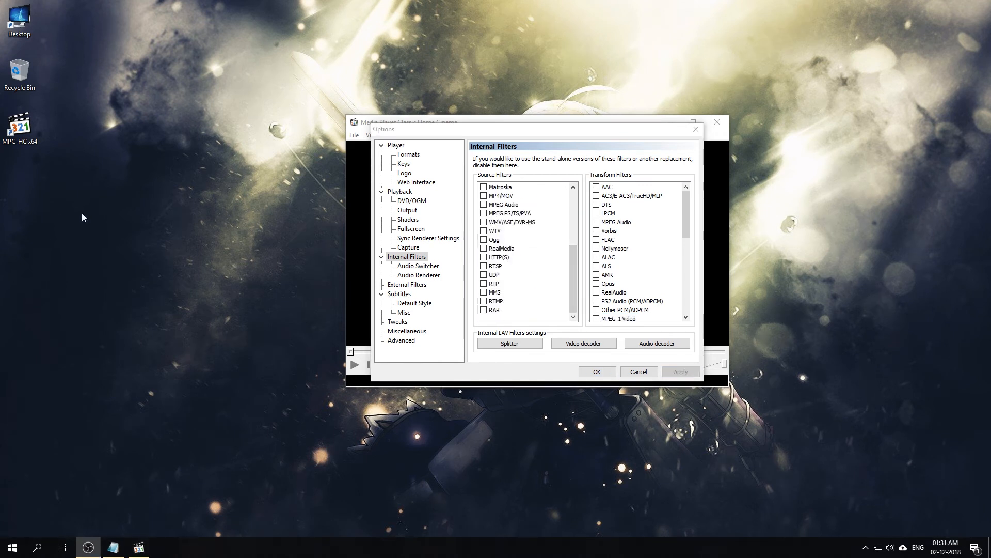
pyautogui.moveTo(319, 285)
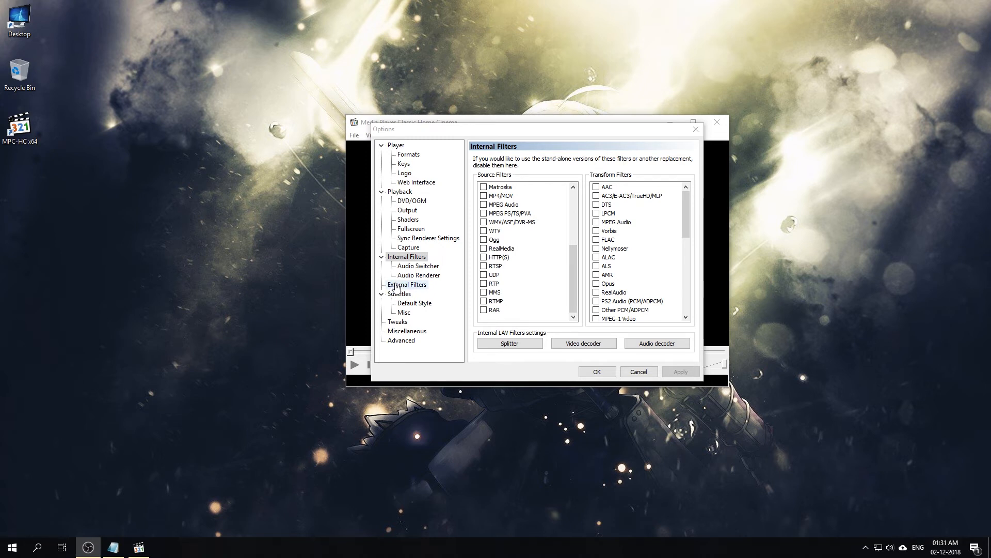
# Via Add Filter, register LAV Audio Decoder, LAV Splitter, LAV Video Decoder and XySubFilter as external filters.
pyautogui.click(409, 284)
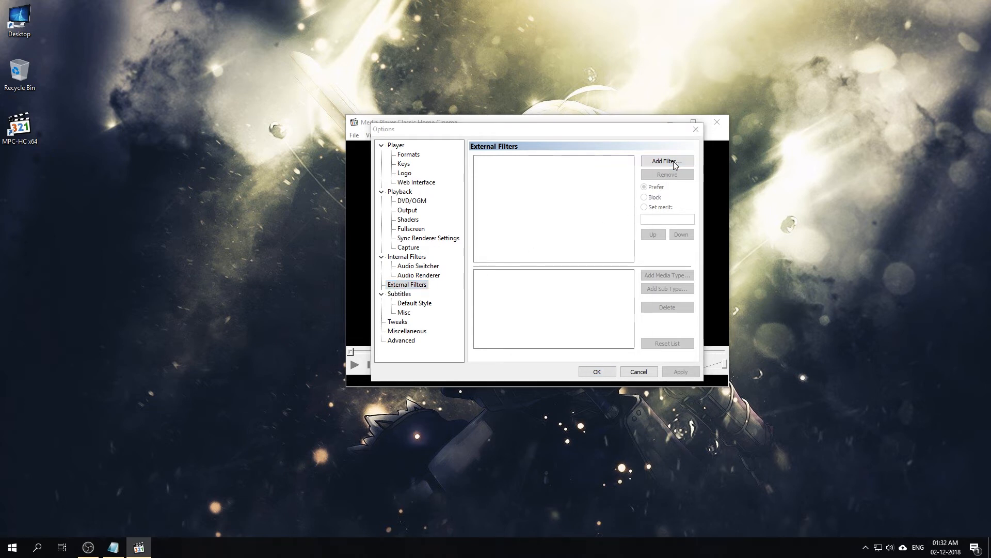
pyautogui.click(666, 161)
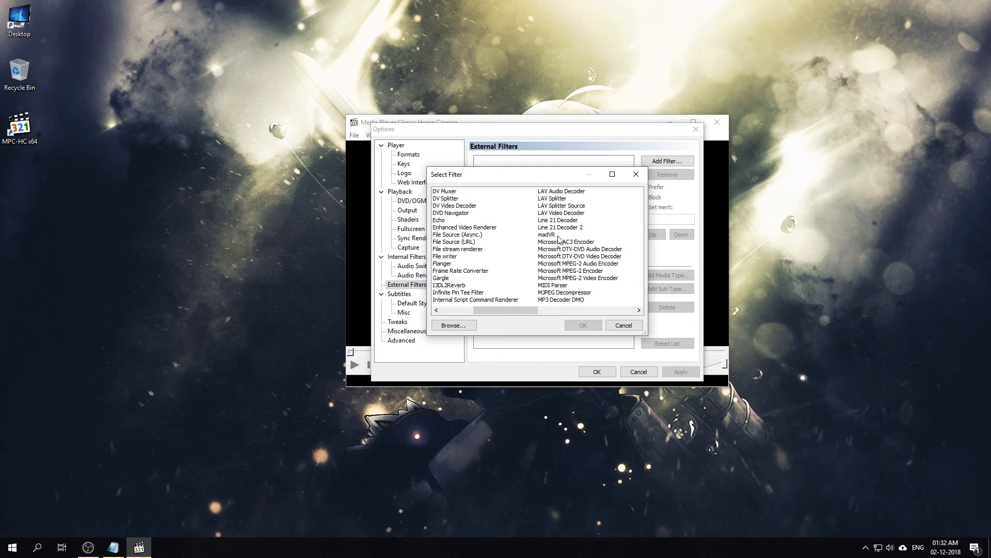
pyautogui.moveTo(506, 260)
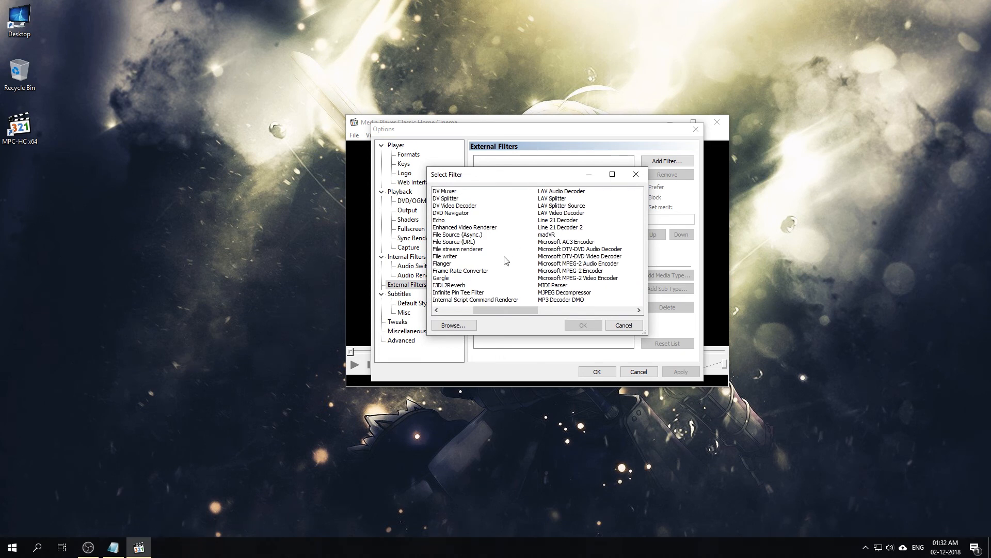
pyautogui.moveTo(567, 196)
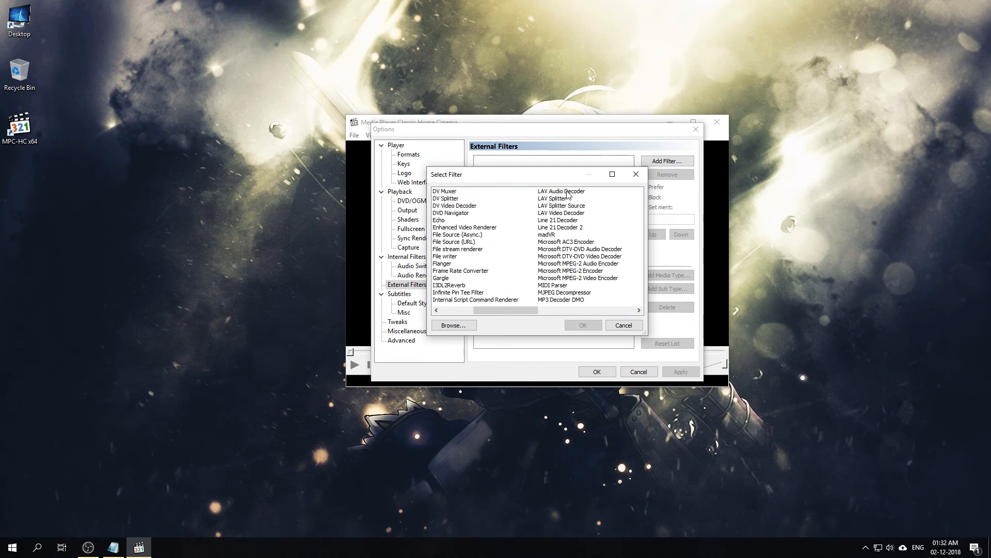
pyautogui.click(561, 191)
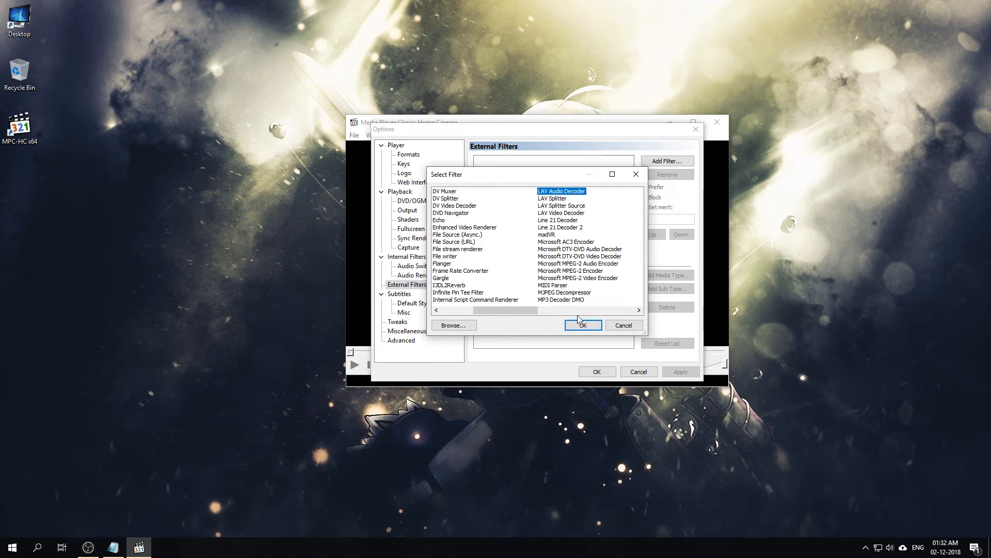
pyautogui.click(581, 326)
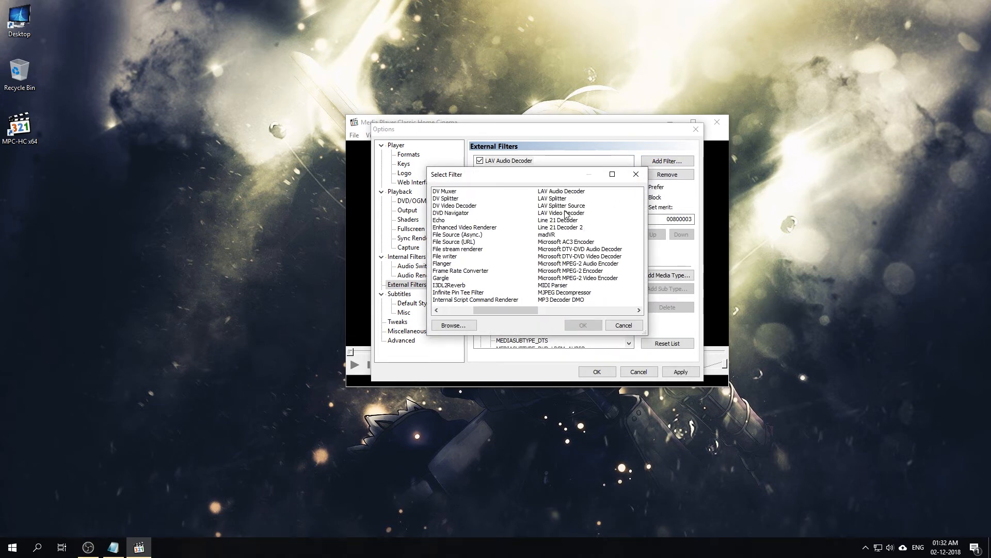
pyautogui.click(624, 324)
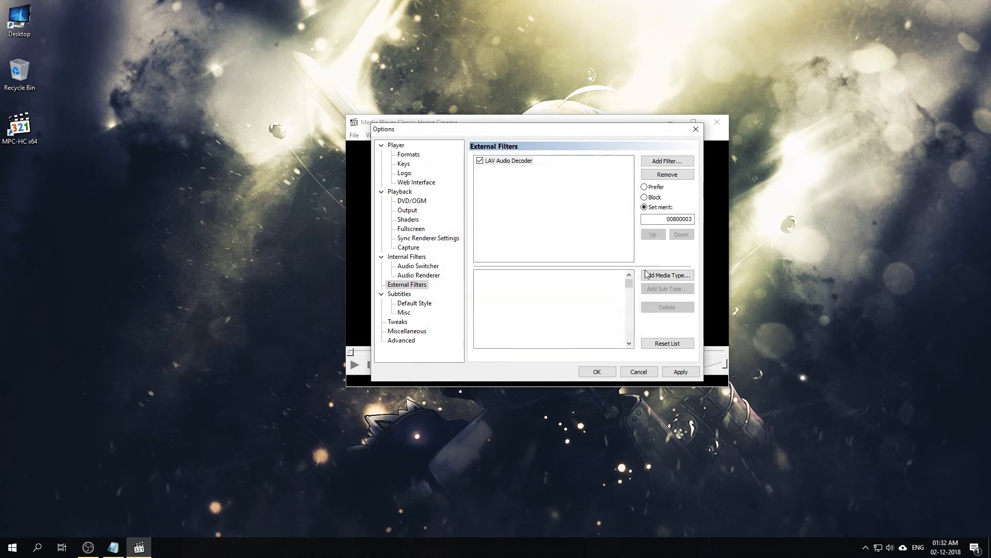
pyautogui.click(666, 160)
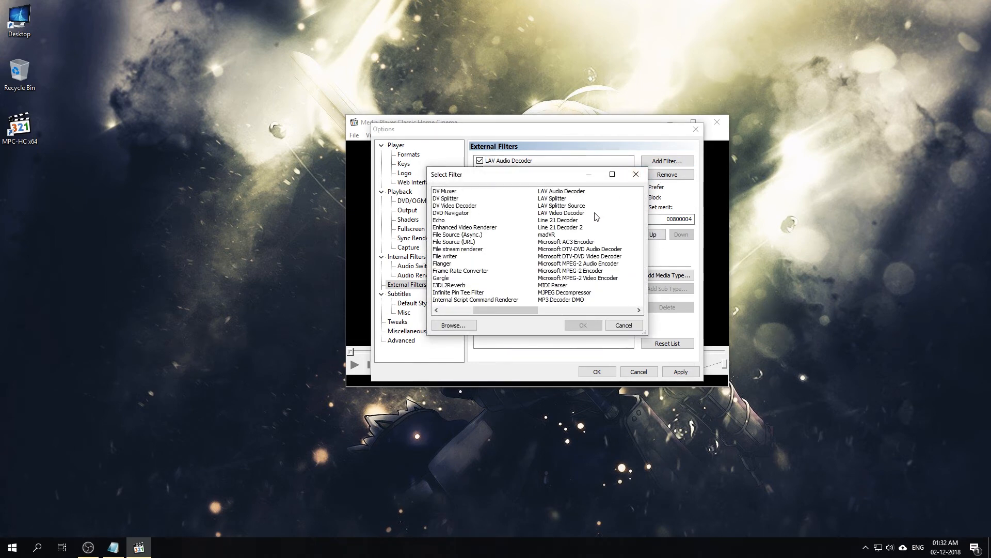
pyautogui.moveTo(582, 325)
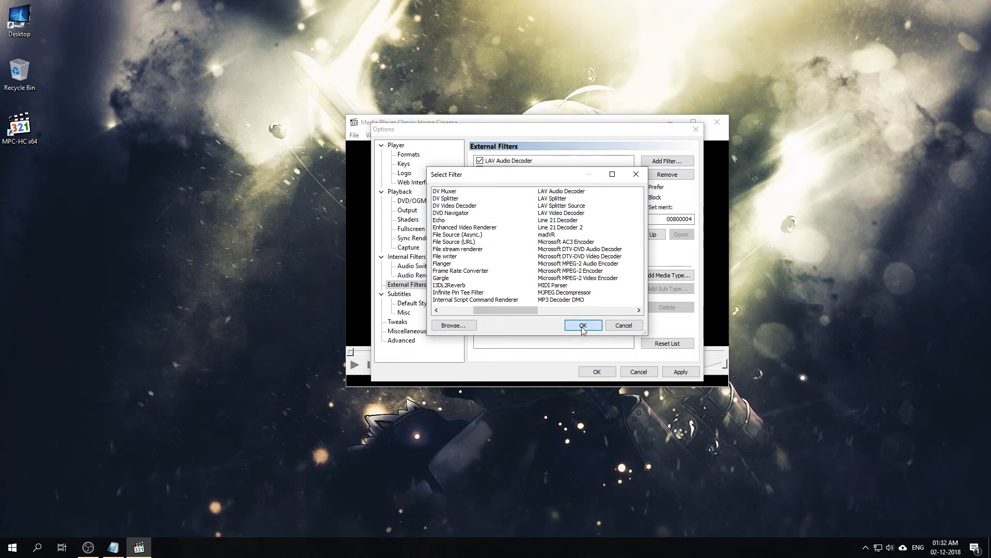
pyautogui.click(581, 325)
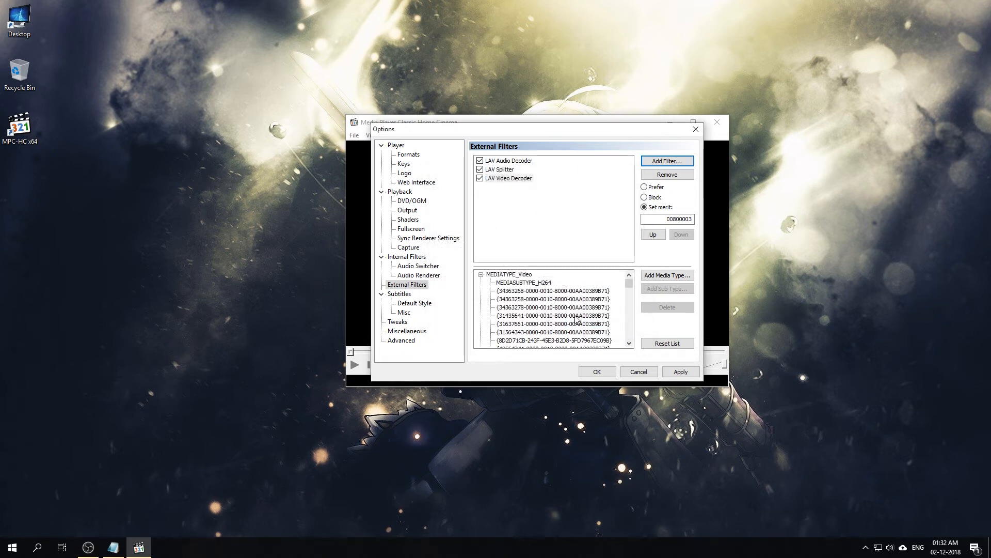
pyautogui.moveTo(691, 192)
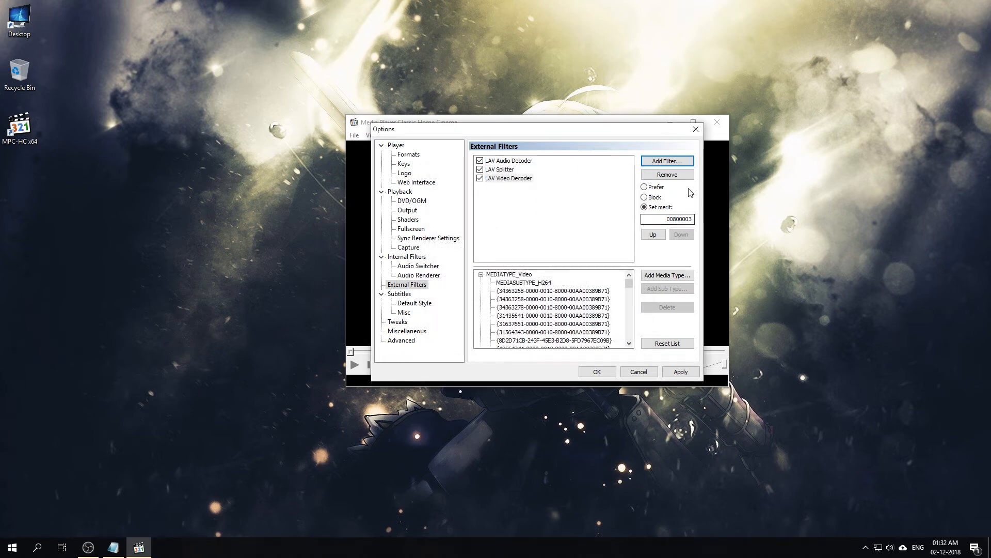
pyautogui.click(666, 161)
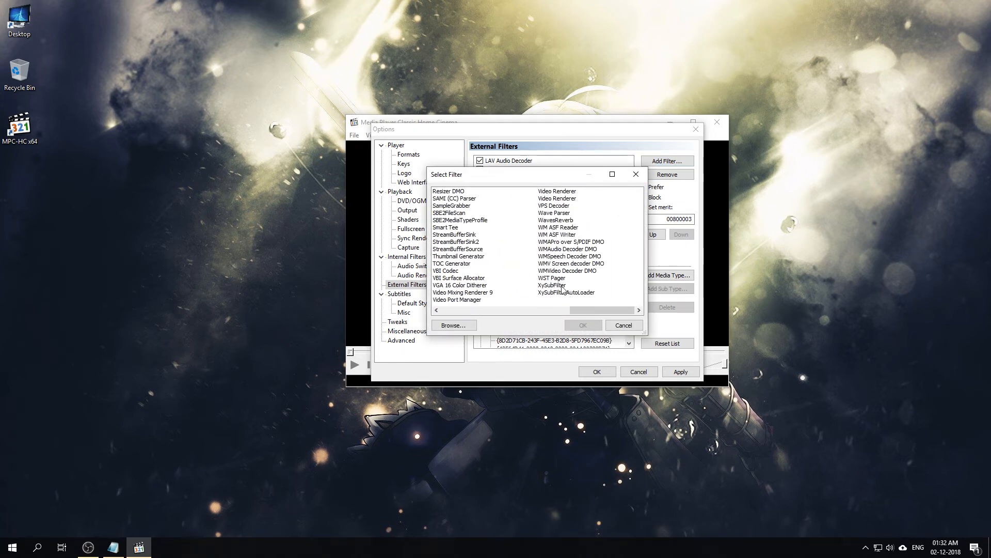
pyautogui.click(581, 324)
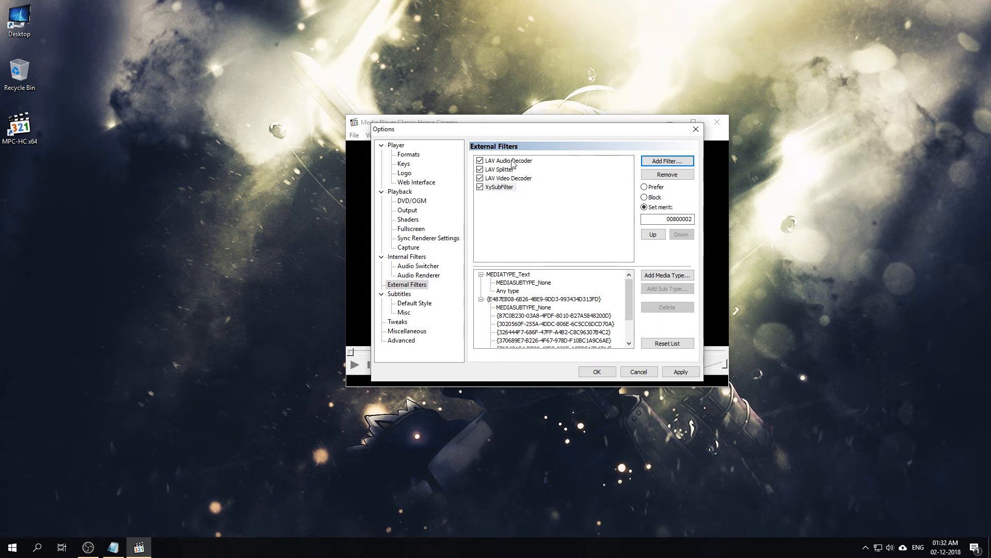
pyautogui.moveTo(521, 198)
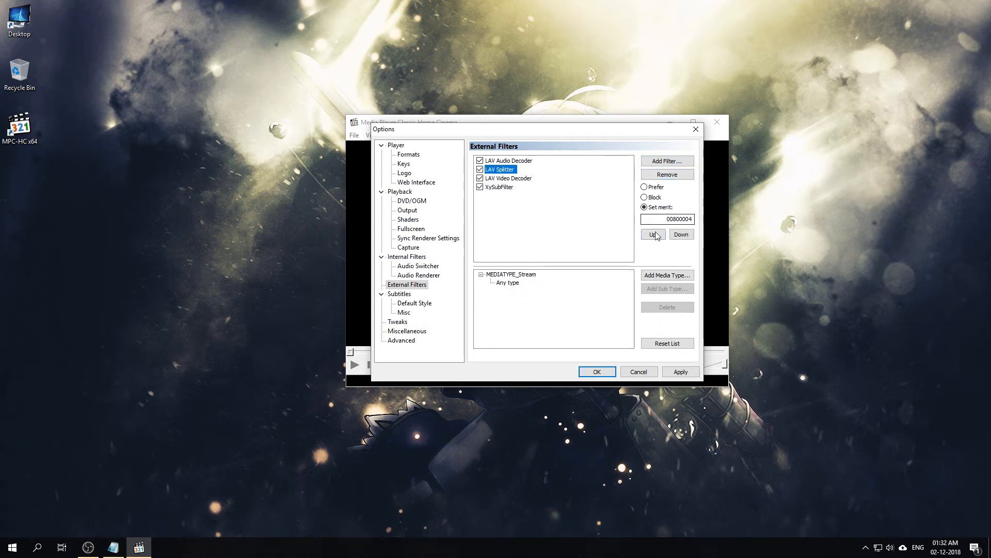
# Move LAV Splitter to the top and mark LAV Splitter, both LAV decoders and XySubFilter as Prefer.
pyautogui.click(653, 235)
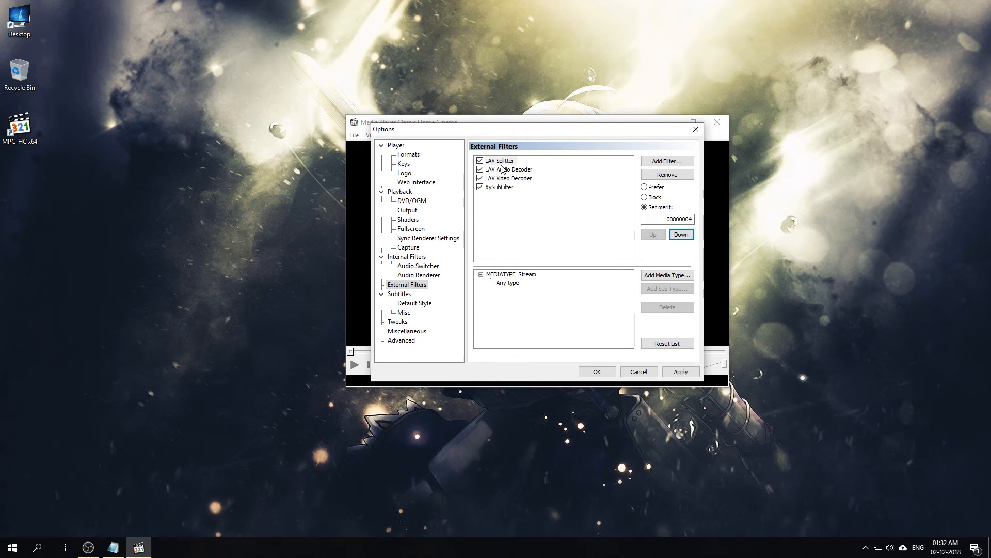
pyautogui.click(510, 169)
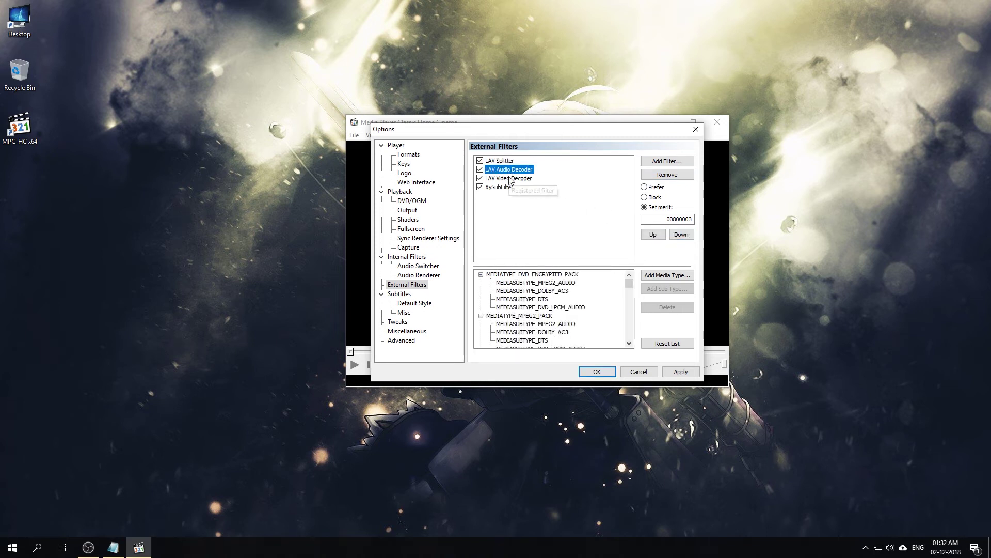
pyautogui.moveTo(511, 179)
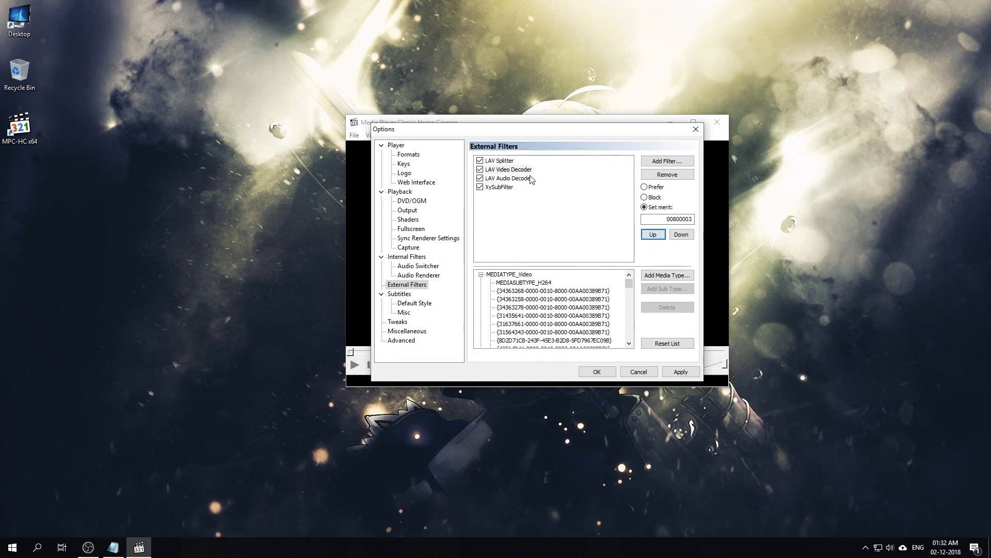
pyautogui.moveTo(505, 191)
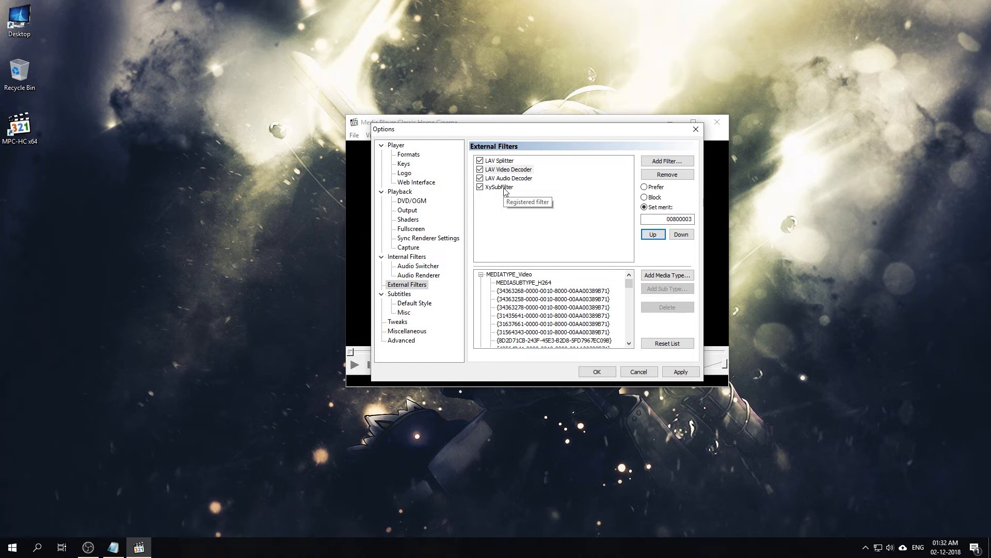
pyautogui.click(500, 160)
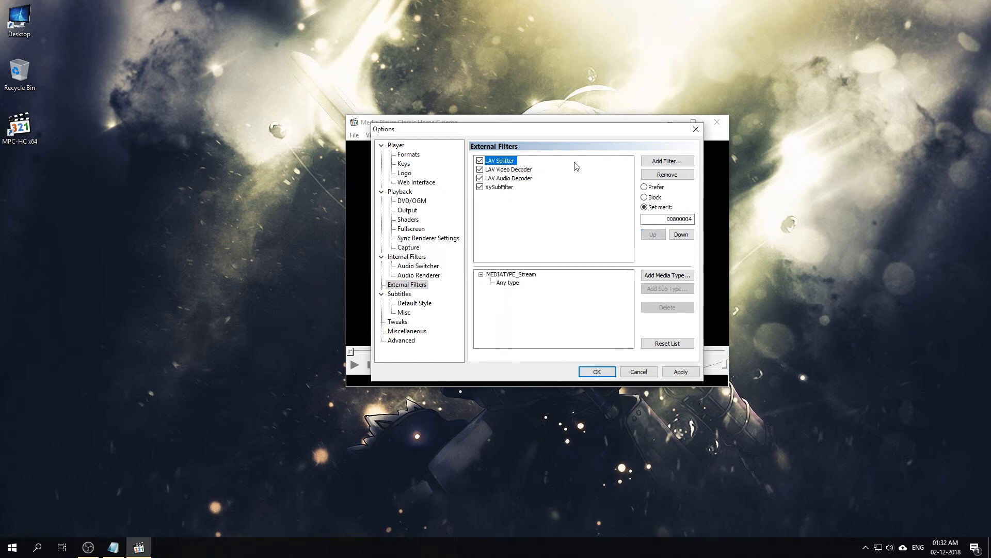
pyautogui.click(645, 187)
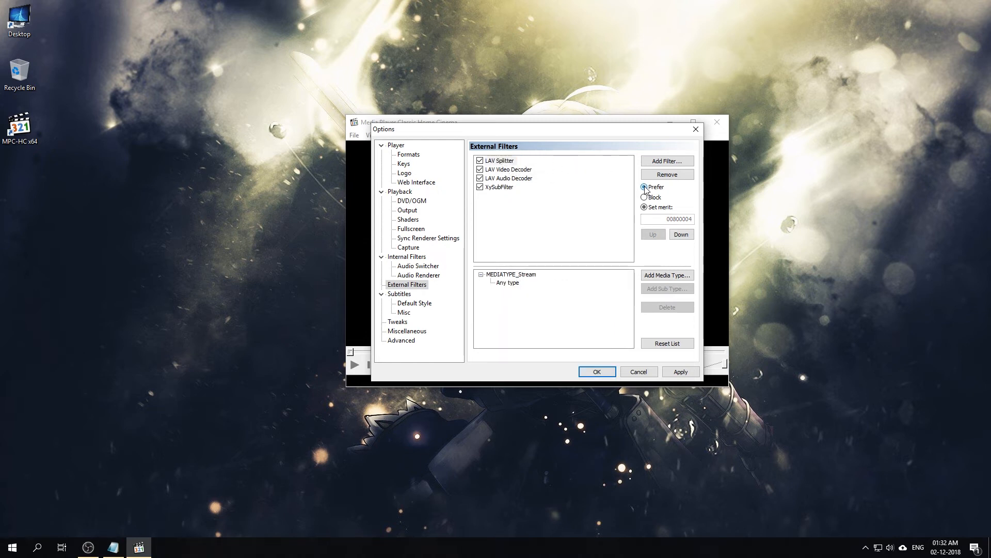
pyautogui.click(509, 168)
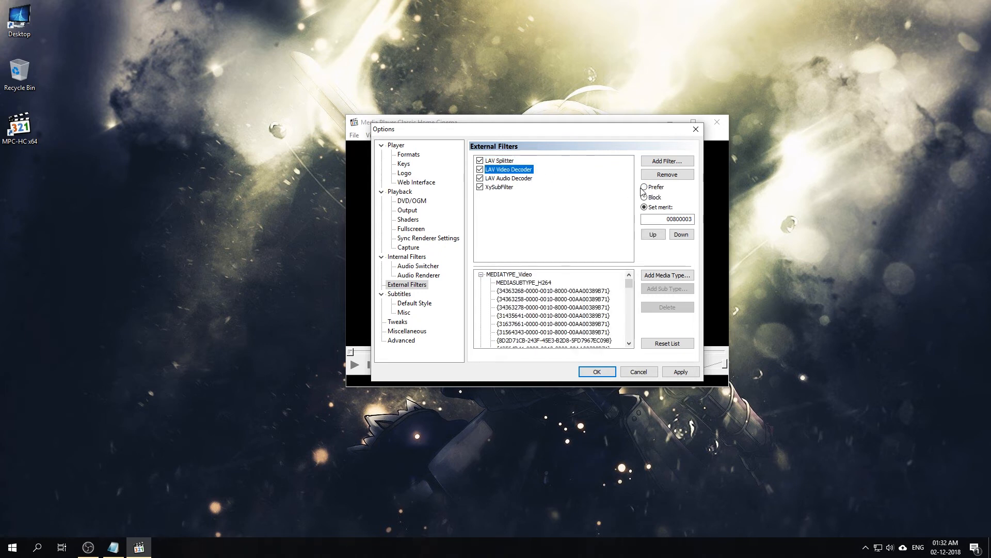
pyautogui.click(510, 178)
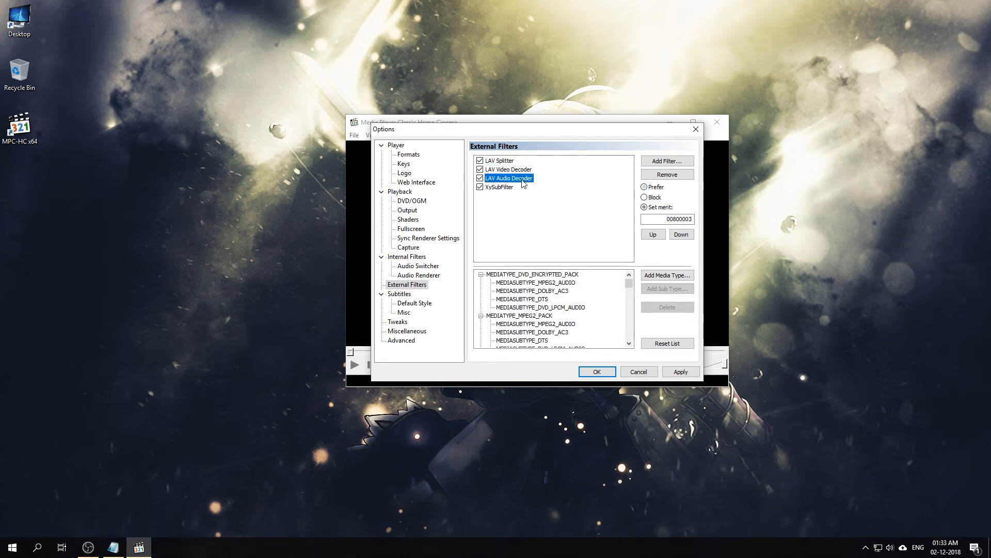
pyautogui.click(504, 187)
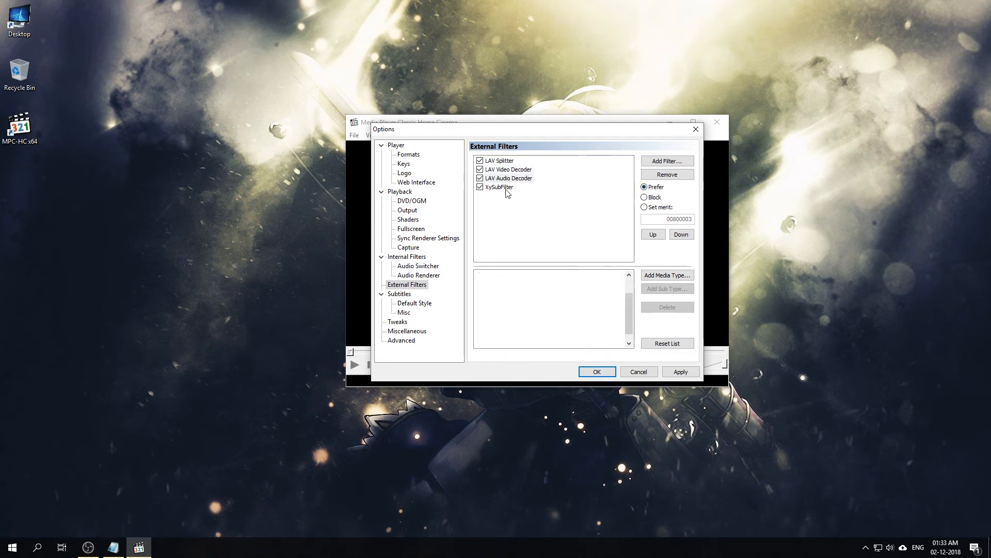
pyautogui.click(502, 187)
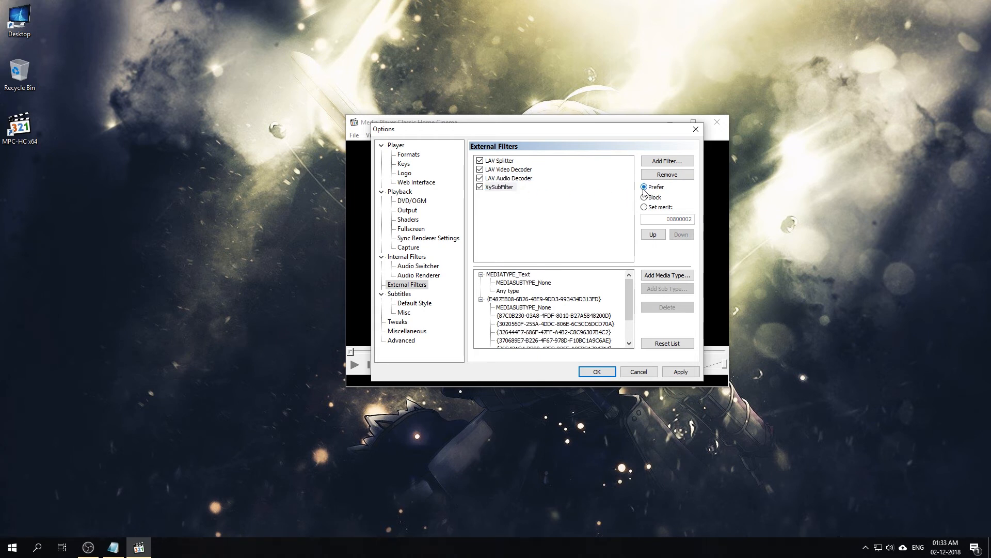
pyautogui.click(645, 187)
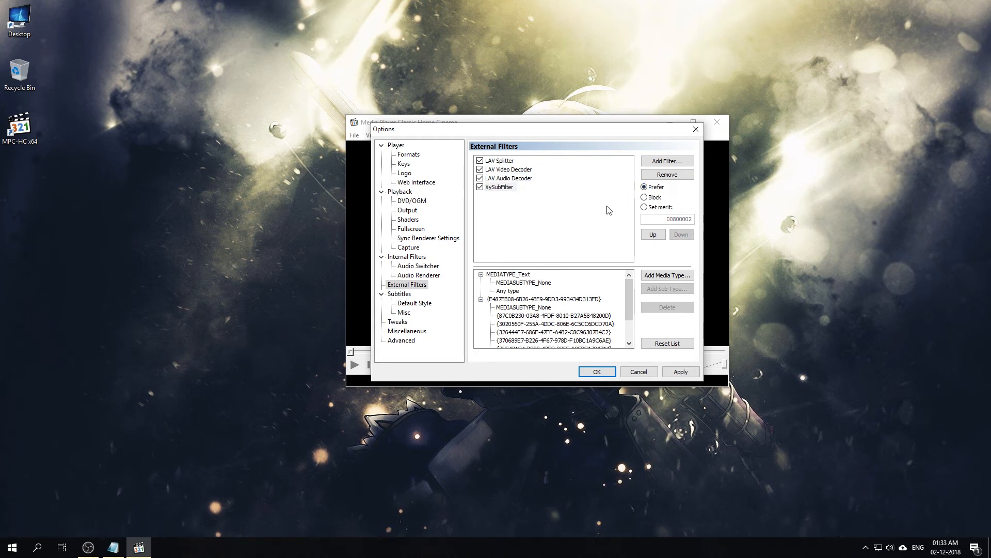
pyautogui.click(500, 161)
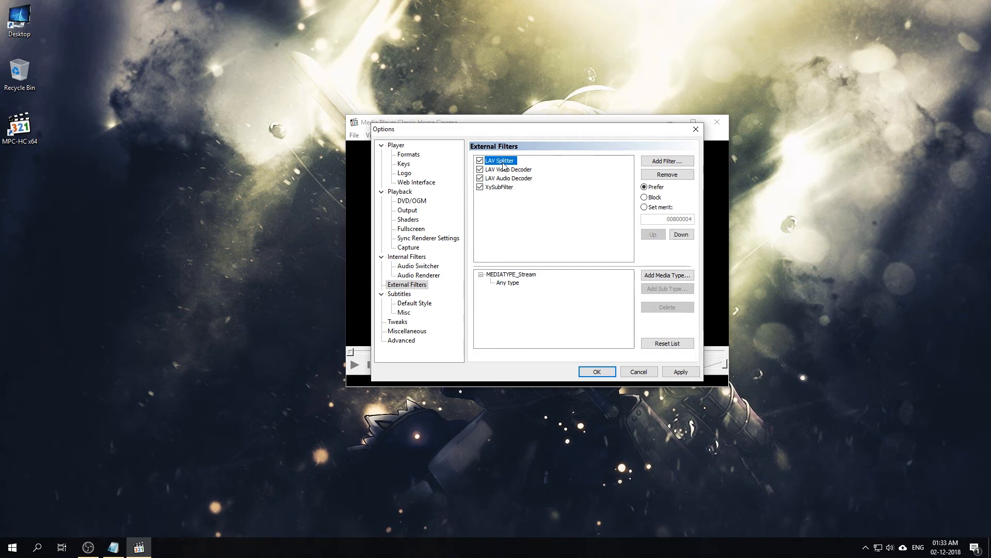
pyautogui.doubleClick(500, 160)
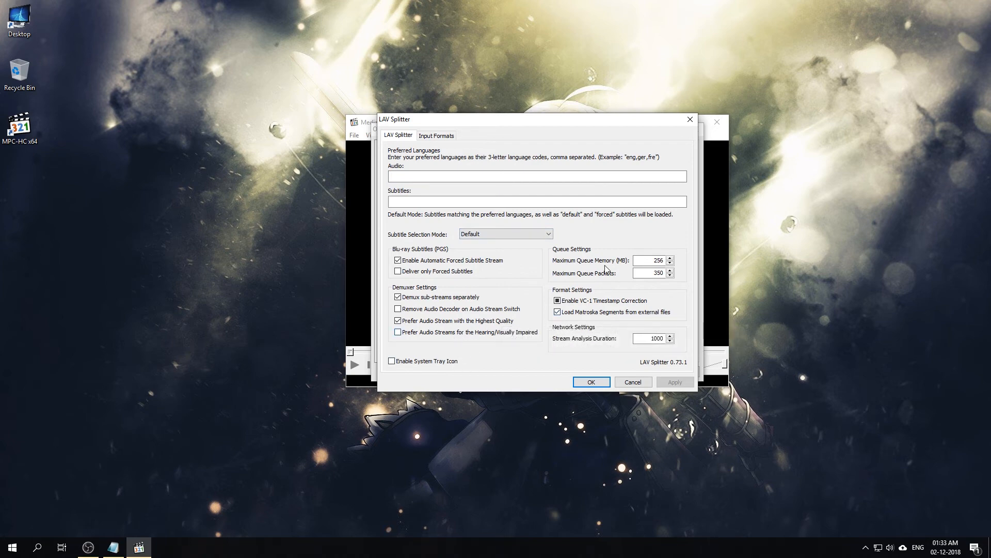
pyautogui.moveTo(476, 339)
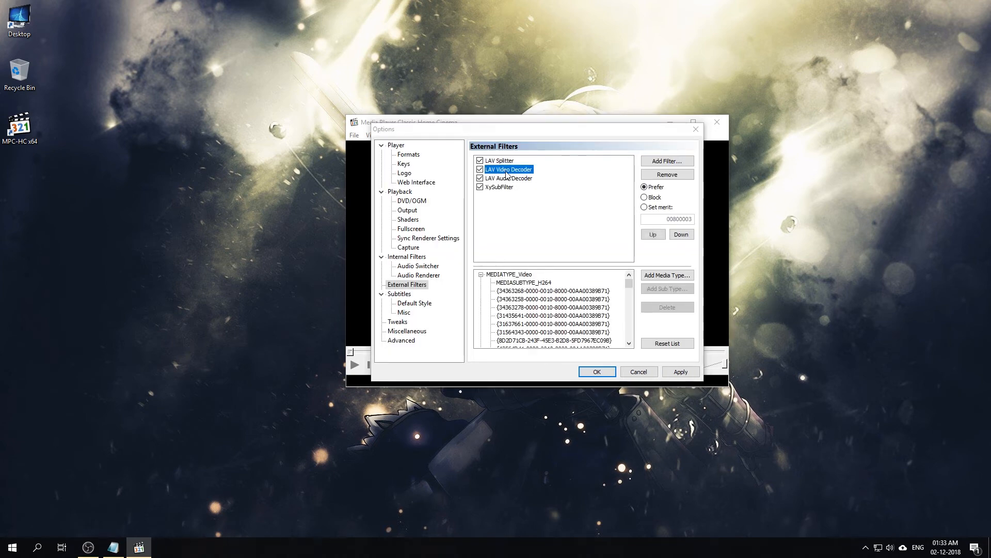
# Set LAV Video Decoder to DXVA2 copy-back with device, thread count and deinterlacing left on Auto.
pyautogui.doubleClick(509, 169)
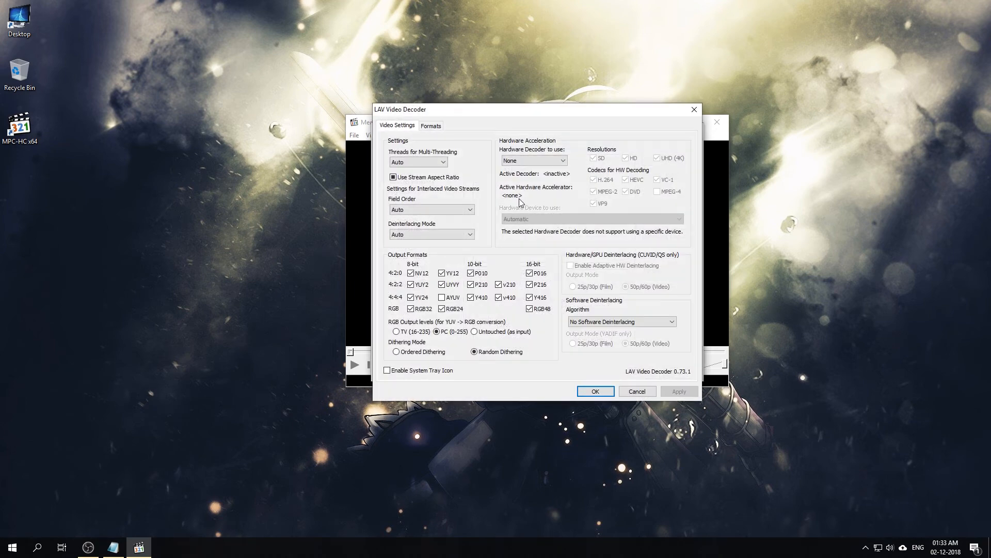
pyautogui.moveTo(528, 176)
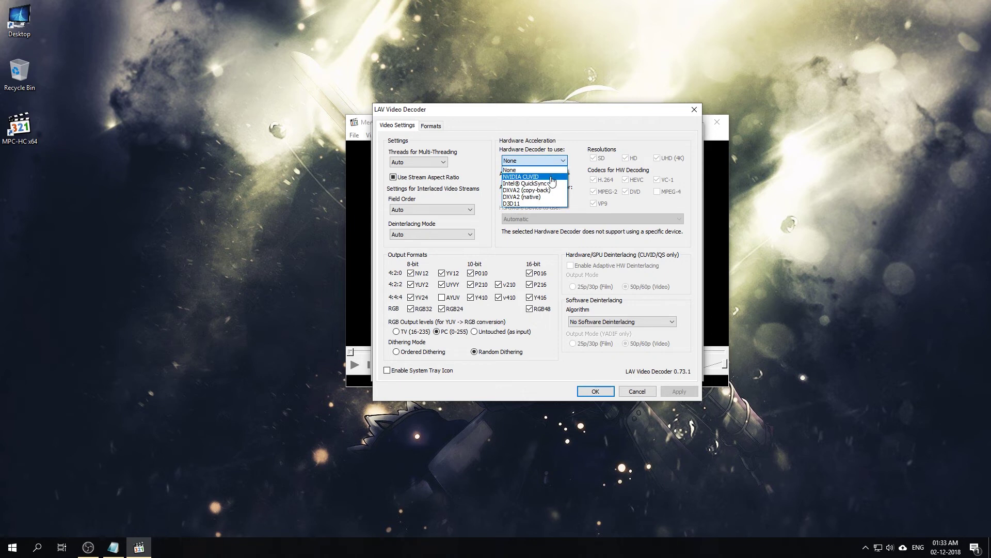
pyautogui.moveTo(551, 193)
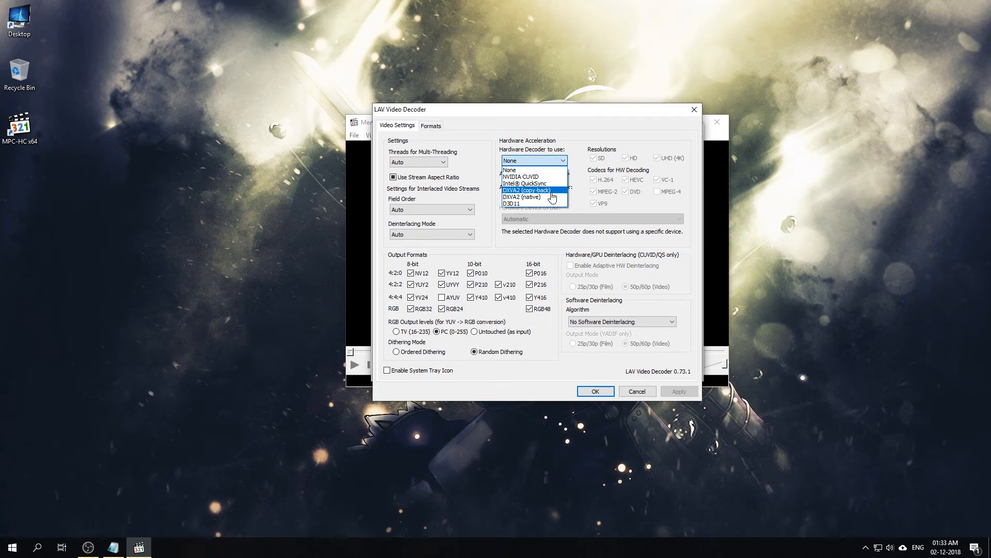
pyautogui.click(527, 190)
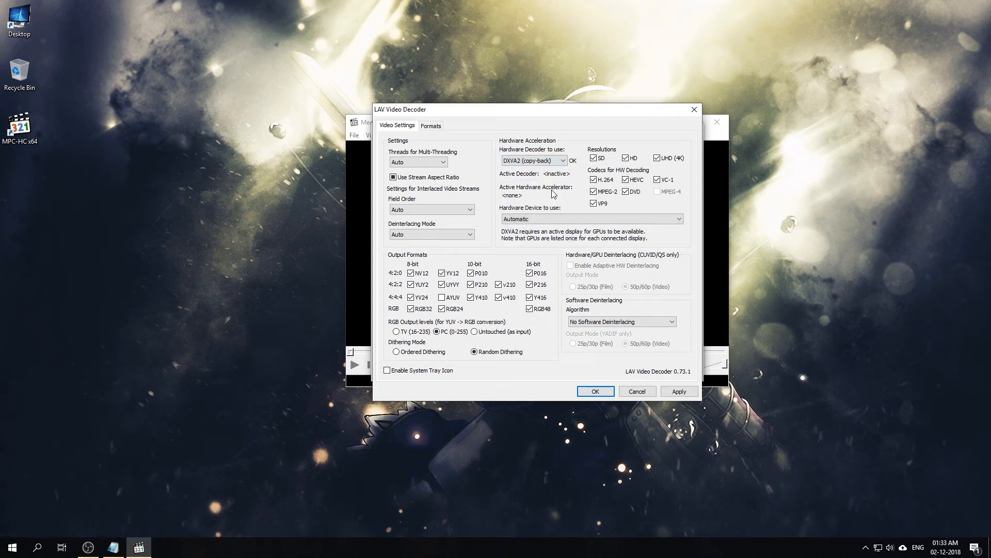
pyautogui.moveTo(593, 157)
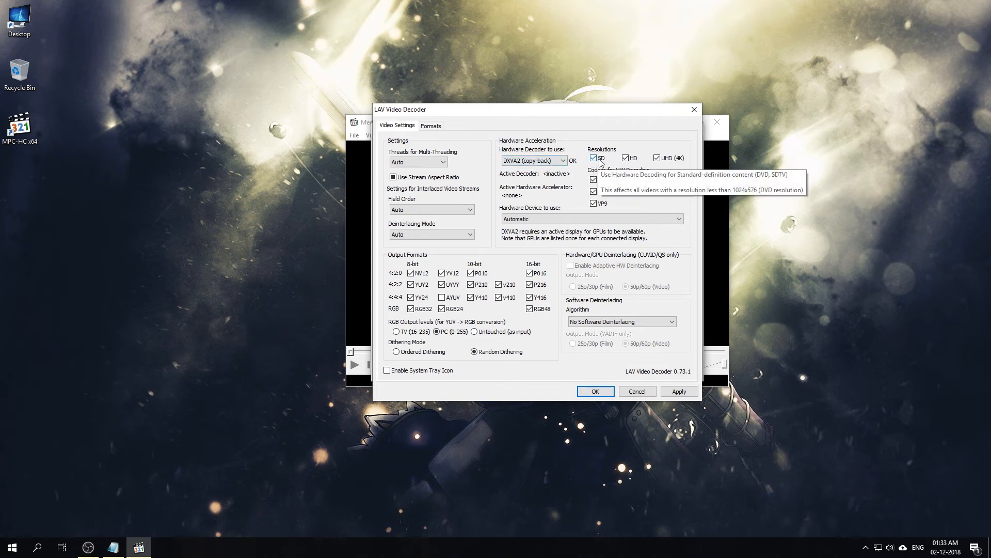
pyautogui.moveTo(658, 157)
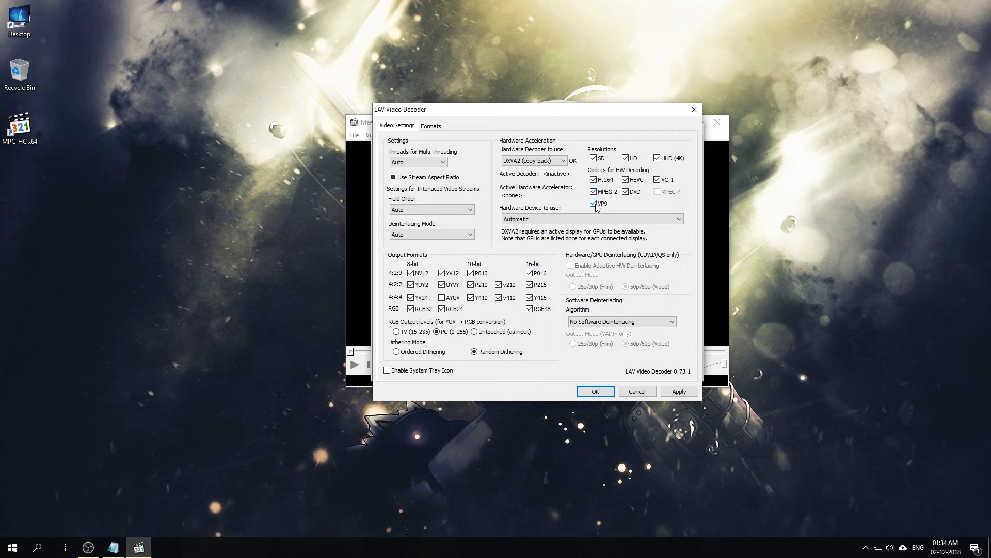
pyautogui.click(593, 203)
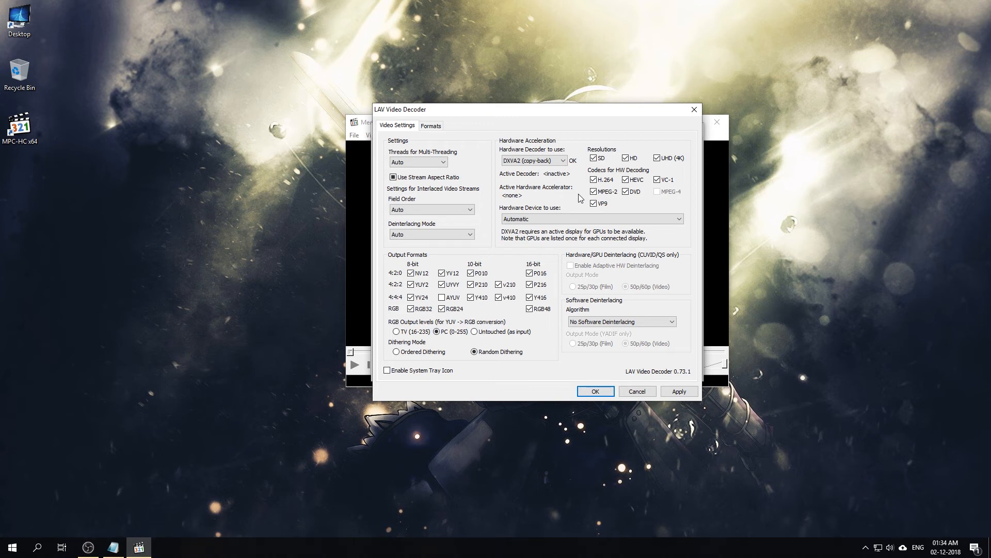
pyautogui.moveTo(588, 189)
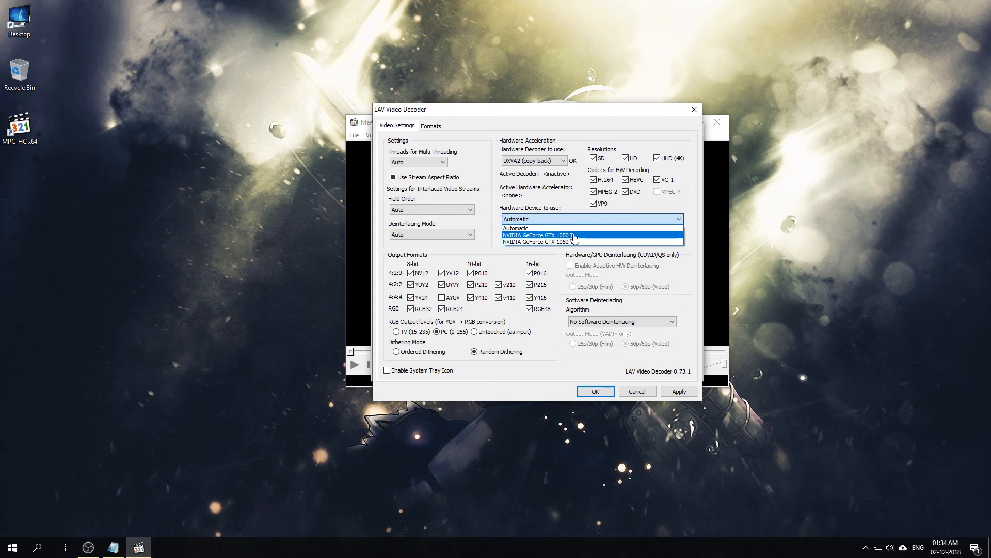
pyautogui.moveTo(575, 241)
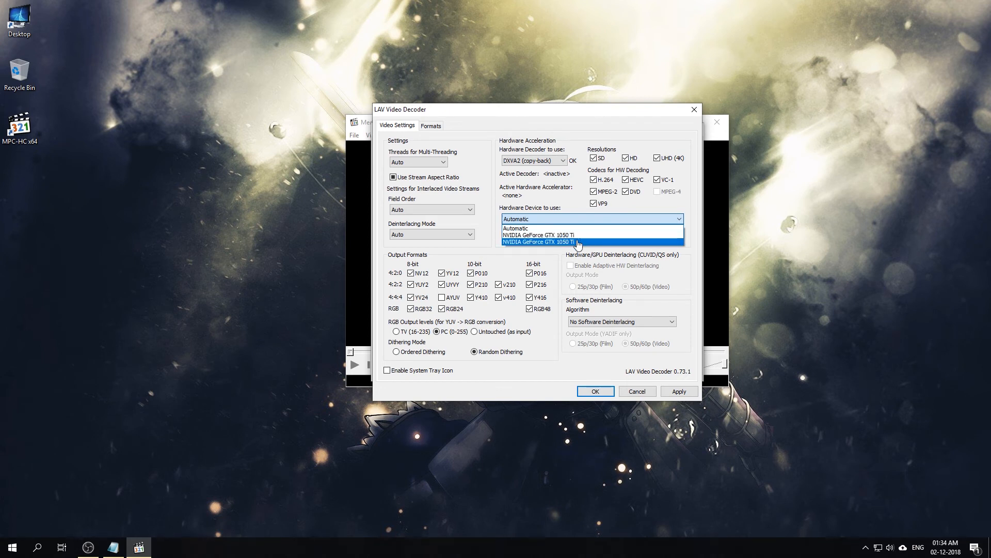
pyautogui.moveTo(580, 230)
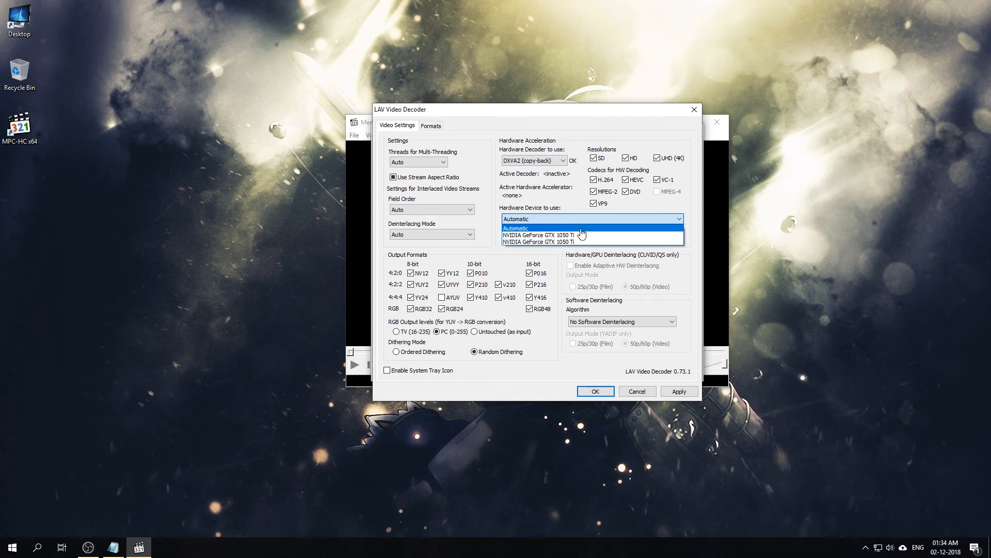
pyautogui.click(514, 227)
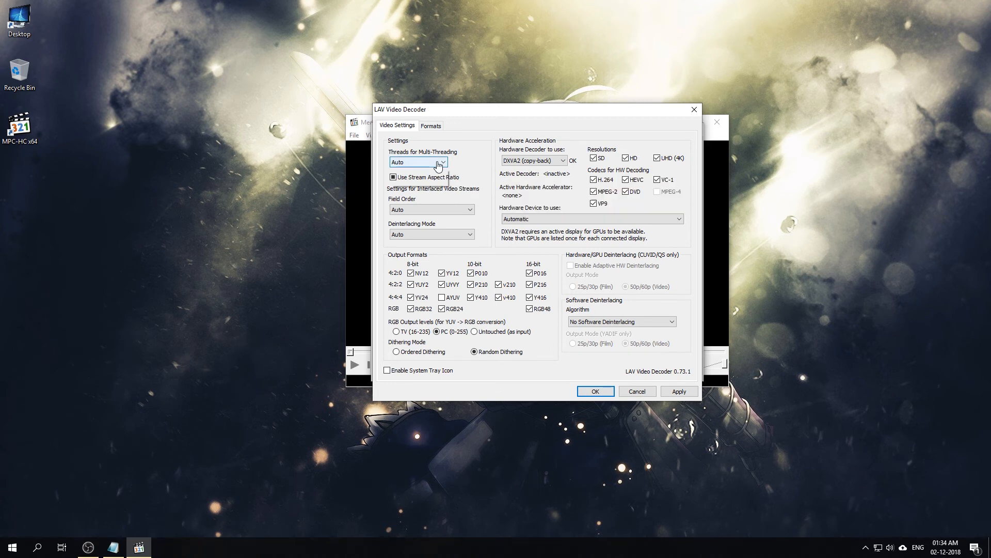
pyautogui.click(441, 162)
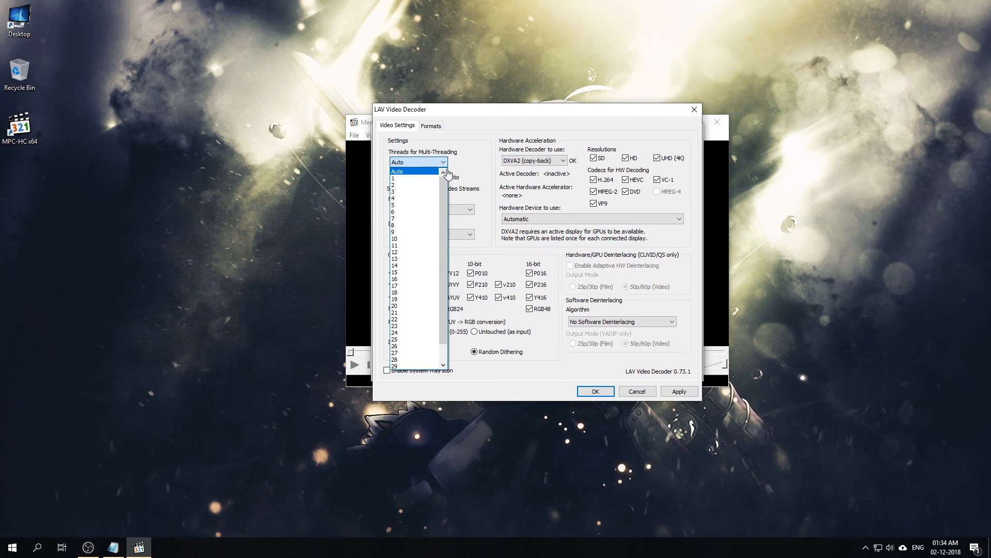
pyautogui.moveTo(408, 185)
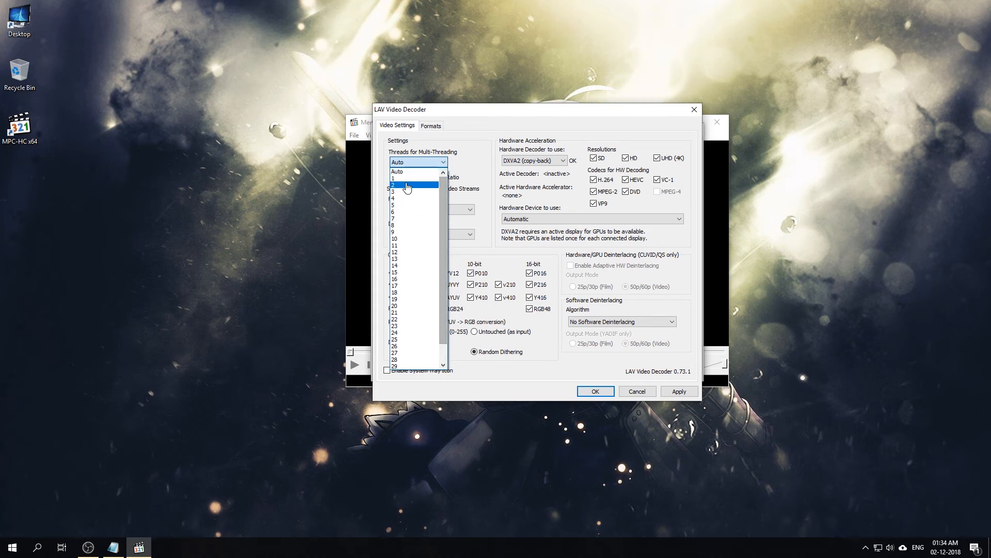
pyautogui.moveTo(427, 217)
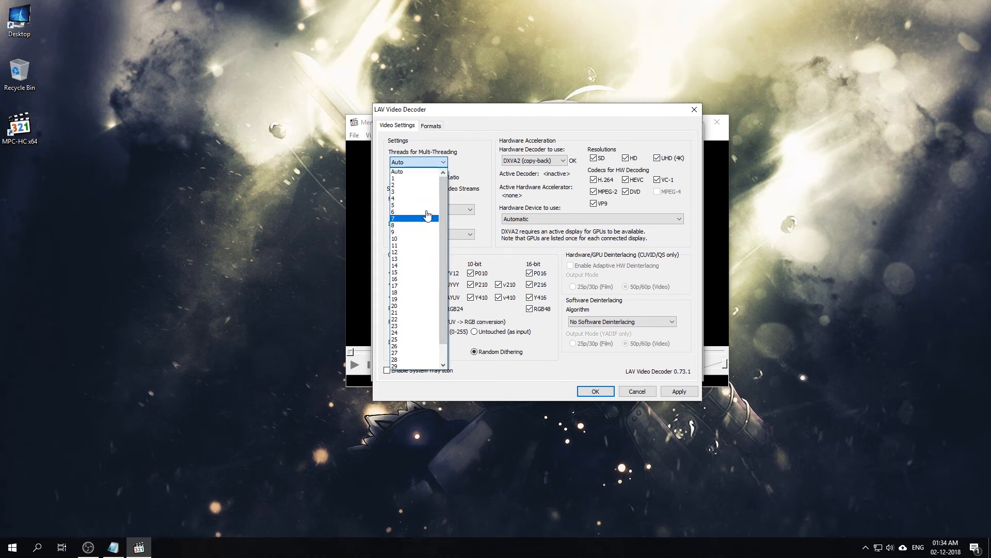
pyautogui.click(416, 162)
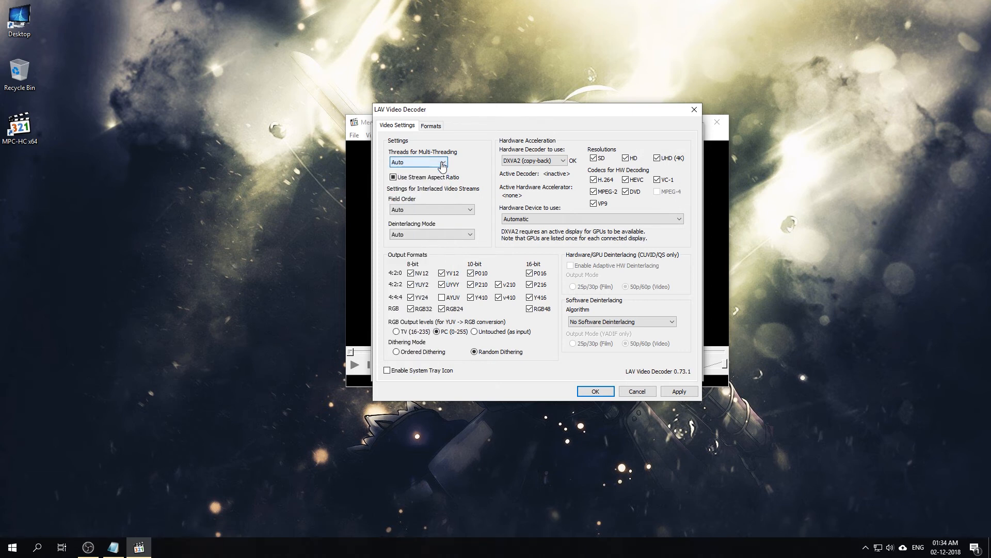
pyautogui.moveTo(463, 198)
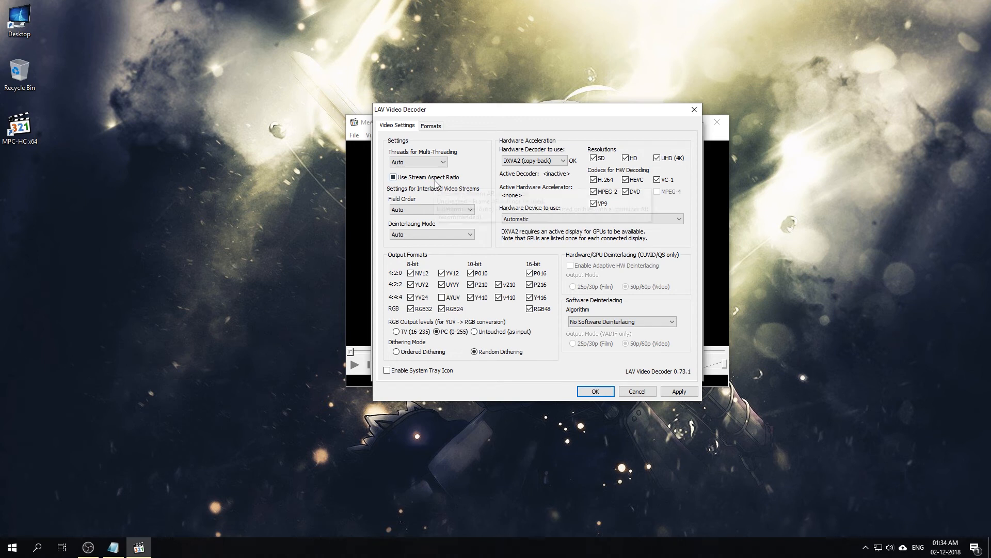
pyautogui.moveTo(447, 197)
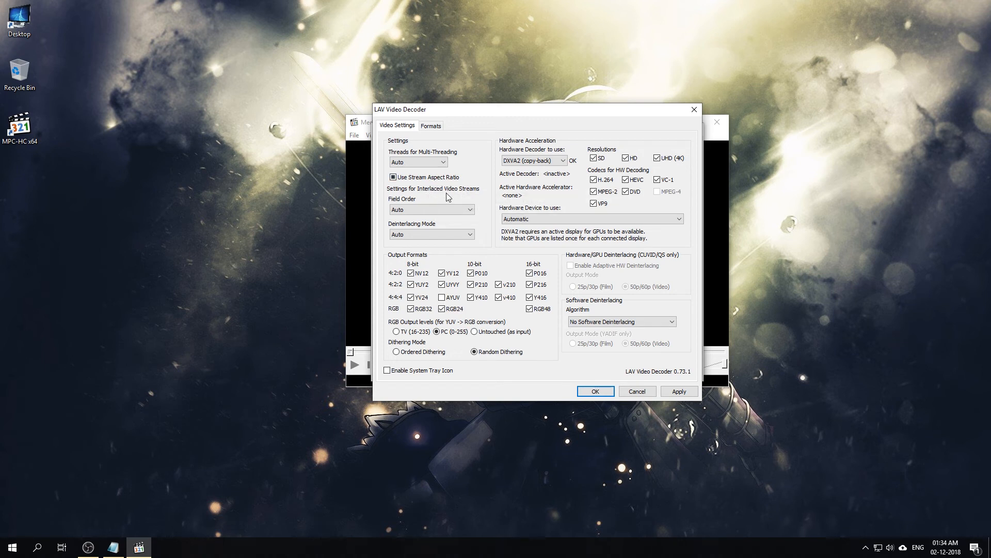
pyautogui.moveTo(456, 218)
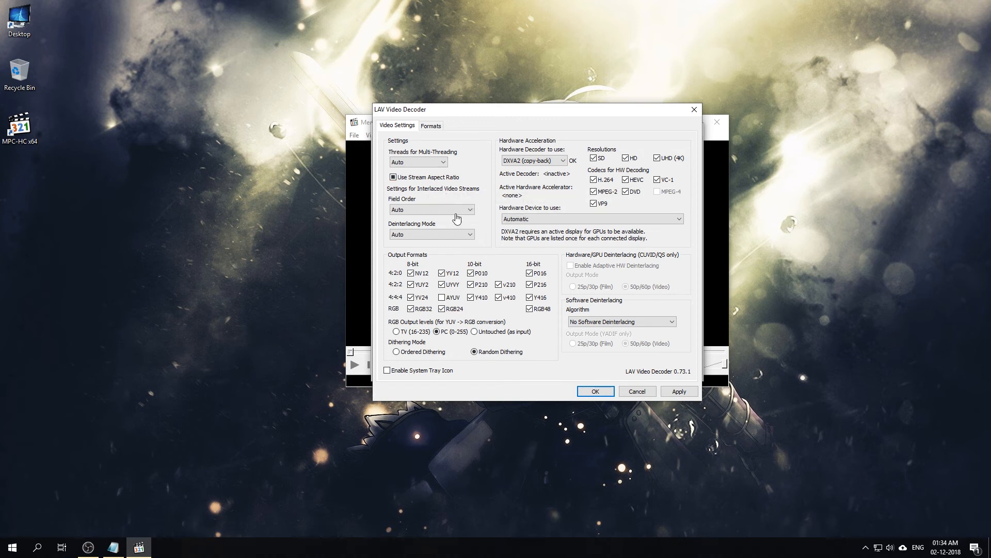
pyautogui.click(432, 209)
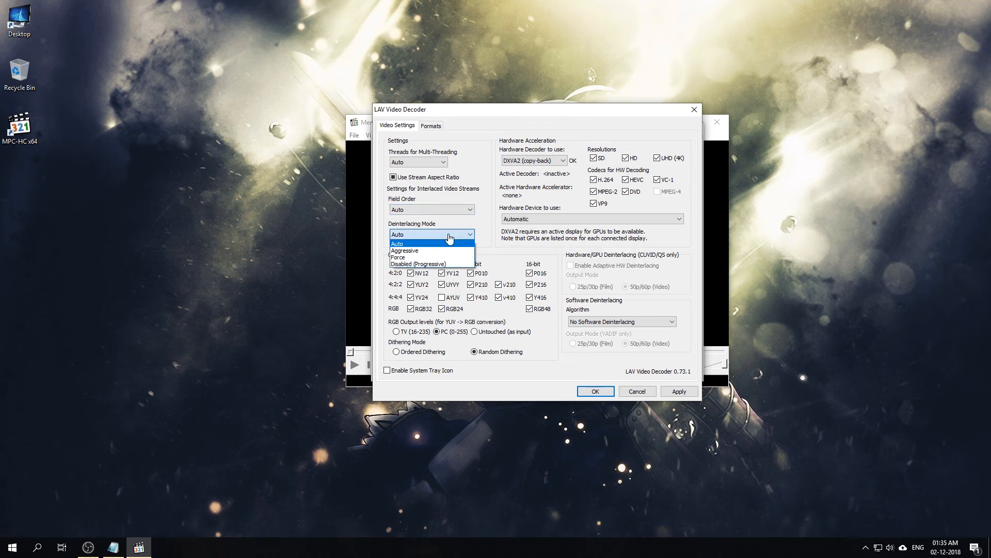
pyautogui.click(398, 234)
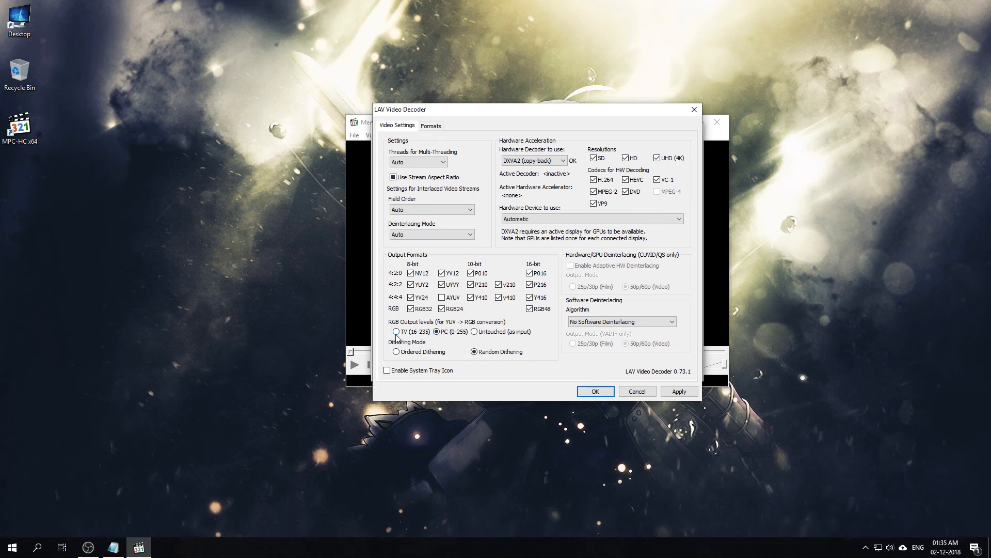
pyautogui.moveTo(413, 334)
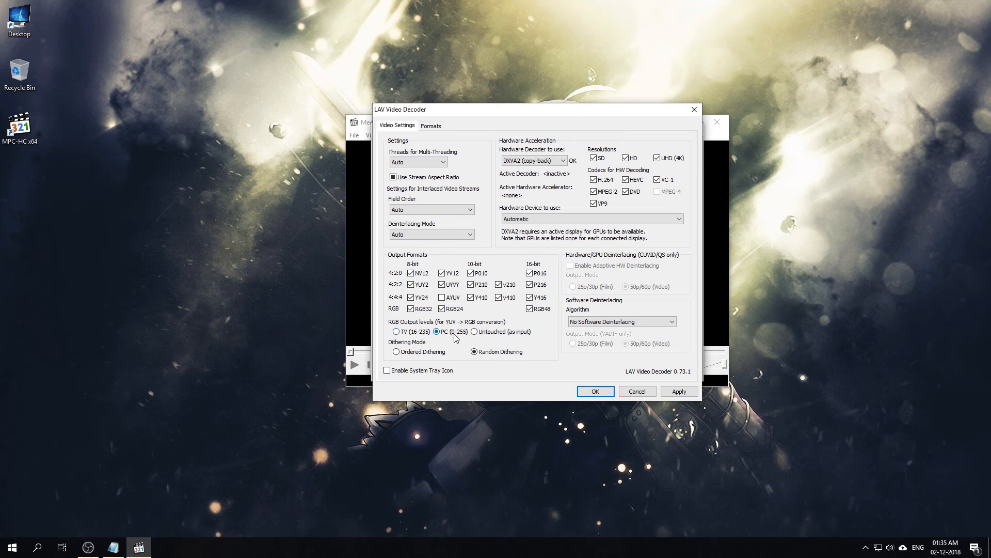
pyautogui.moveTo(459, 335)
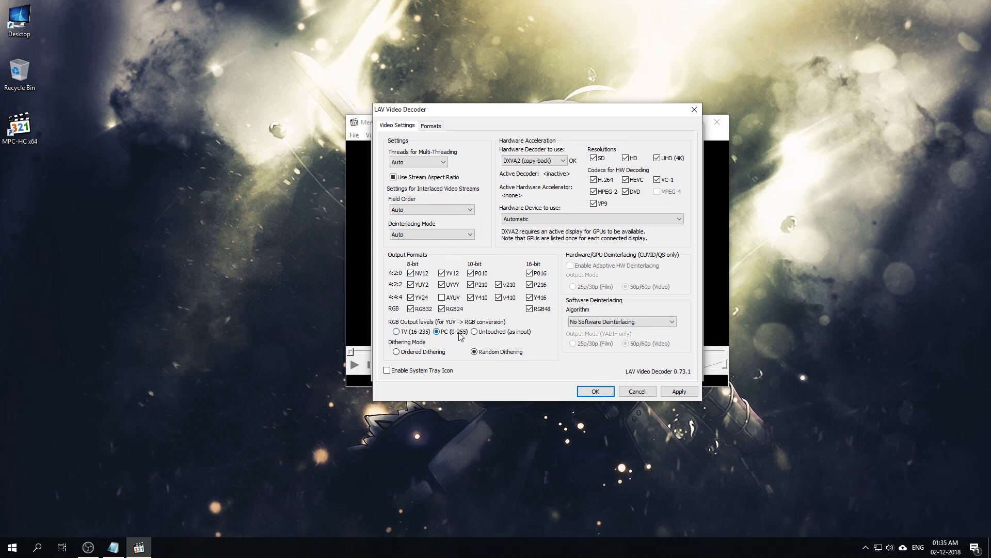
pyautogui.moveTo(427, 292)
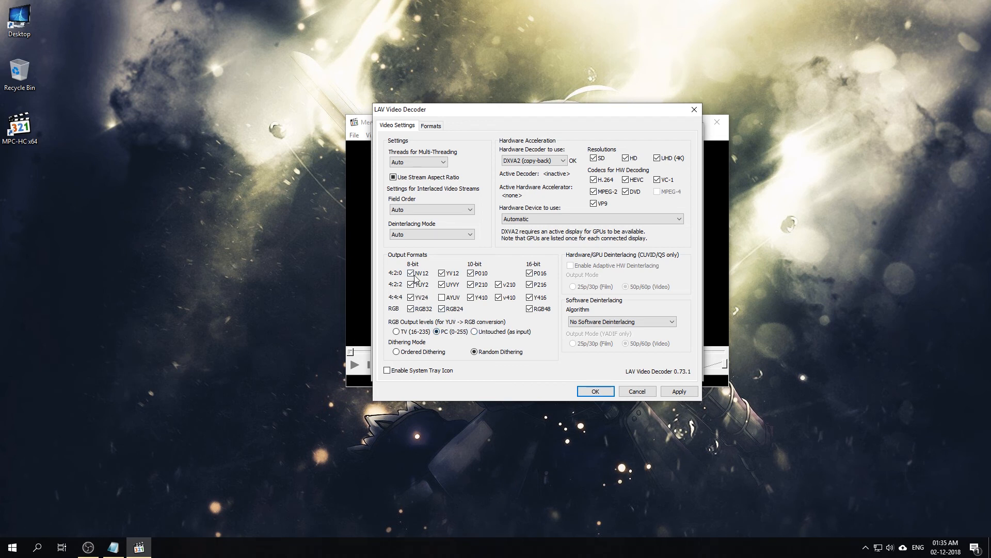
# Enable the video decoder's system tray icon, apply and confirm back to External Filters.
pyautogui.click(441, 297)
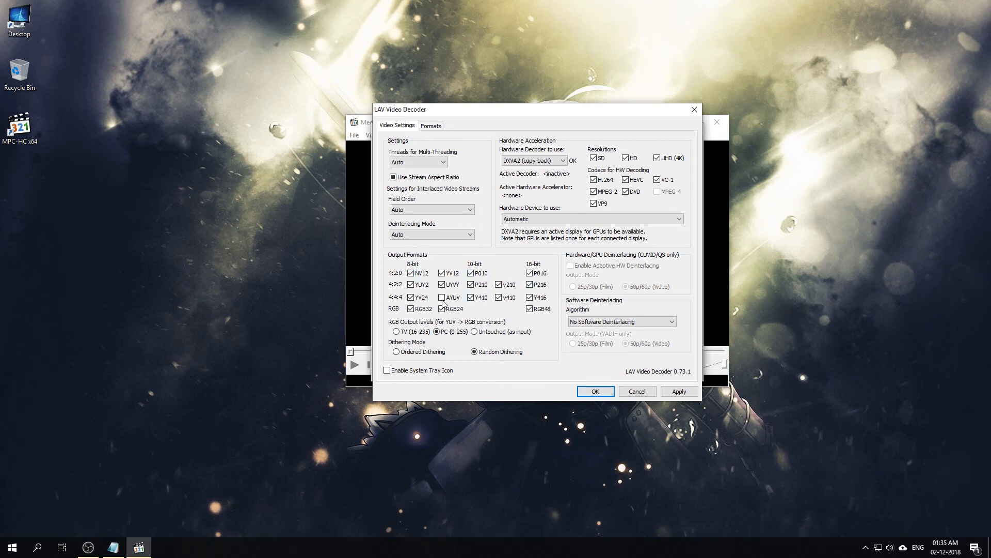
pyautogui.click(679, 390)
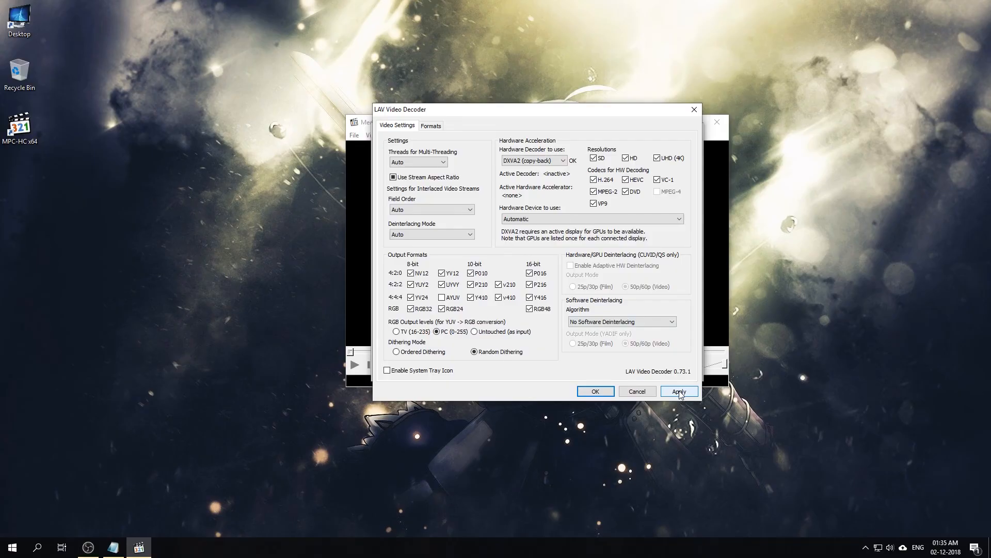
pyautogui.click(680, 390)
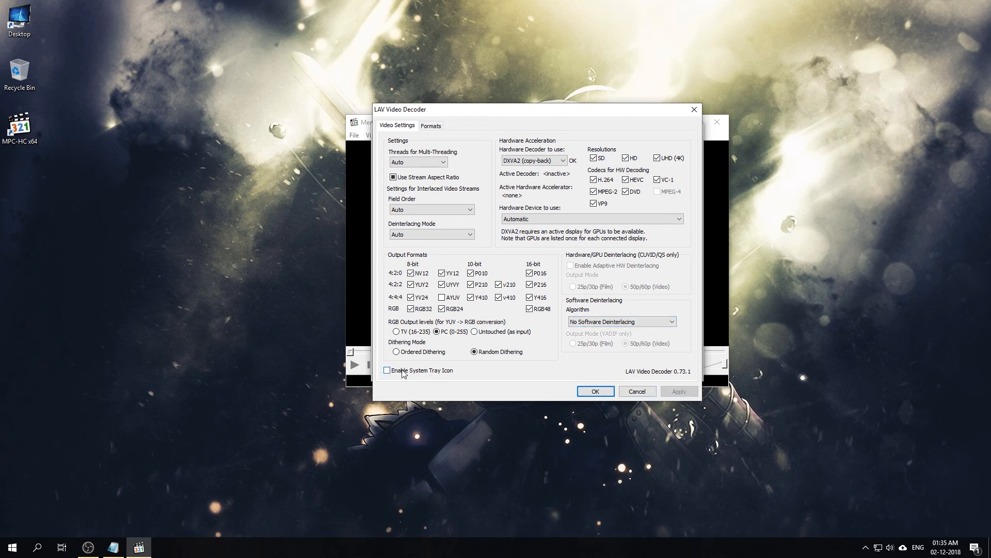
pyautogui.click(388, 370)
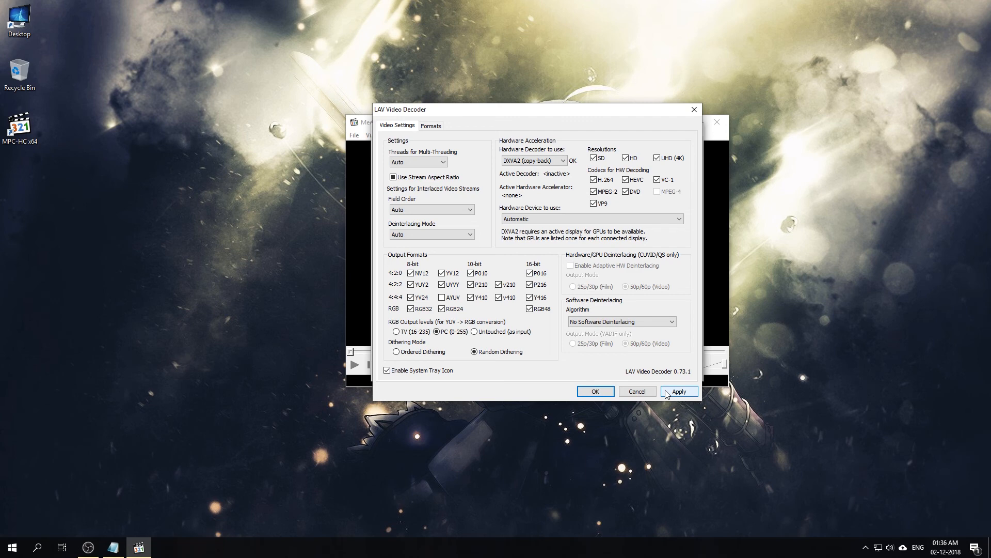
pyautogui.moveTo(595, 390)
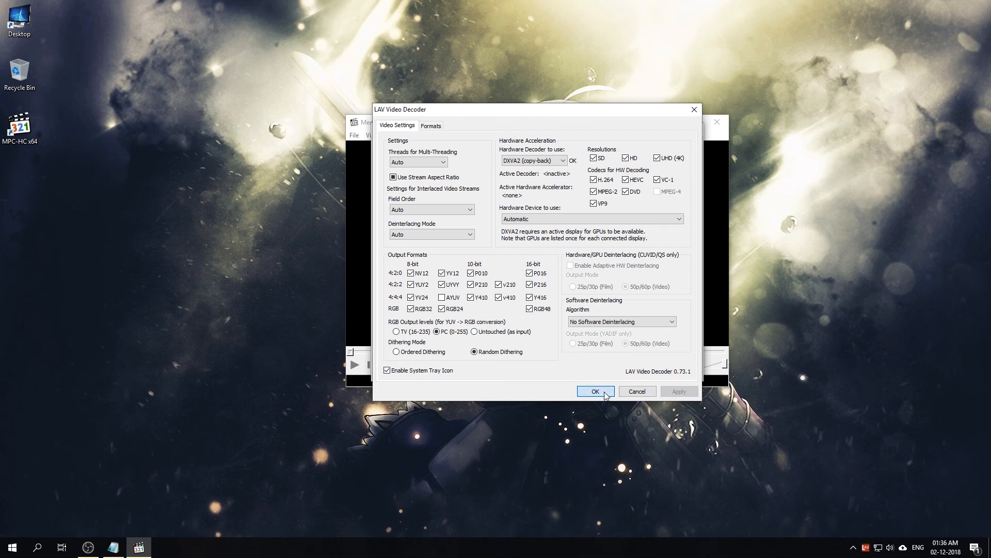
pyautogui.click(594, 390)
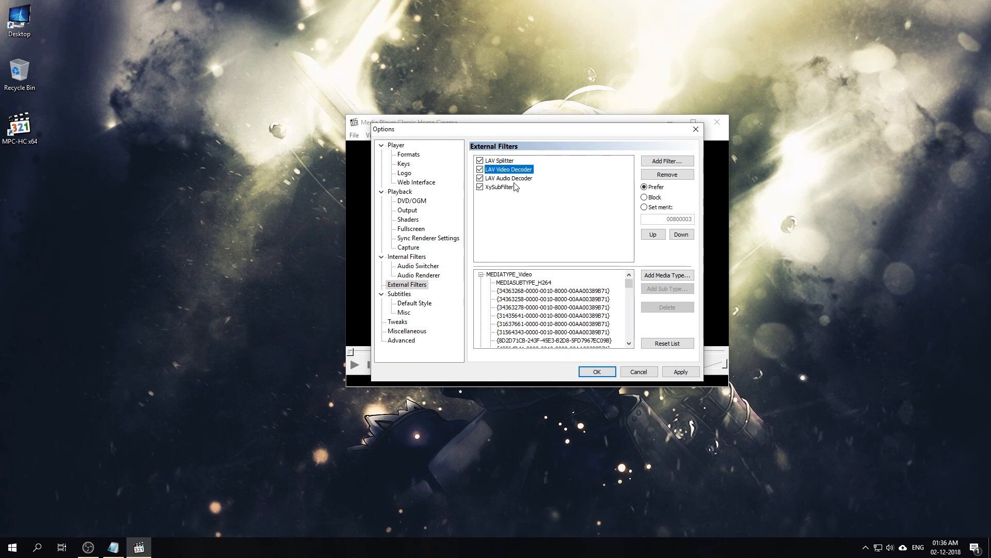
# Open LAV Audio Decoder's settings from External Filters and show its Mixing options.
pyautogui.doubleClick(509, 178)
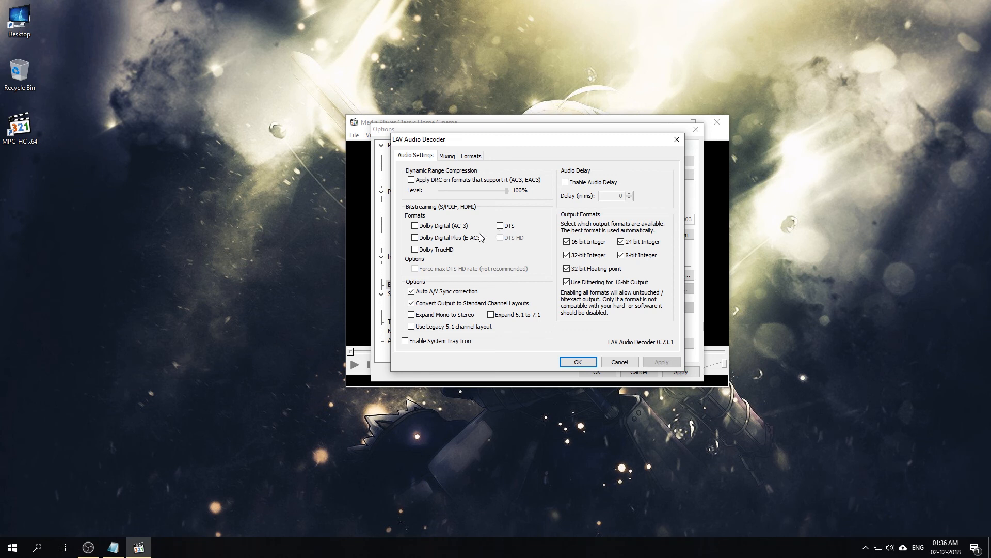
pyautogui.moveTo(489, 229)
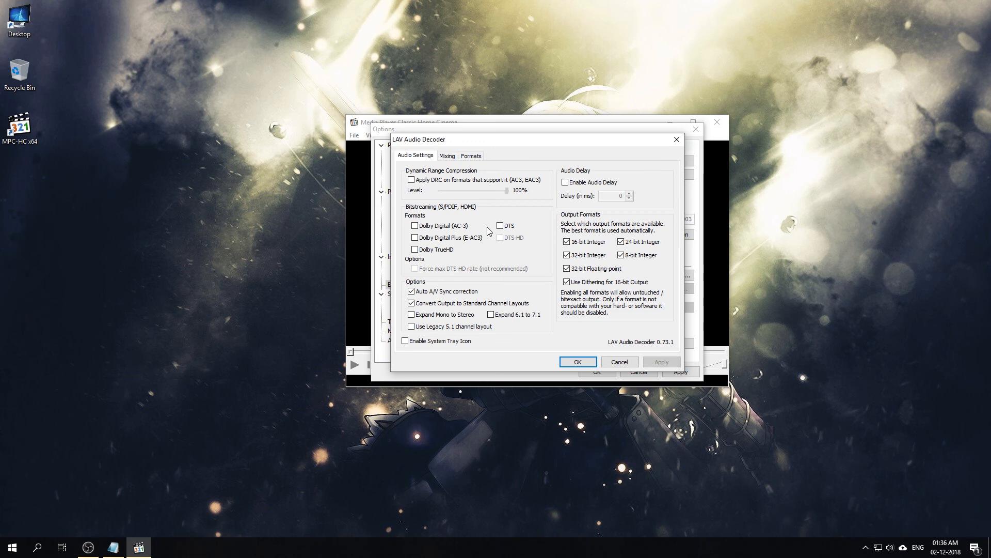
pyautogui.moveTo(491, 225)
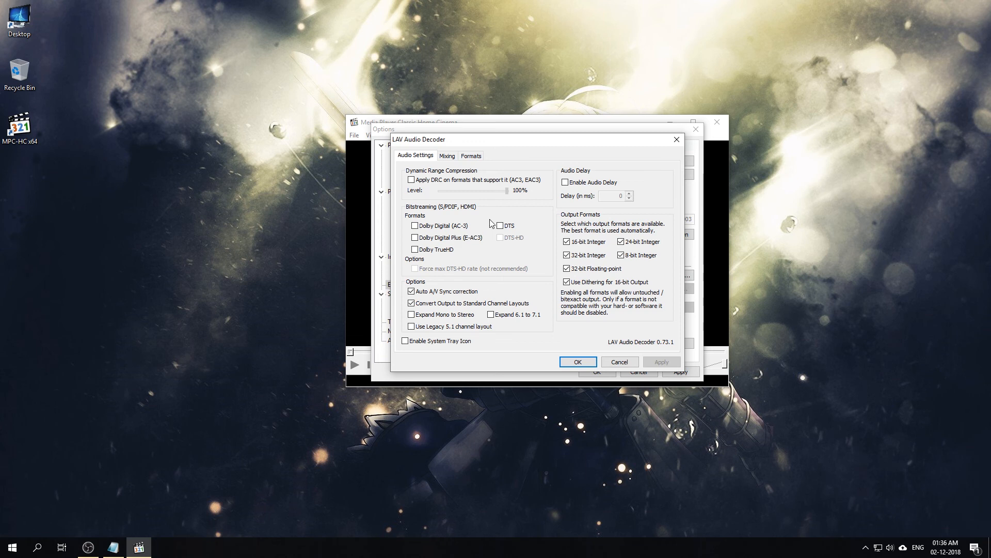
pyautogui.moveTo(427, 216)
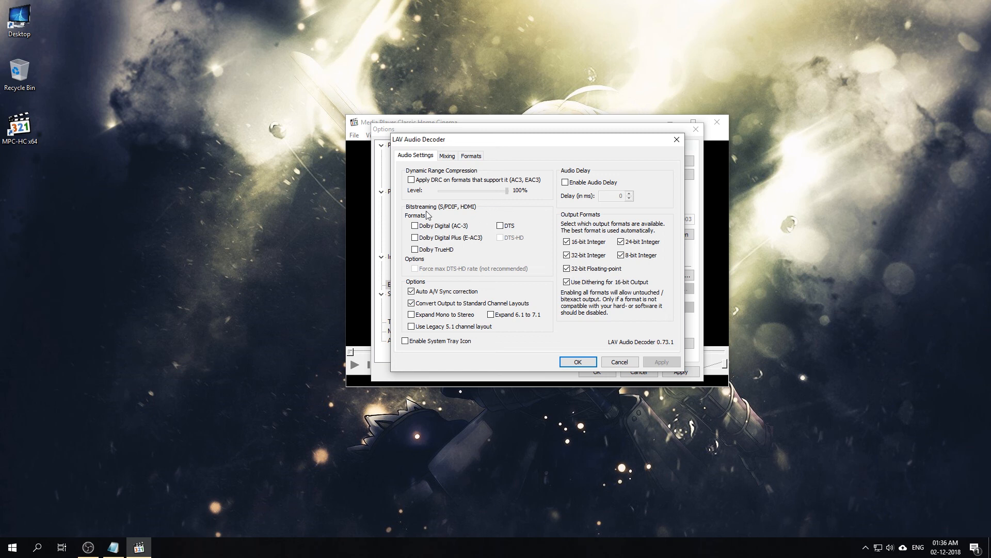
pyautogui.moveTo(598, 252)
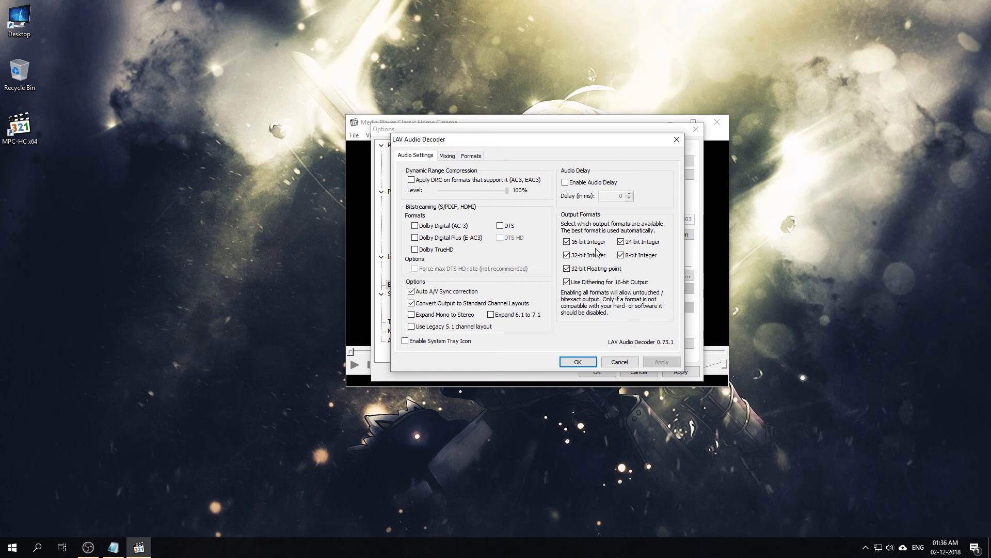
pyautogui.moveTo(502, 337)
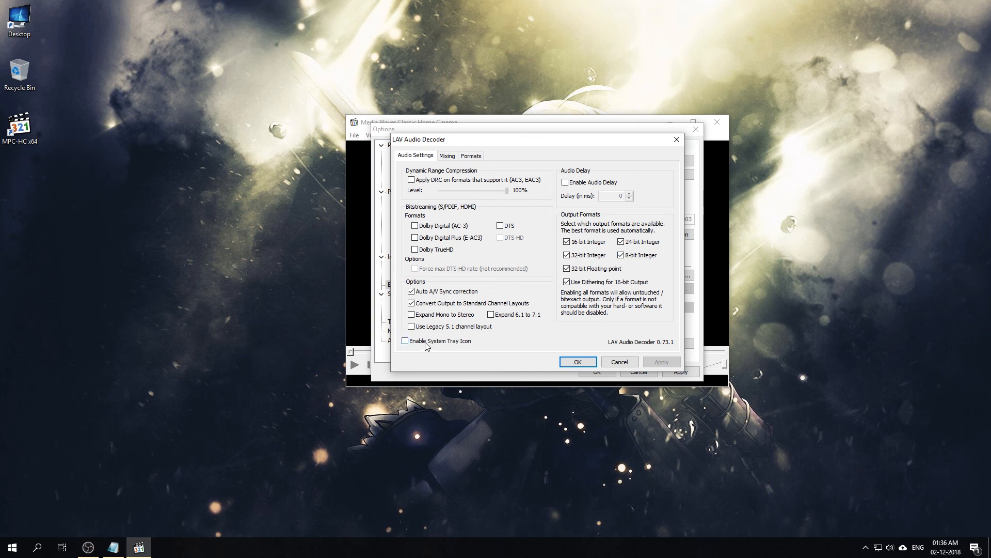
pyautogui.click(447, 156)
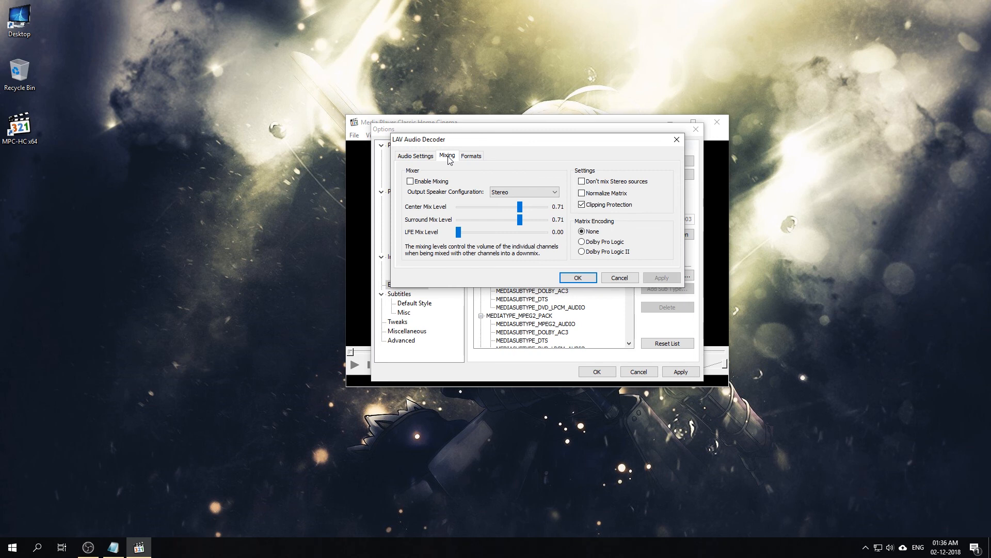
pyautogui.moveTo(466, 181)
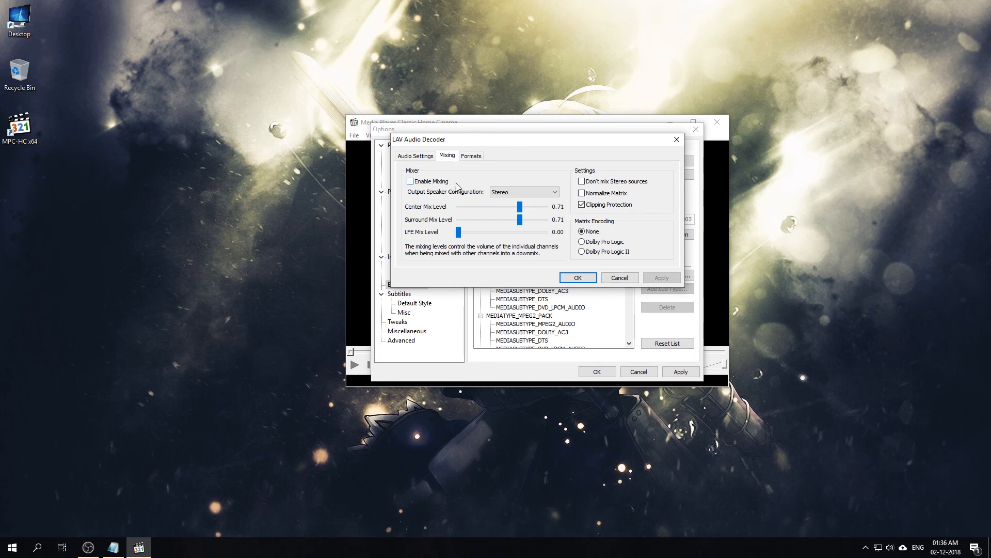
# Set speaker output to 5.1 with Don't mix Stereo sources ticked, then show the Formats codec list.
pyautogui.click(556, 192)
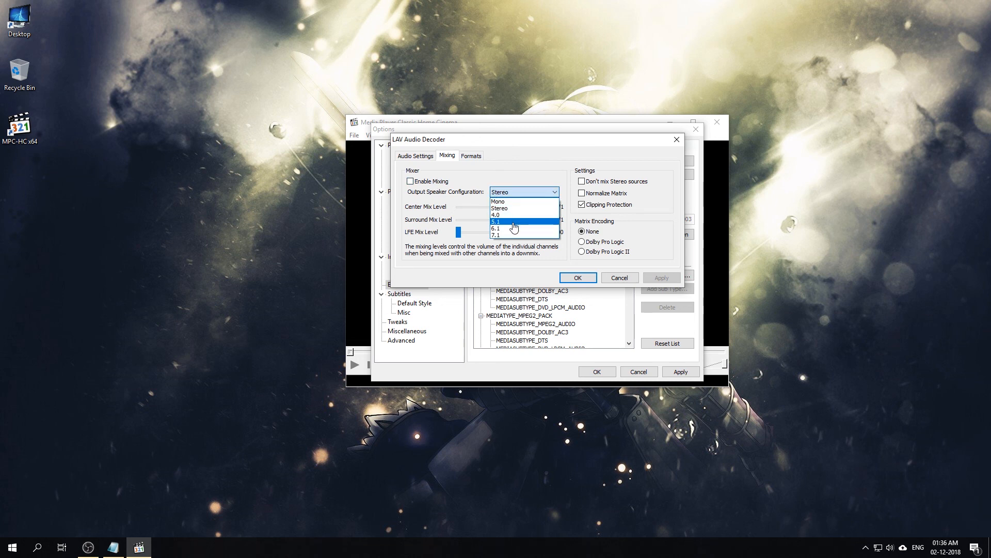
pyautogui.click(497, 222)
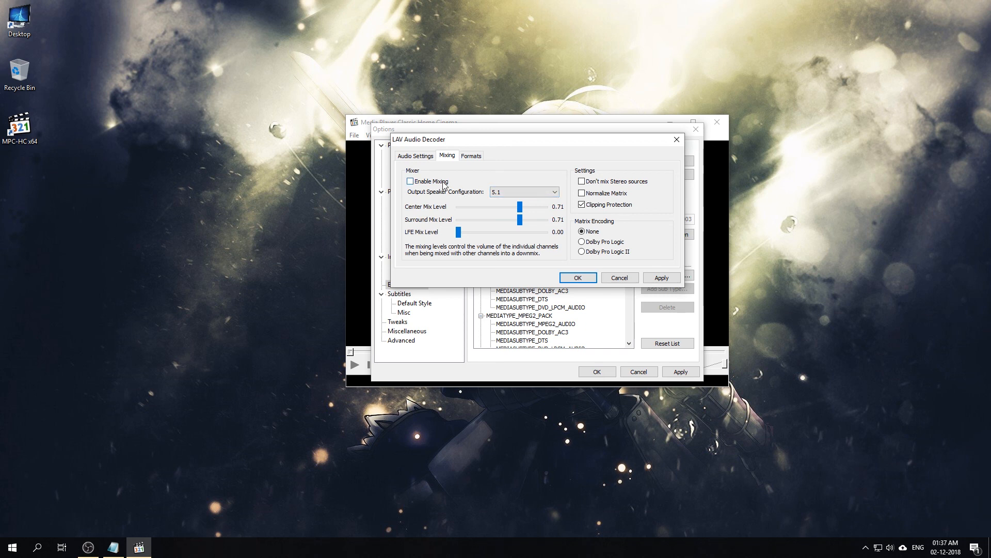
pyautogui.moveTo(463, 201)
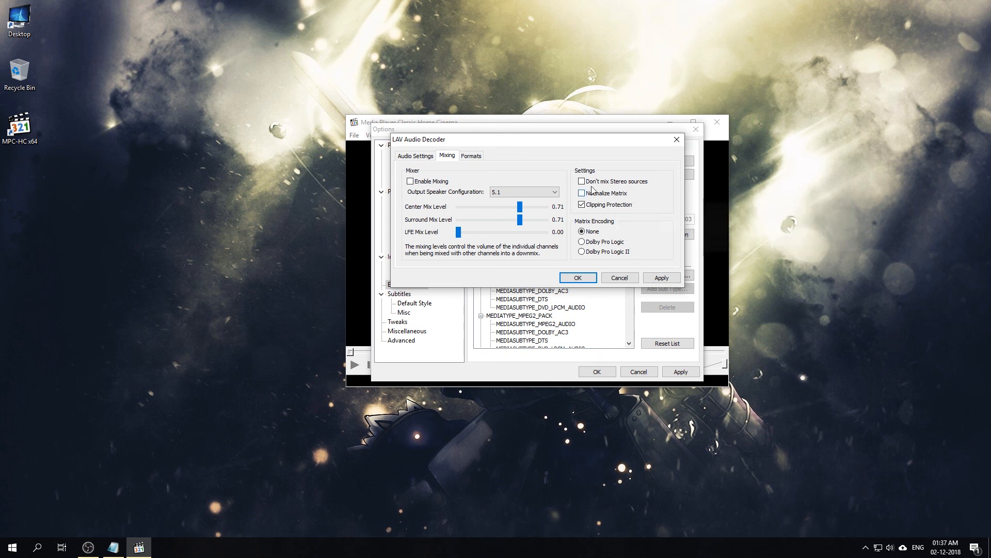
pyautogui.moveTo(582, 182)
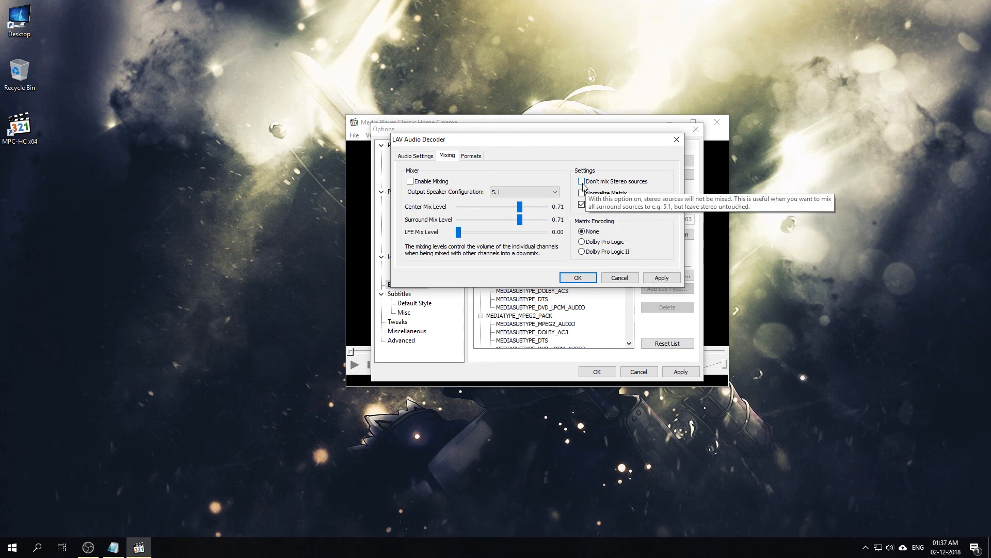
pyautogui.click(582, 182)
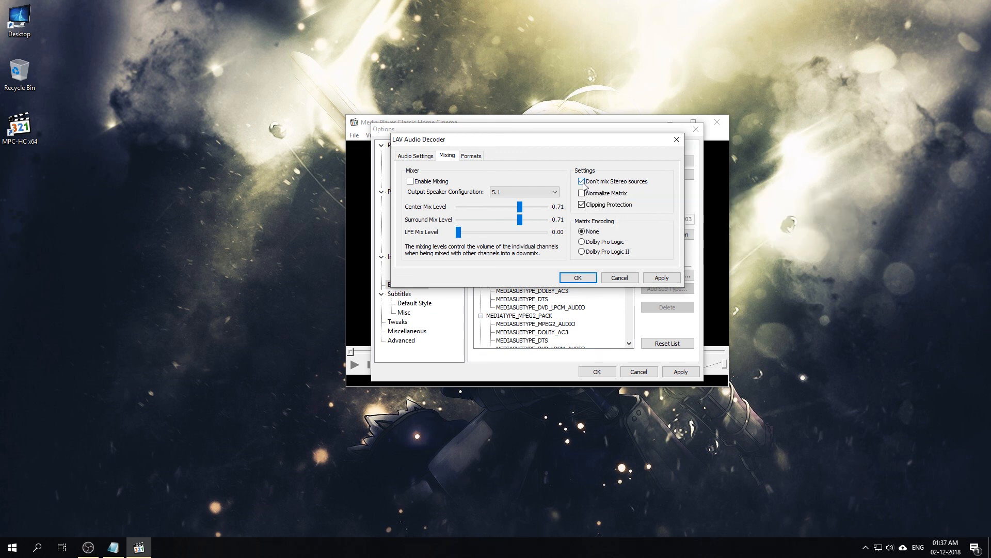
pyautogui.click(581, 182)
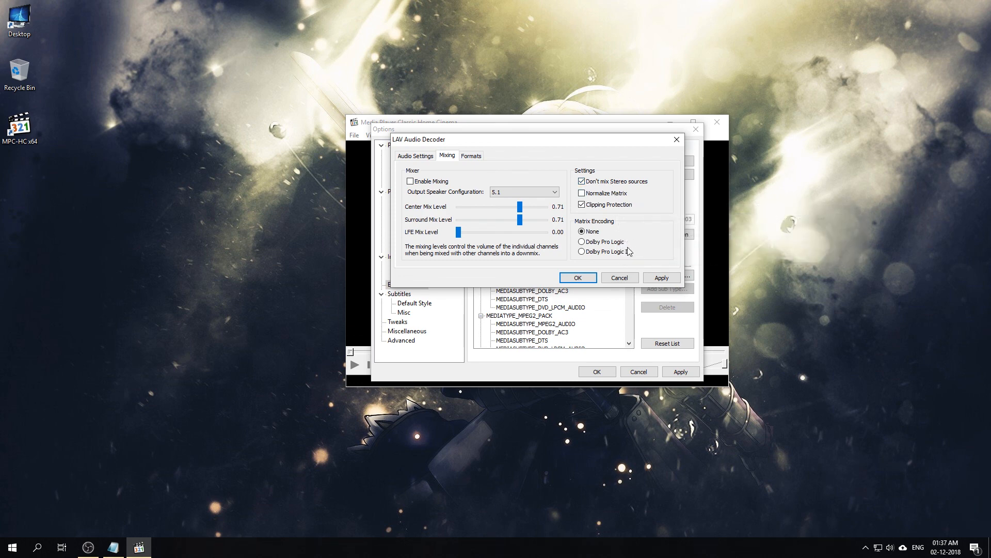
pyautogui.moveTo(640, 269)
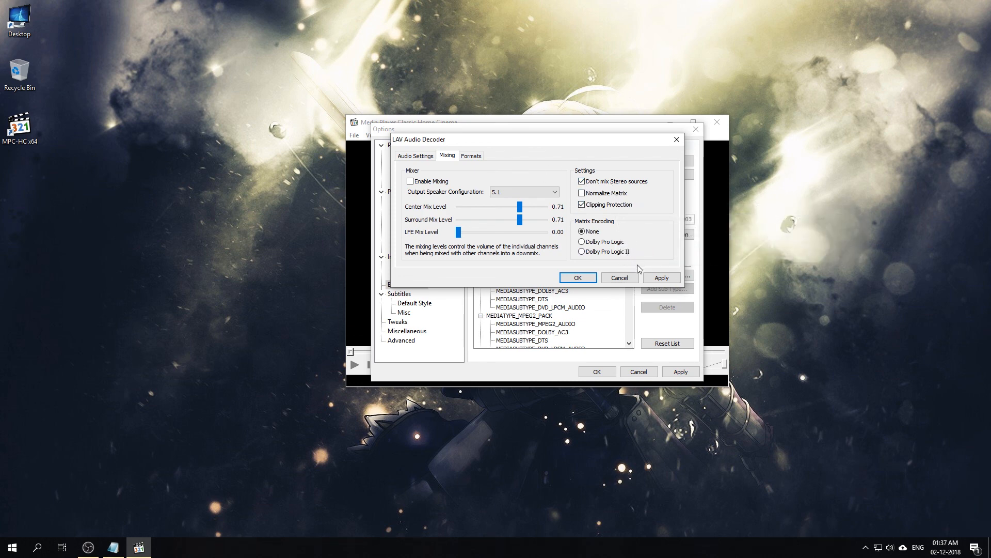
pyautogui.click(471, 156)
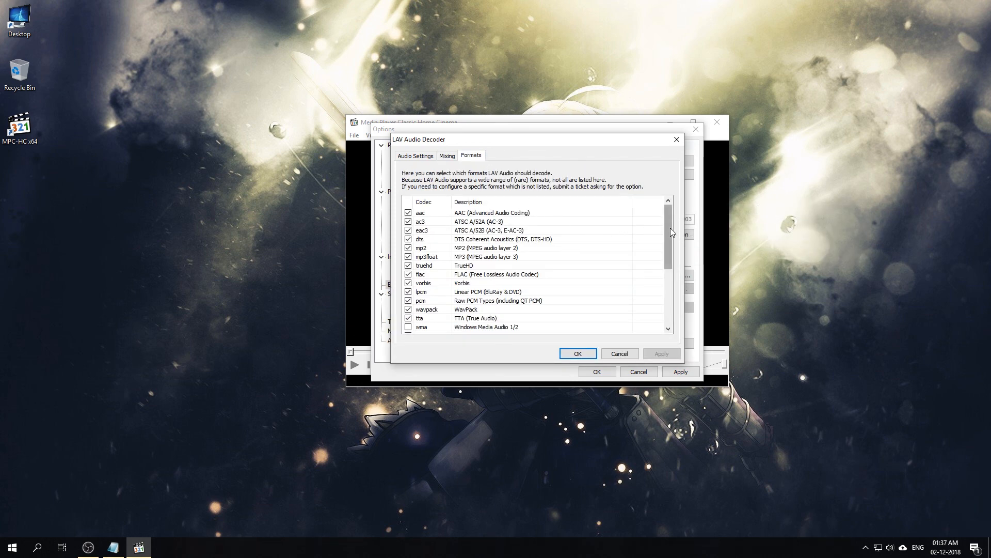
# Enable the wma codec, then apply and close Options, leaving the empty player window.
pyautogui.scroll(-3)
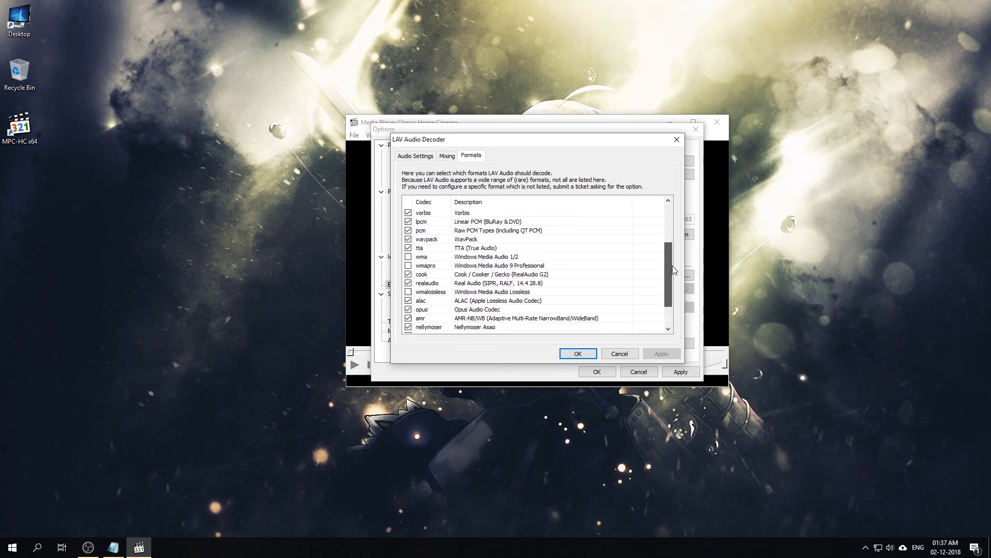
pyautogui.scroll(3)
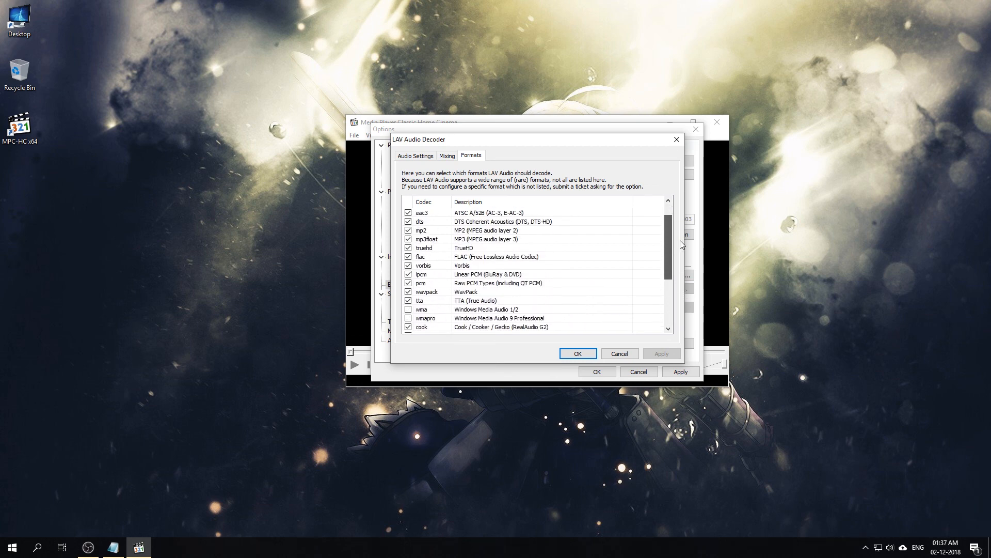
pyautogui.scroll(-3)
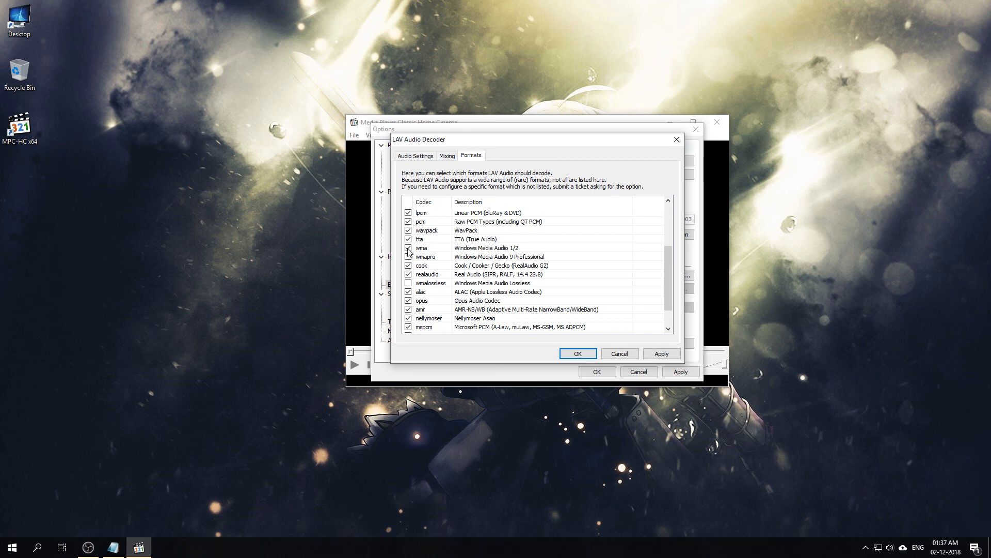
pyautogui.click(576, 353)
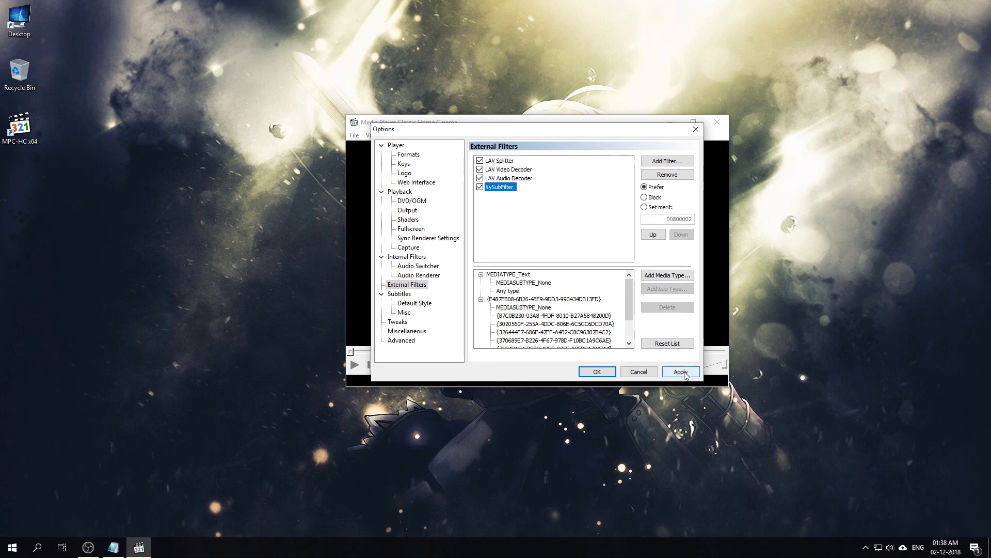
pyautogui.click(680, 370)
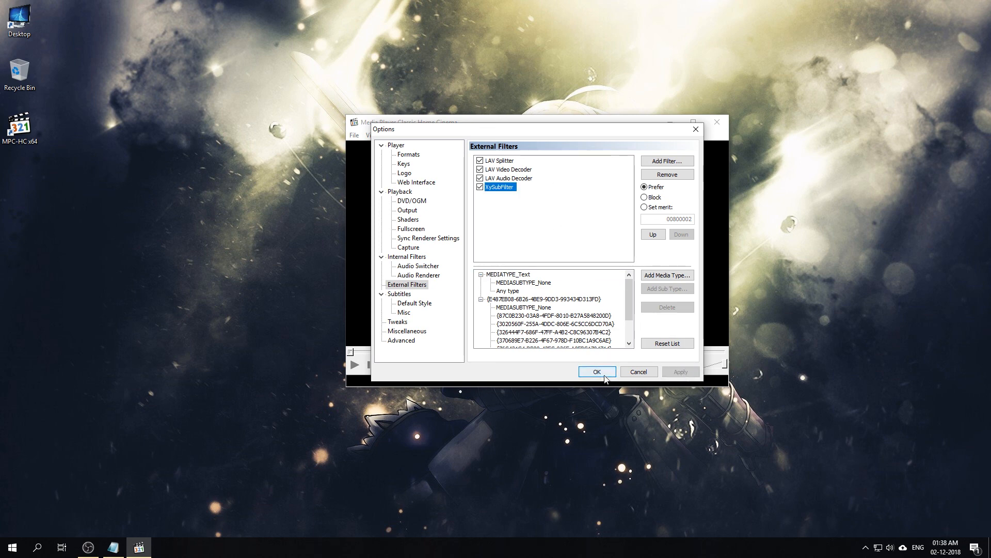
pyautogui.click(596, 371)
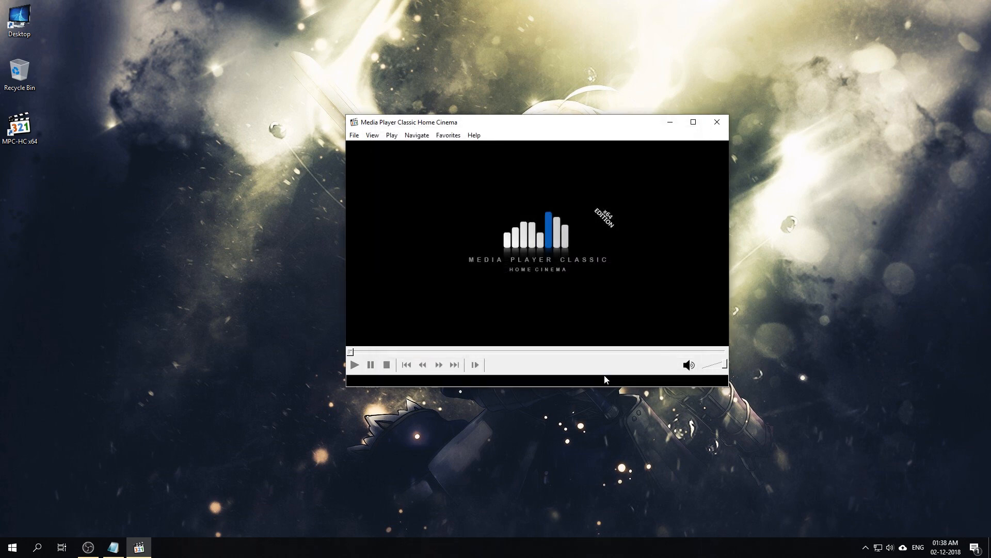